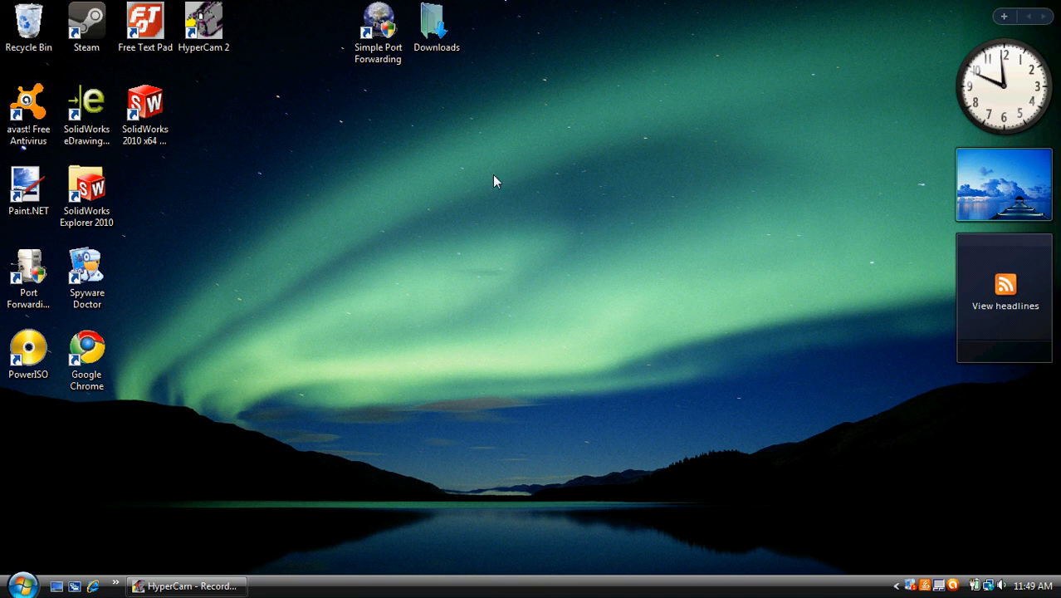
{"action": "mouse_move", "coordinate": [432, 304]}
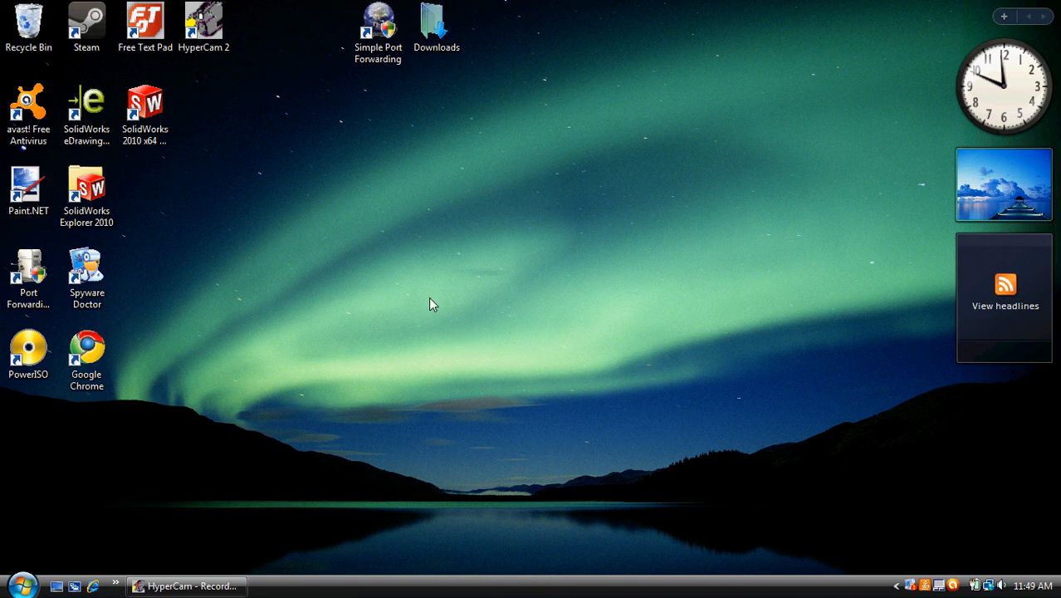
{"action": "mouse_move", "coordinate": [434, 196]}
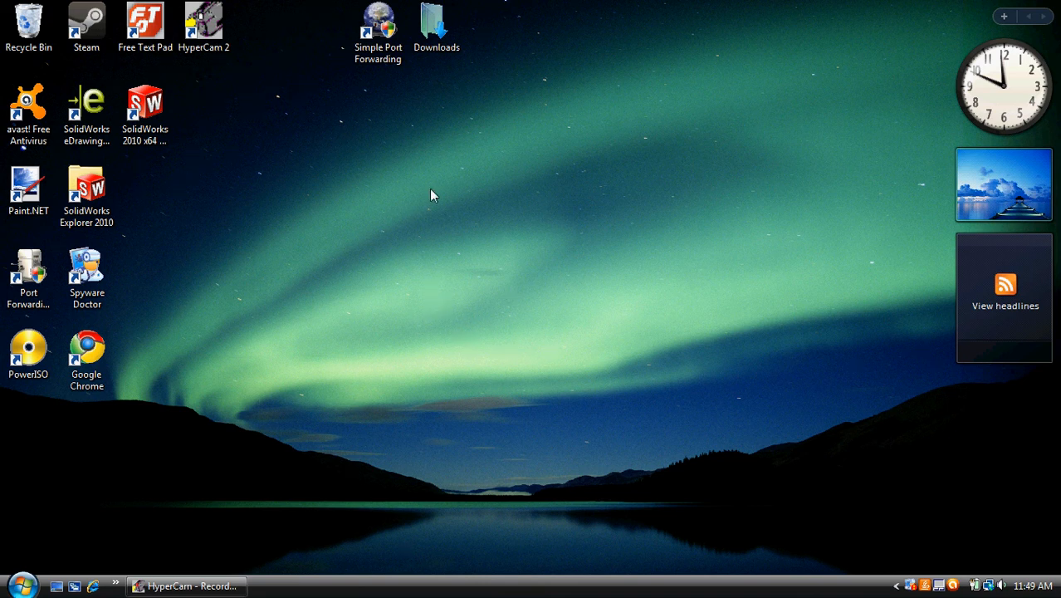
{"action": "mouse_move", "coordinate": [434, 158]}
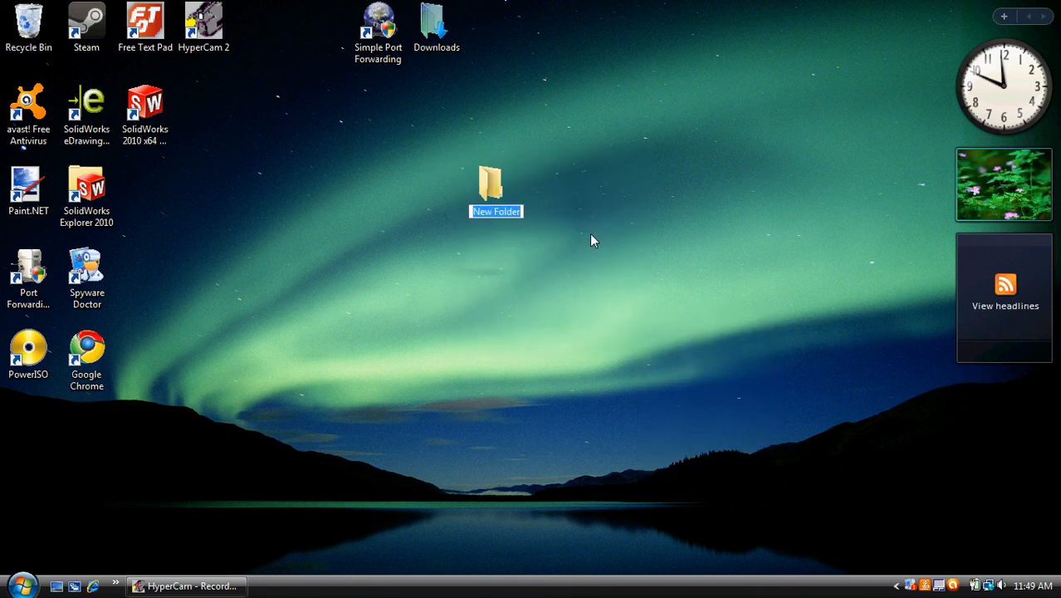
Step: Name the new desktop folder 'minecraft'
{"action": "type", "text": "minecraft"}
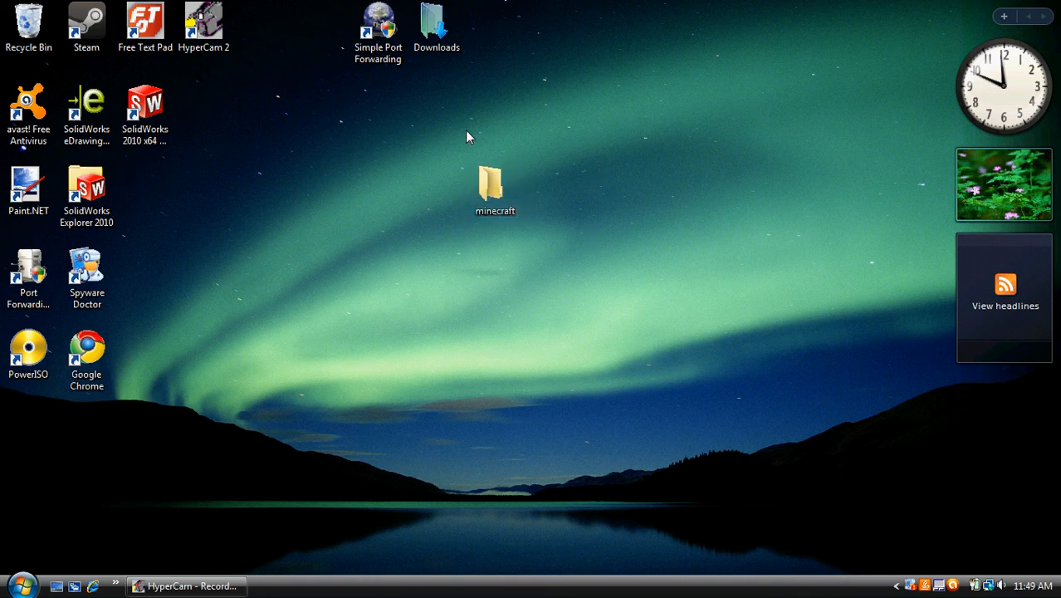
Step: Launch Chrome, search 'minecraft' and go to minecraft.net
{"action": "left_click", "coordinate": [86, 351]}
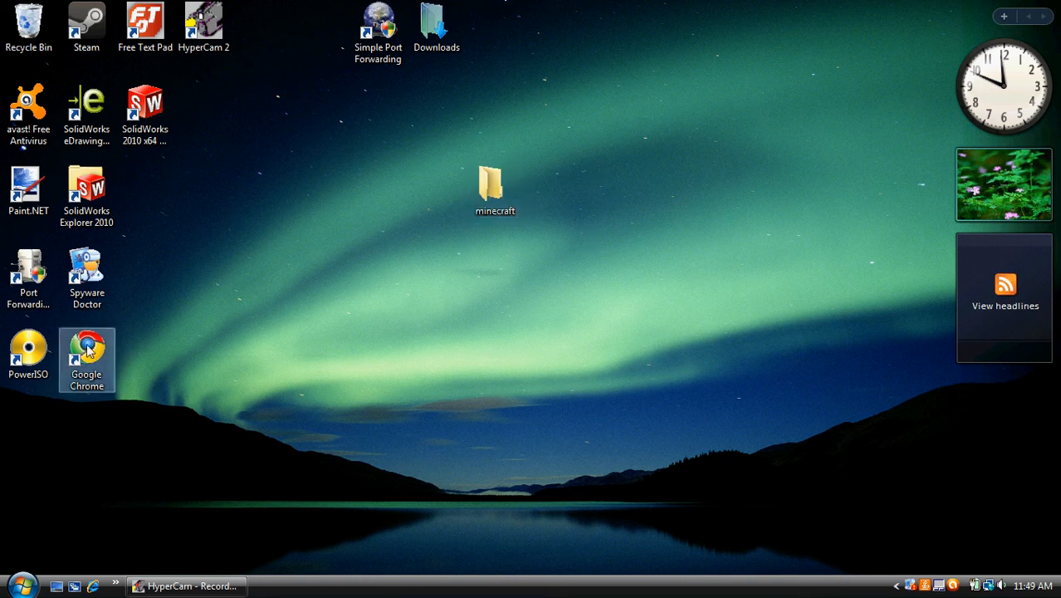
{"action": "double_click", "coordinate": [86, 343]}
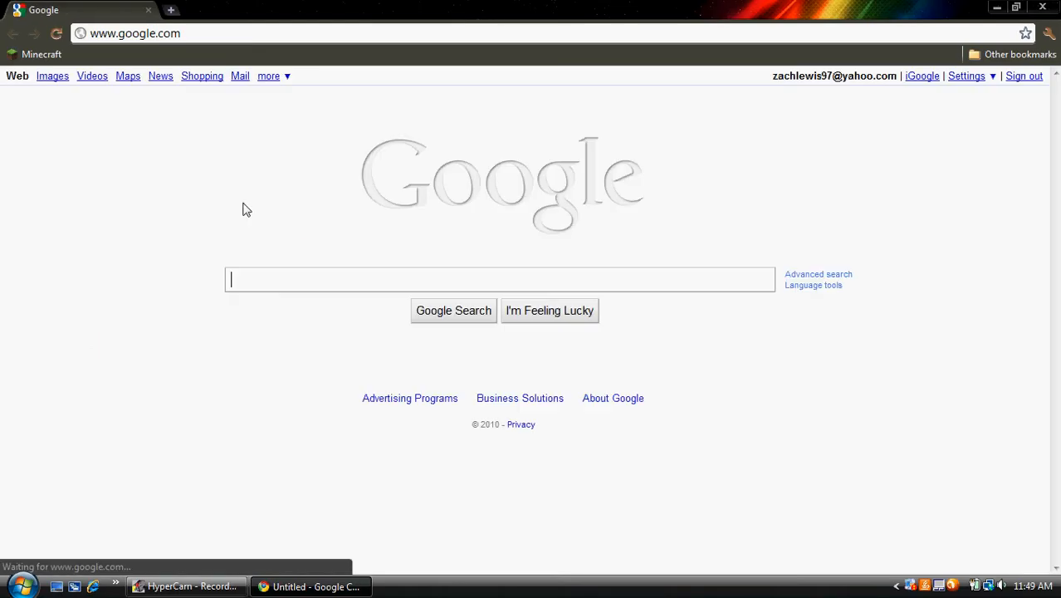
{"action": "type", "text": "m"}
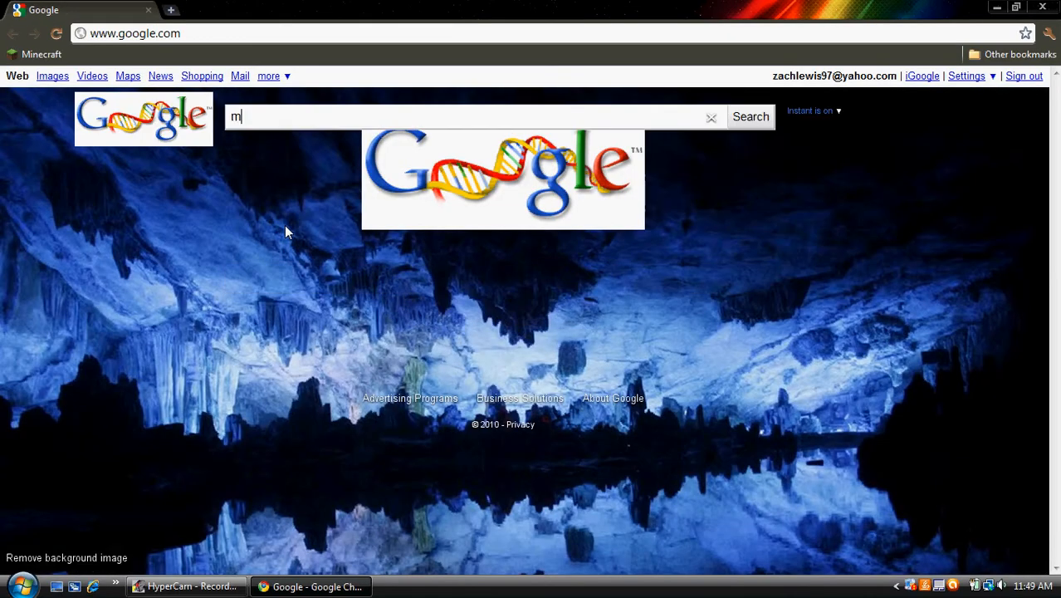
{"action": "type", "text": "inecraft"}
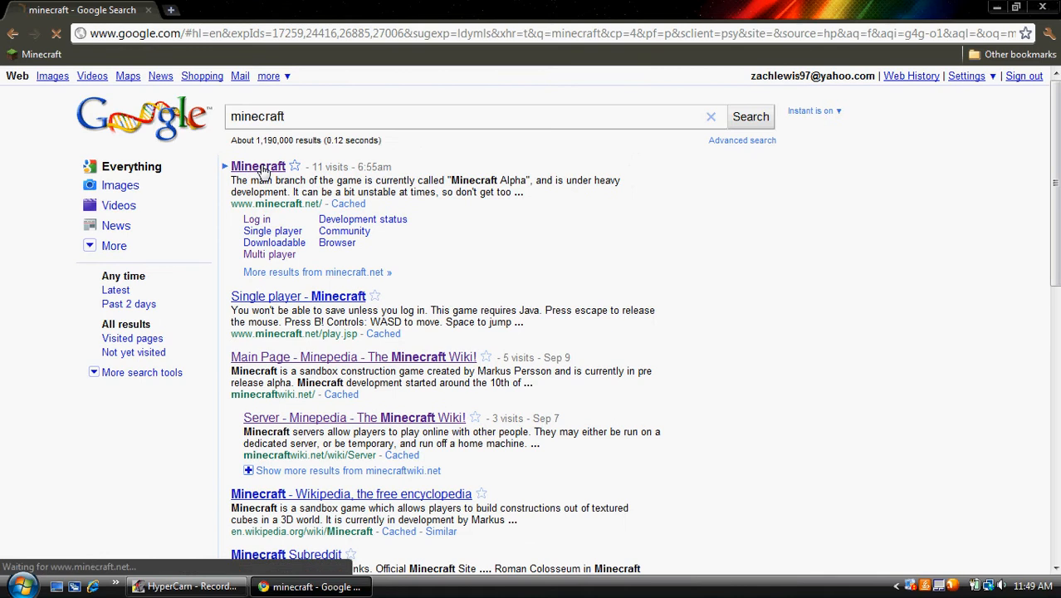
{"action": "left_click", "coordinate": [259, 166]}
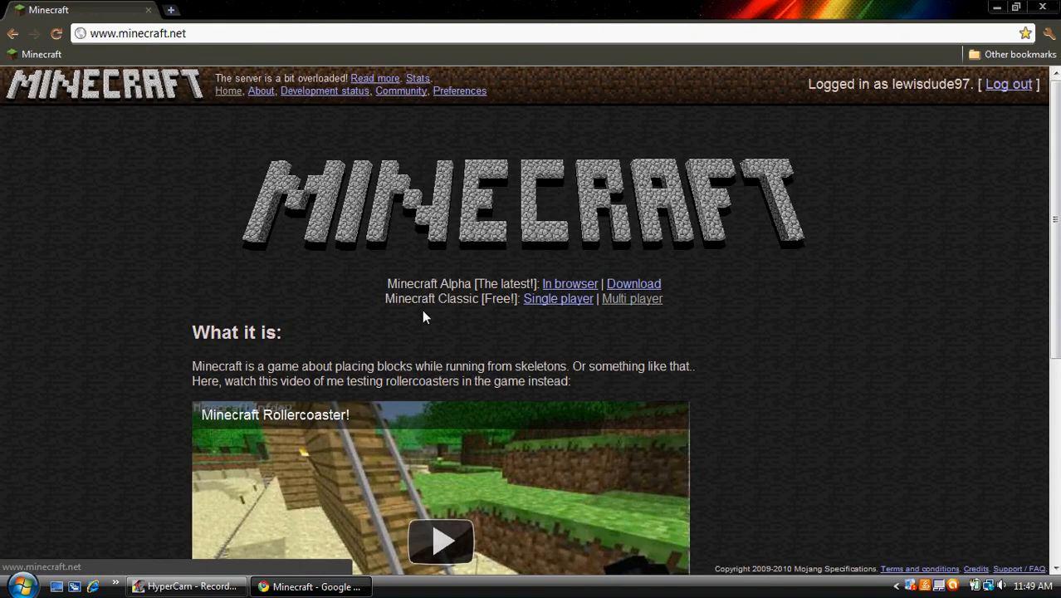
Step: From the multiplayer public servers page, download the Minecraft server software
{"action": "left_click", "coordinate": [633, 299]}
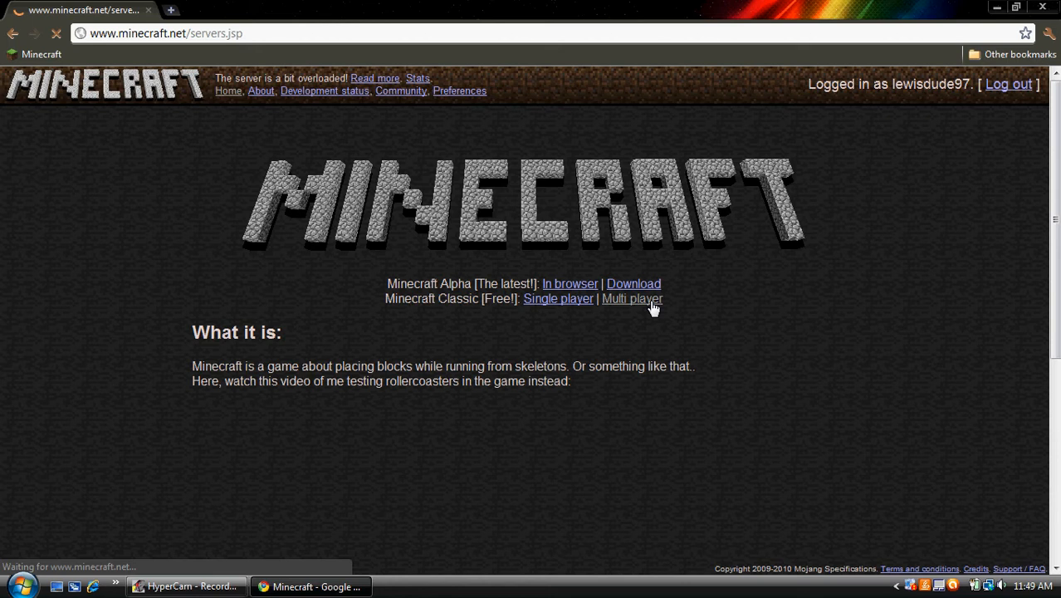
{"action": "left_click", "coordinate": [632, 299]}
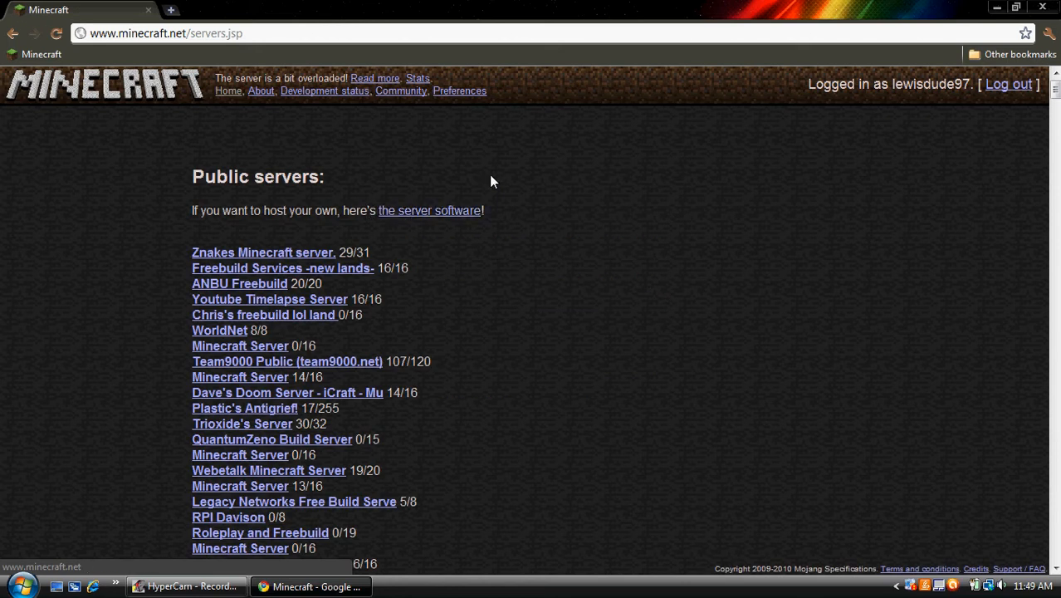
{"action": "left_click", "coordinate": [429, 209]}
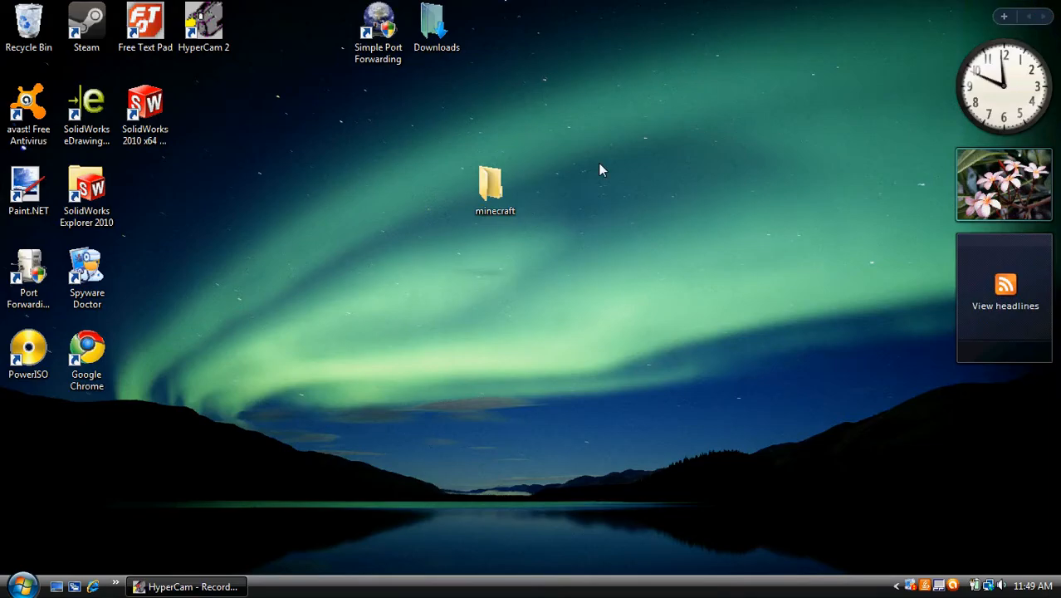
Step: Extract the minecraft-server zip from Downloads into the desktop minecraft folder via WinRAR
{"action": "double_click", "coordinate": [439, 18]}
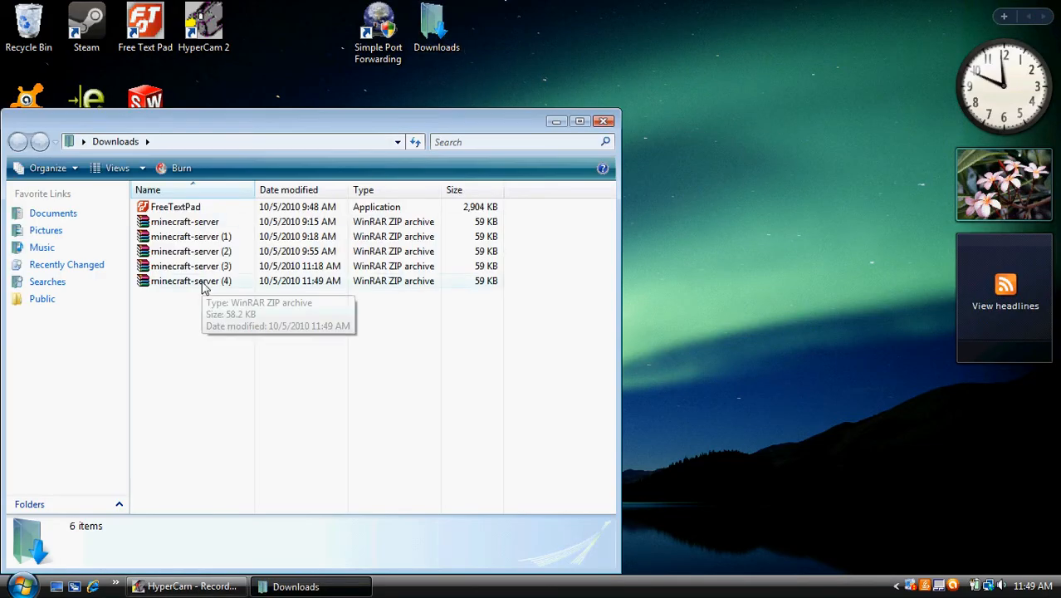
{"action": "double_click", "coordinate": [183, 280]}
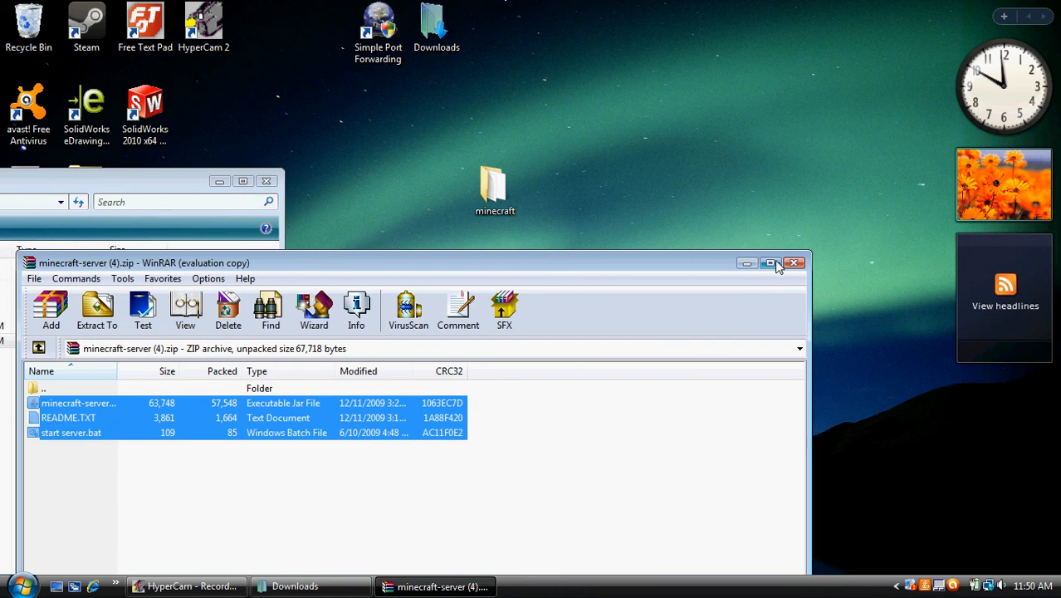
{"action": "left_click", "coordinate": [794, 263]}
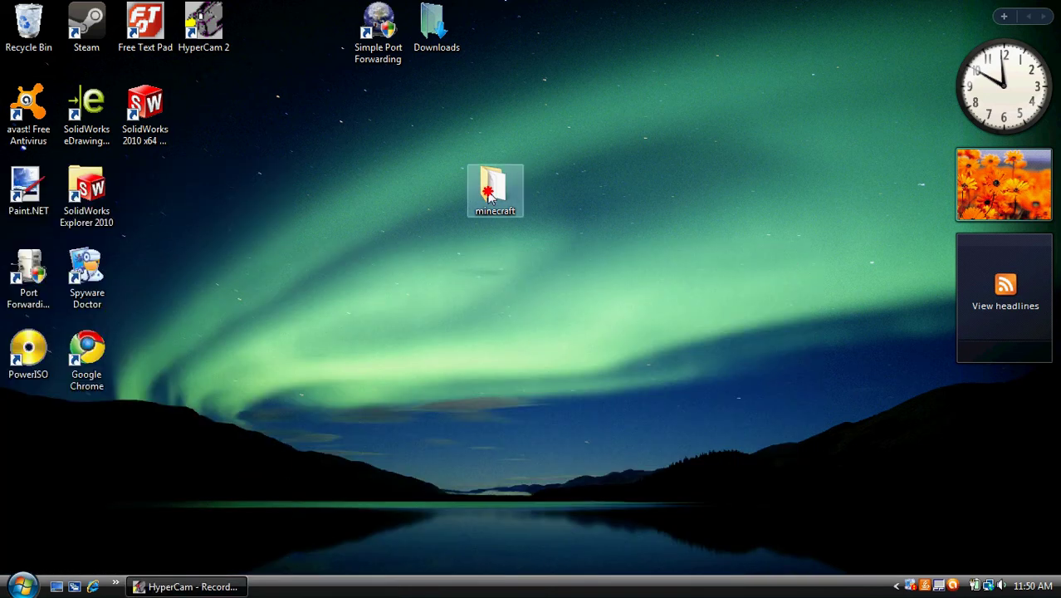
Step: Check the minecraft folder's contents and move it up beside Downloads
{"action": "double_click", "coordinate": [497, 184]}
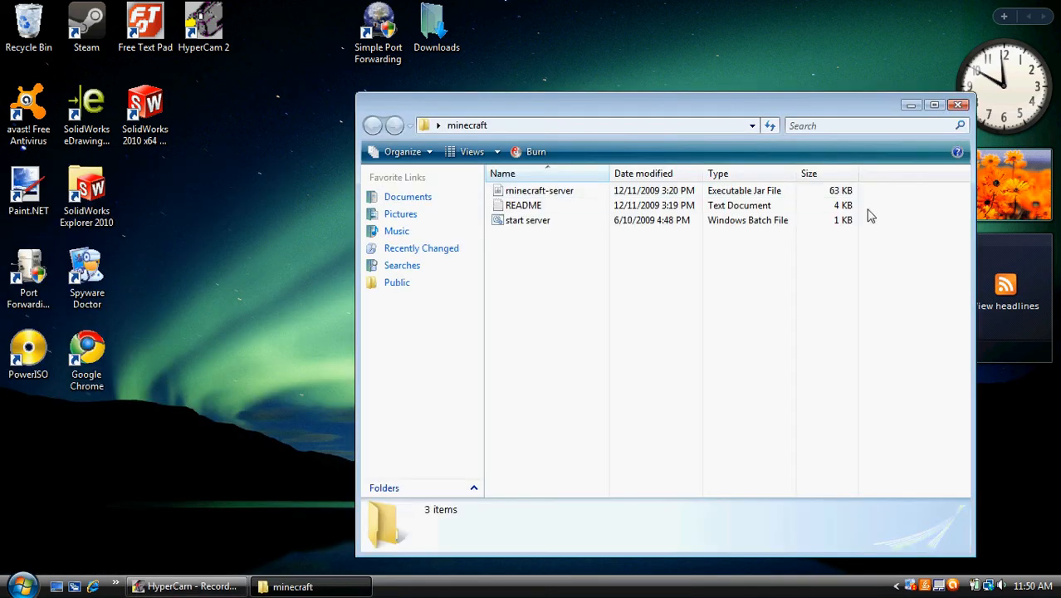
{"action": "left_click", "coordinate": [960, 103]}
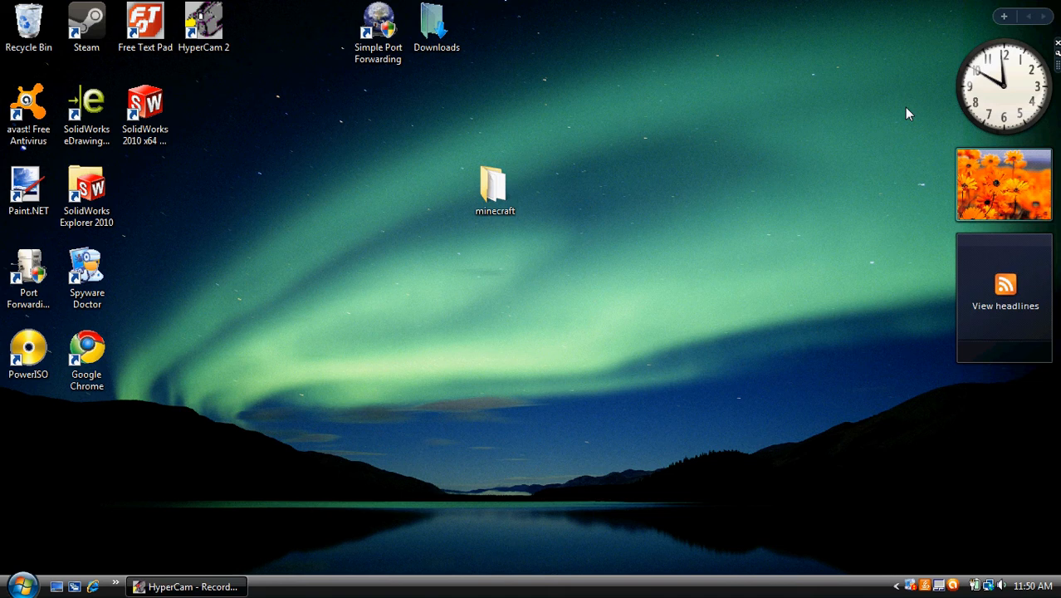
{"action": "left_click_drag", "start_coordinate": [495, 186], "coordinate": [495, 25]}
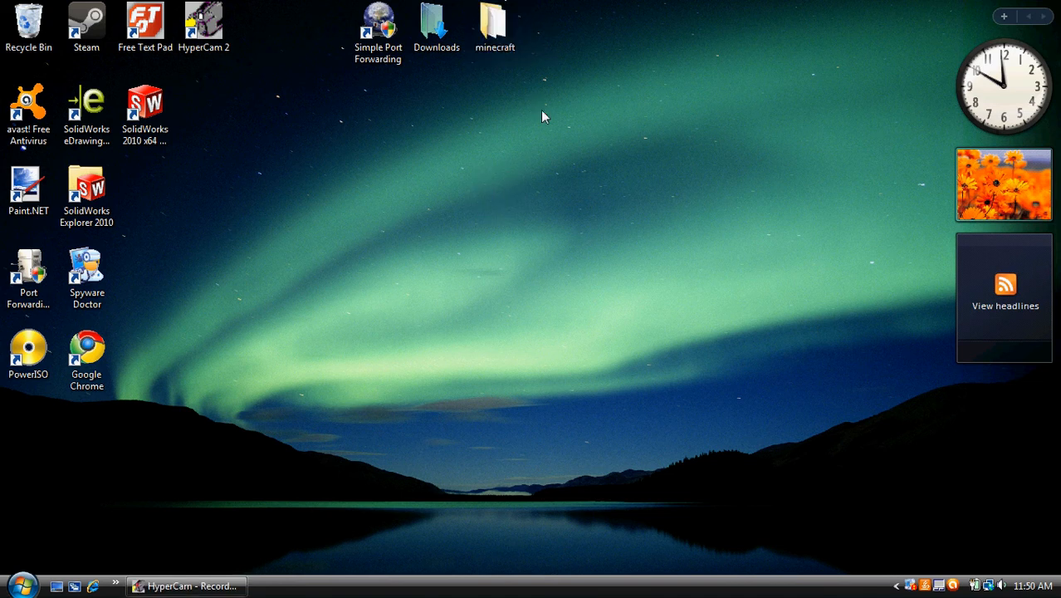
Step: Launch Chrome and search Google for 'simple port forwarding'
{"action": "left_click", "coordinate": [378, 20]}
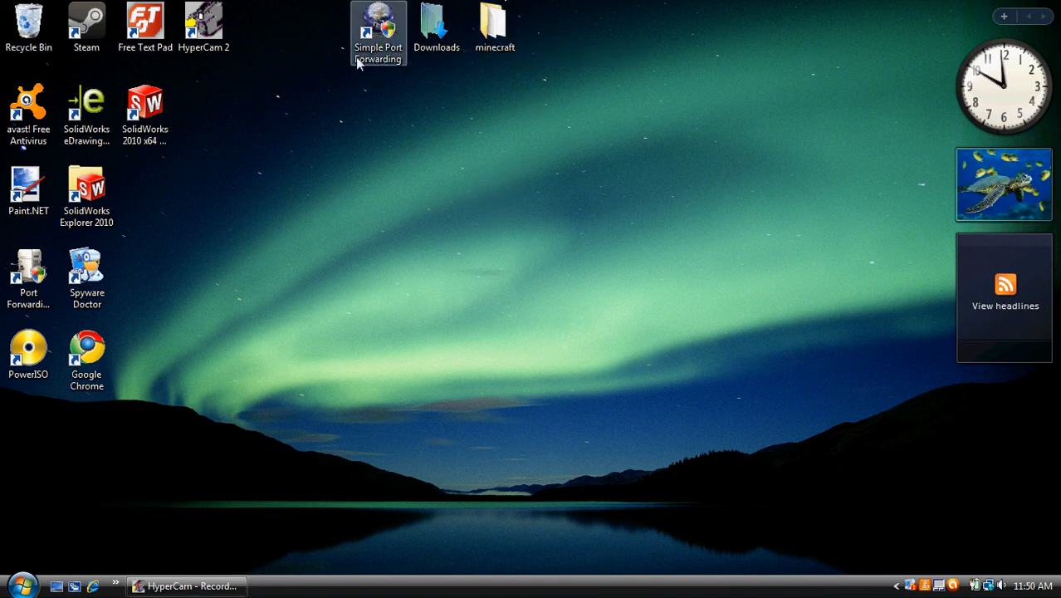
{"action": "left_click", "coordinate": [86, 275]}
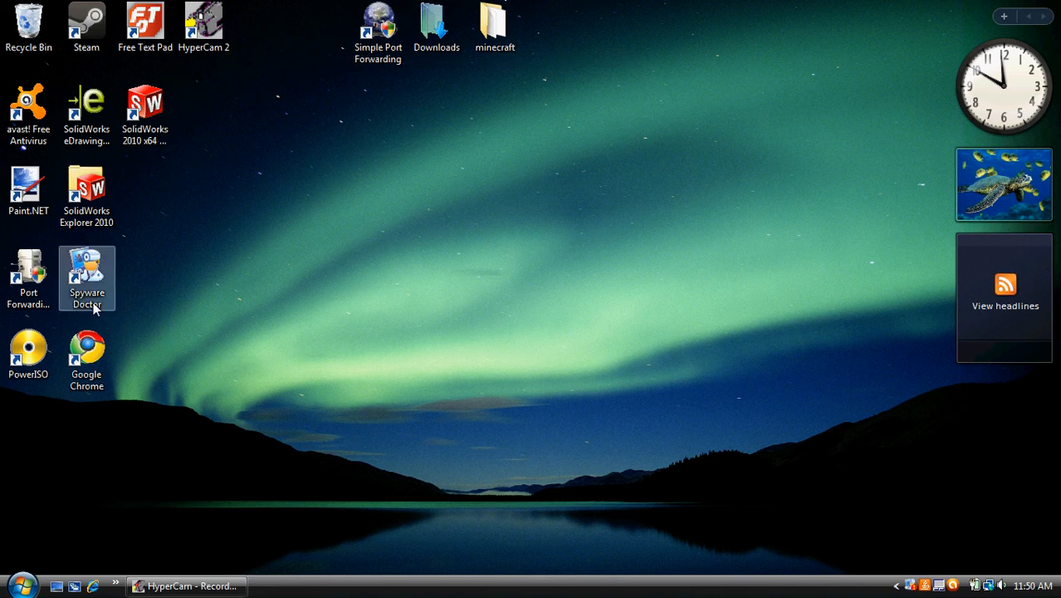
{"action": "double_click", "coordinate": [87, 354]}
{"action": "type", "text": "s"}
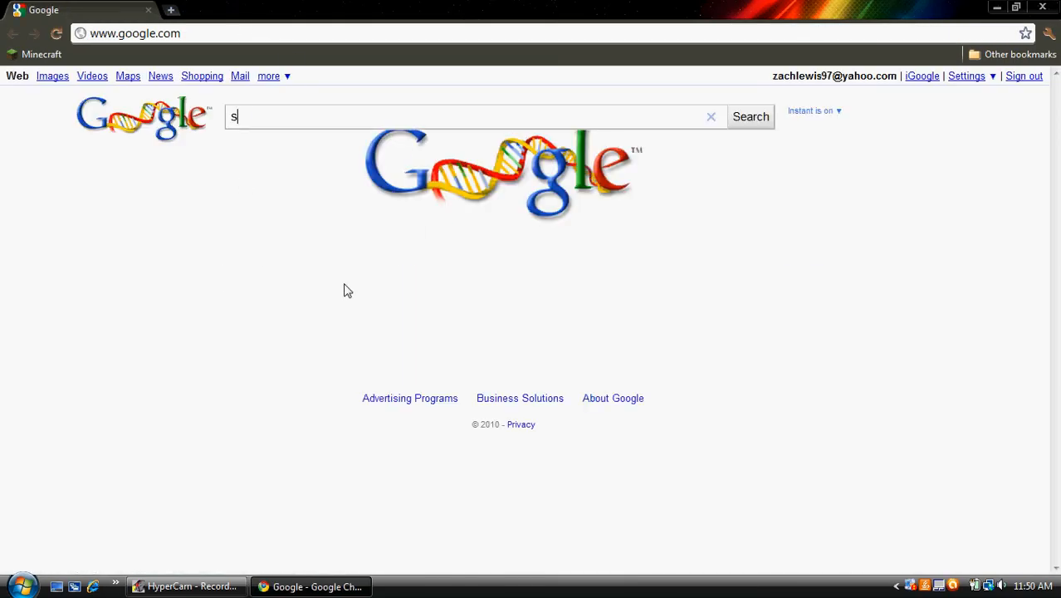
{"action": "type", "text": "imple port"}
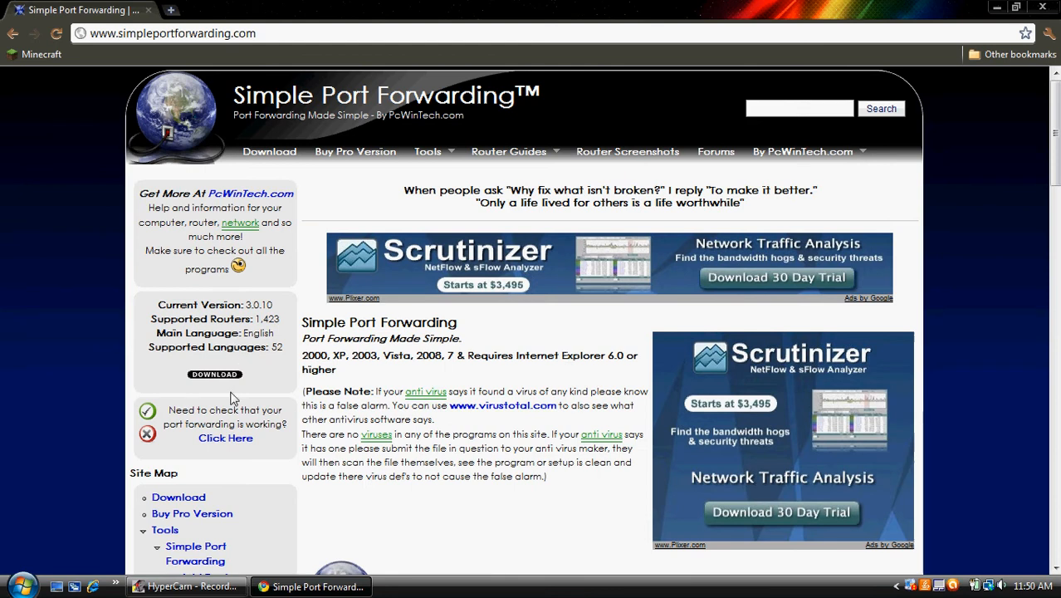
Step: Follow the Download link to Softpedia's Simple Port Forwarding 3.0.10 page, then close Chrome
{"action": "left_click", "coordinate": [214, 374]}
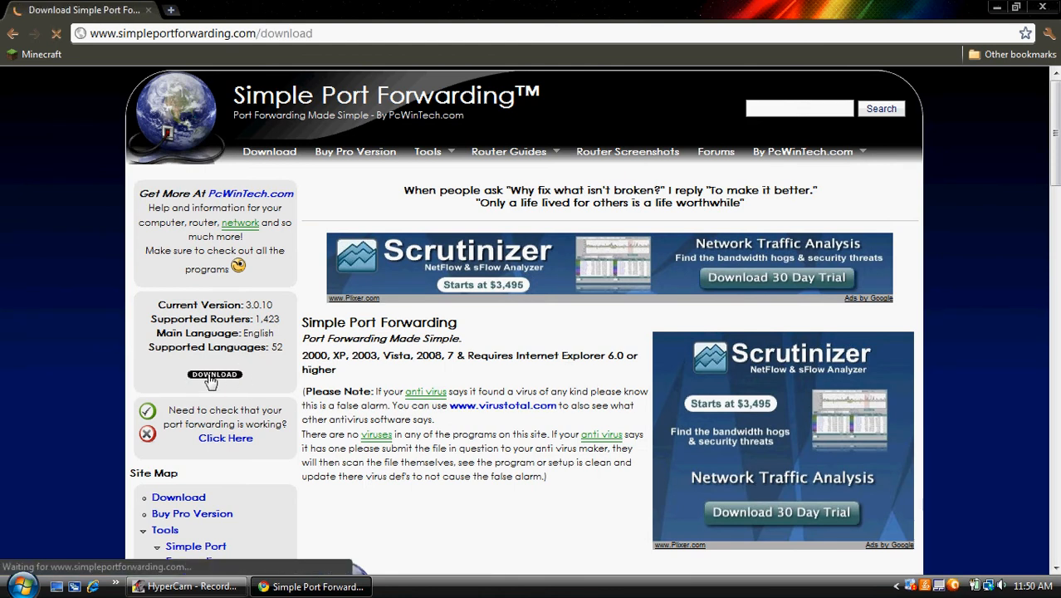
{"action": "left_click", "coordinate": [215, 374]}
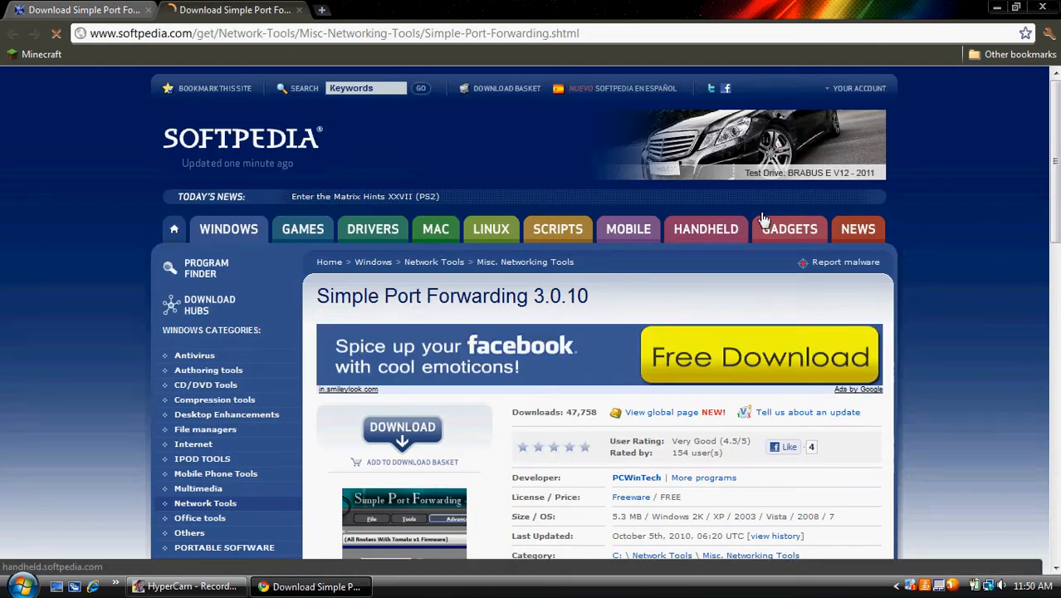
{"action": "scroll", "scroll_direction": "down", "scroll_amount": 3}
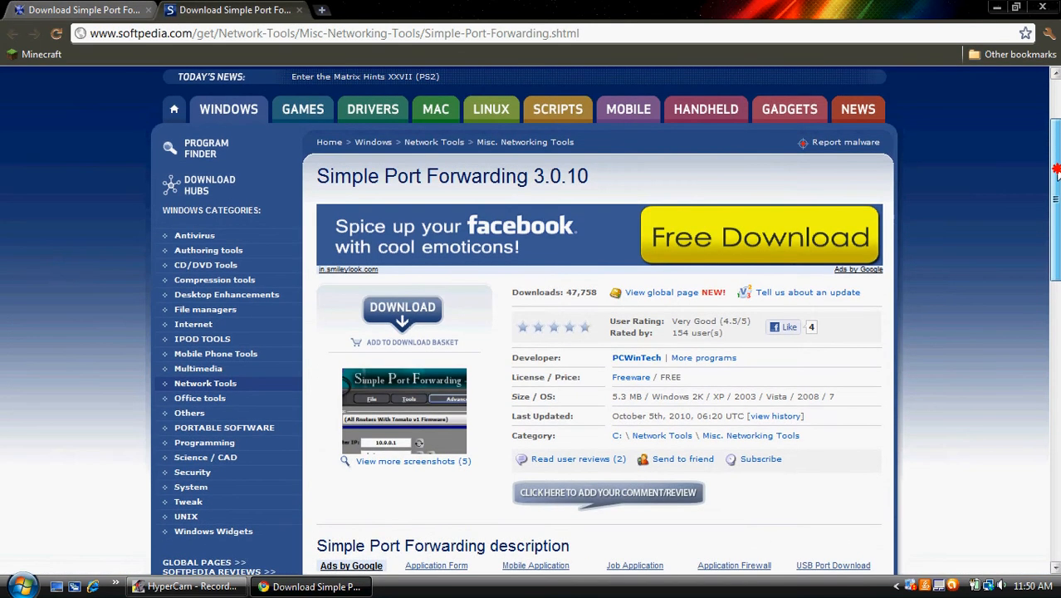
{"action": "mouse_move", "coordinate": [374, 342]}
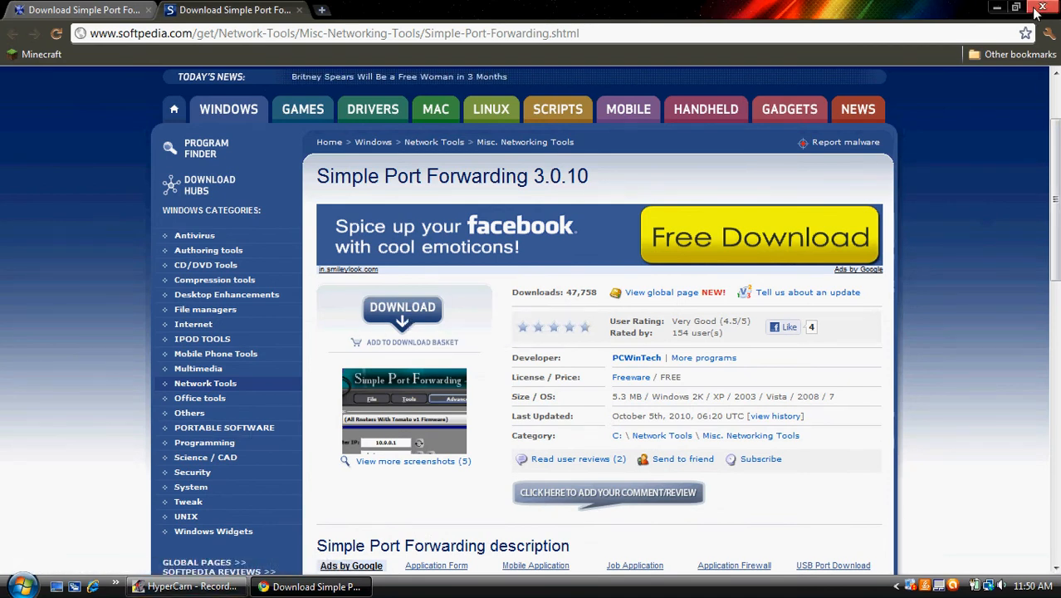
{"action": "left_click", "coordinate": [1046, 10]}
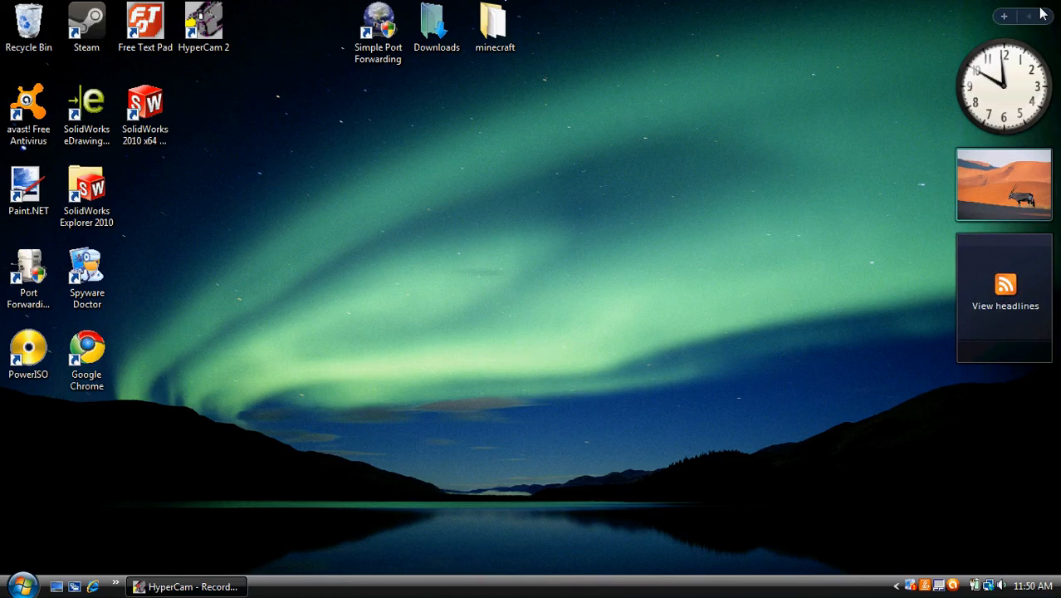
Step: Launch Simple Port Forwarding from its desktop shortcut
{"action": "left_click_drag", "start_coordinate": [379, 30], "coordinate": [363, 100]}
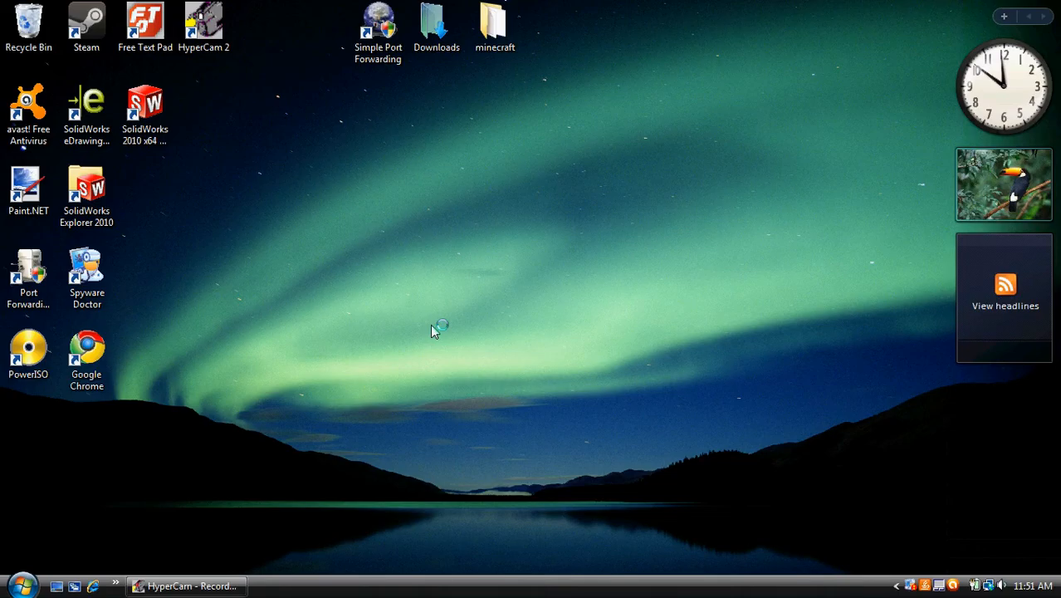
{"action": "double_click", "coordinate": [377, 19]}
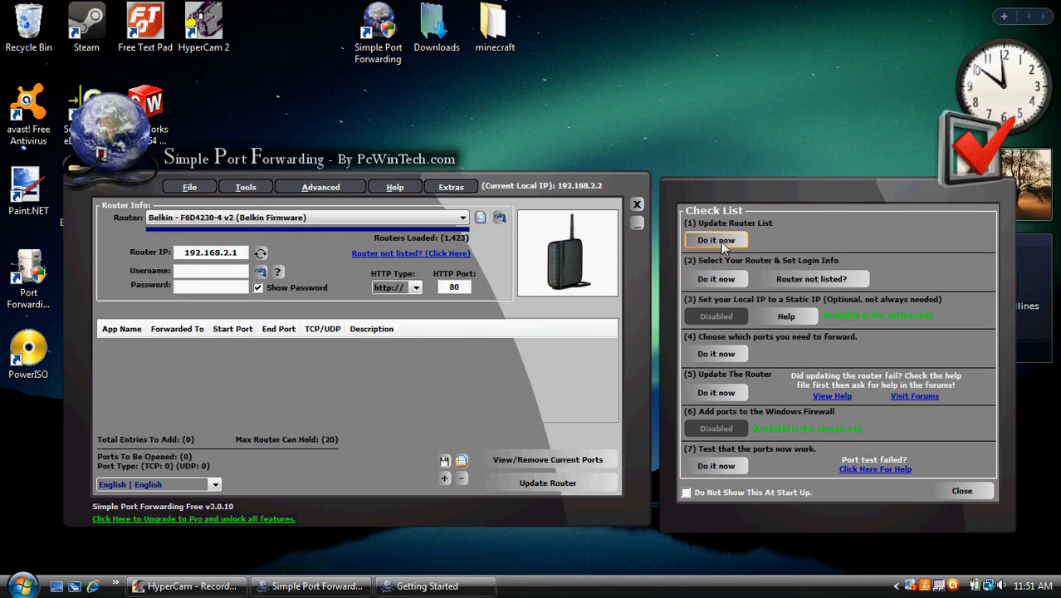
Step: Run Update Router List from the Check List, overwriting the current router databases
{"action": "left_click", "coordinate": [717, 239]}
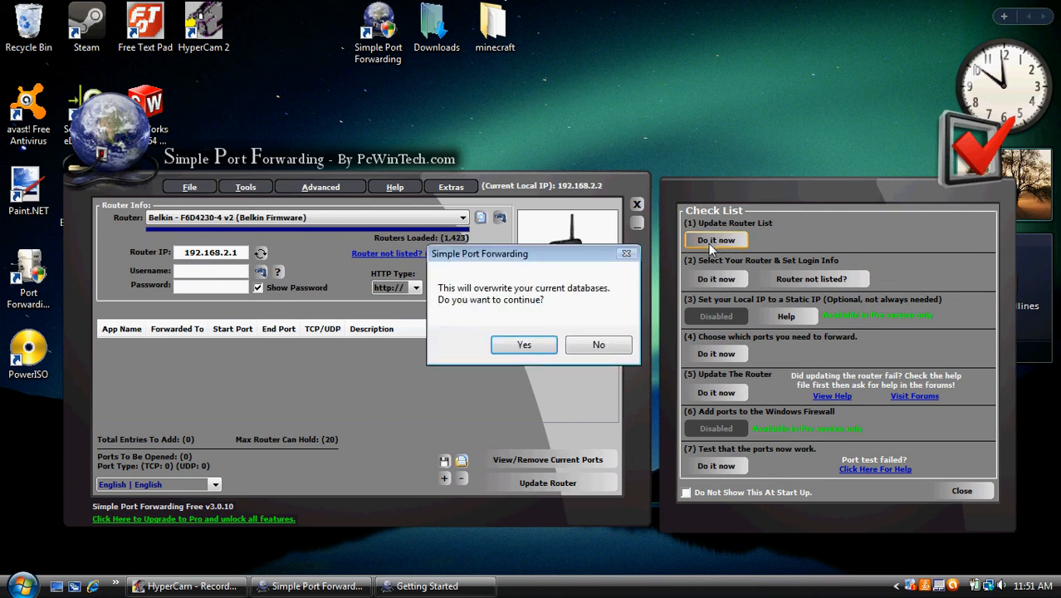
{"action": "left_click", "coordinate": [525, 344]}
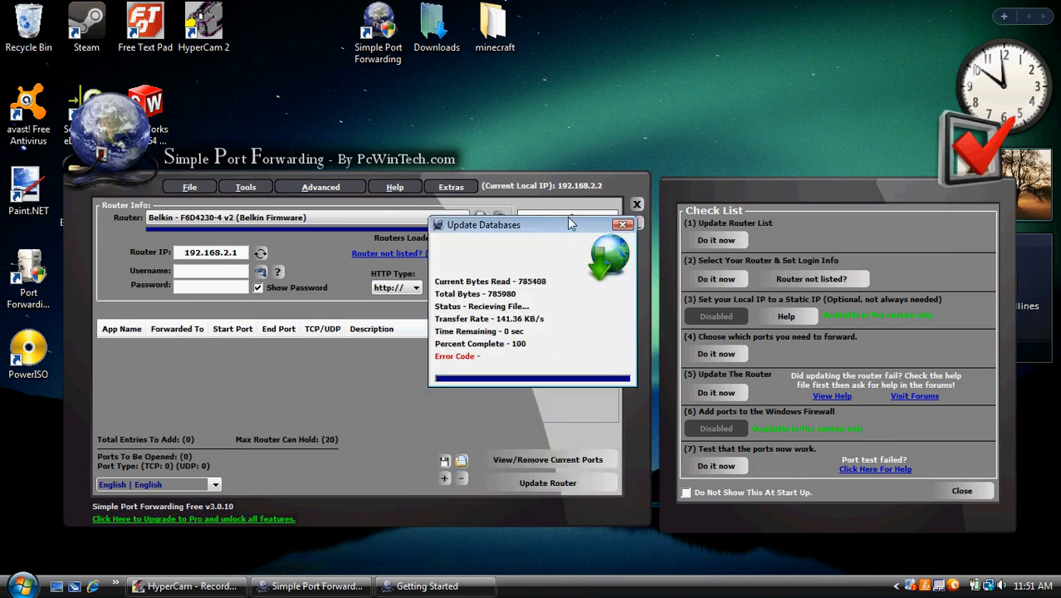
{"action": "mouse_move", "coordinate": [562, 226]}
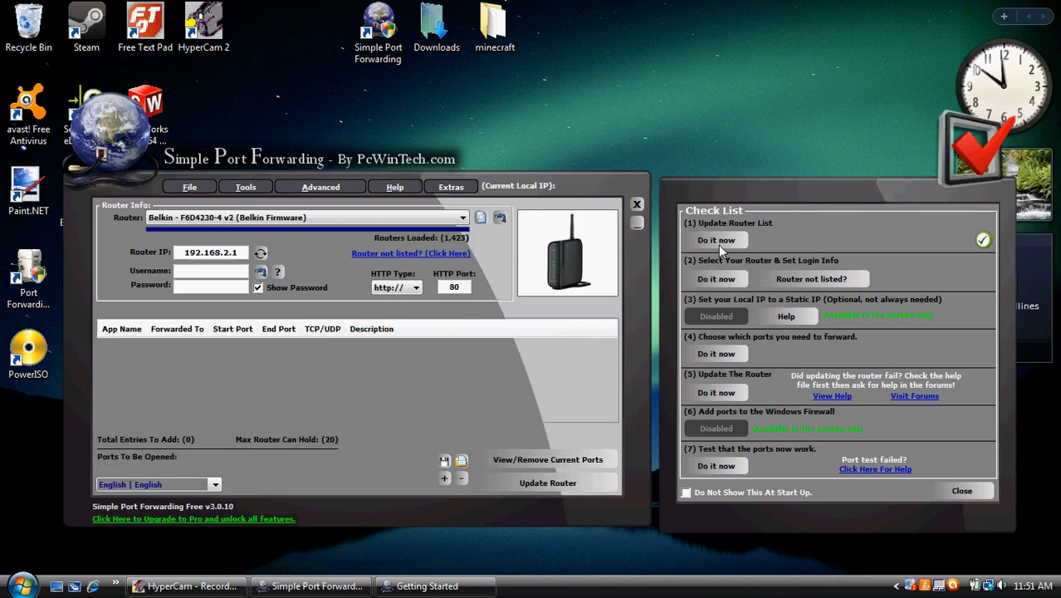
{"action": "left_click", "coordinate": [716, 280]}
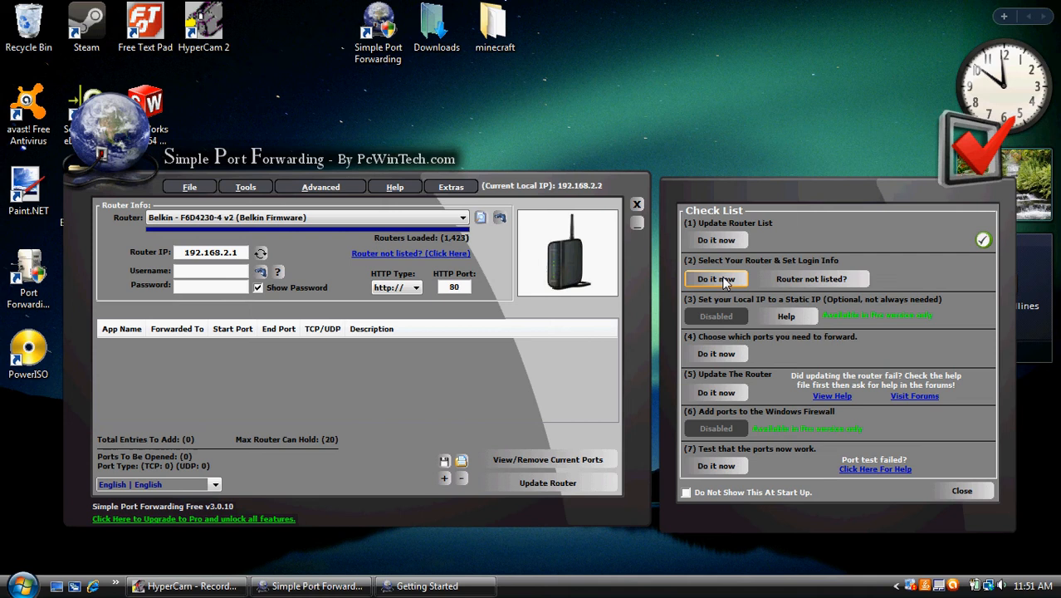
Step: Search the supported router list for 'bel'
{"action": "left_click", "coordinate": [716, 279]}
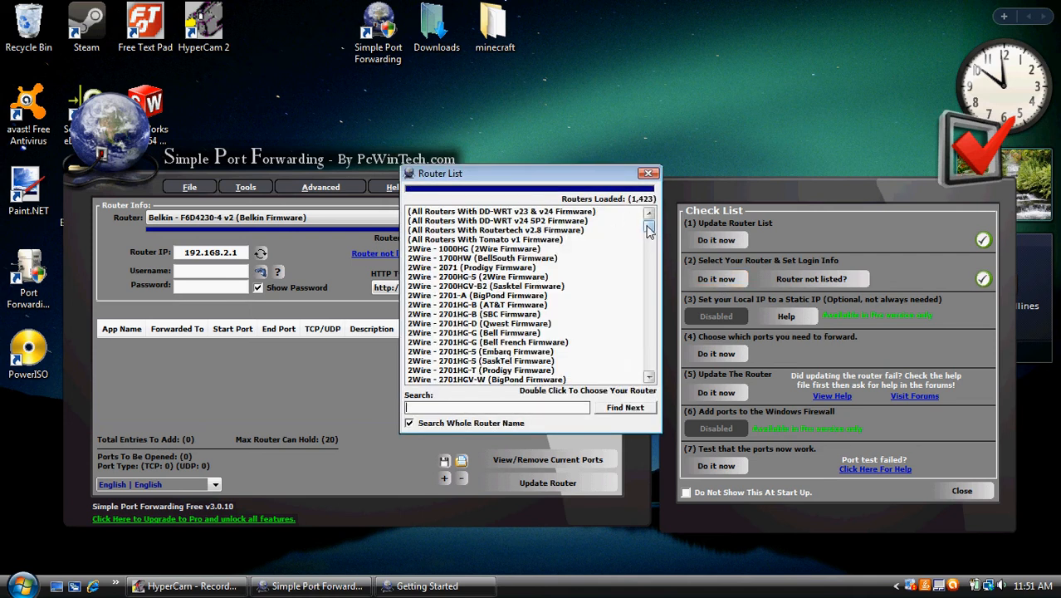
{"action": "scroll", "scroll_direction": "down", "scroll_amount": 3}
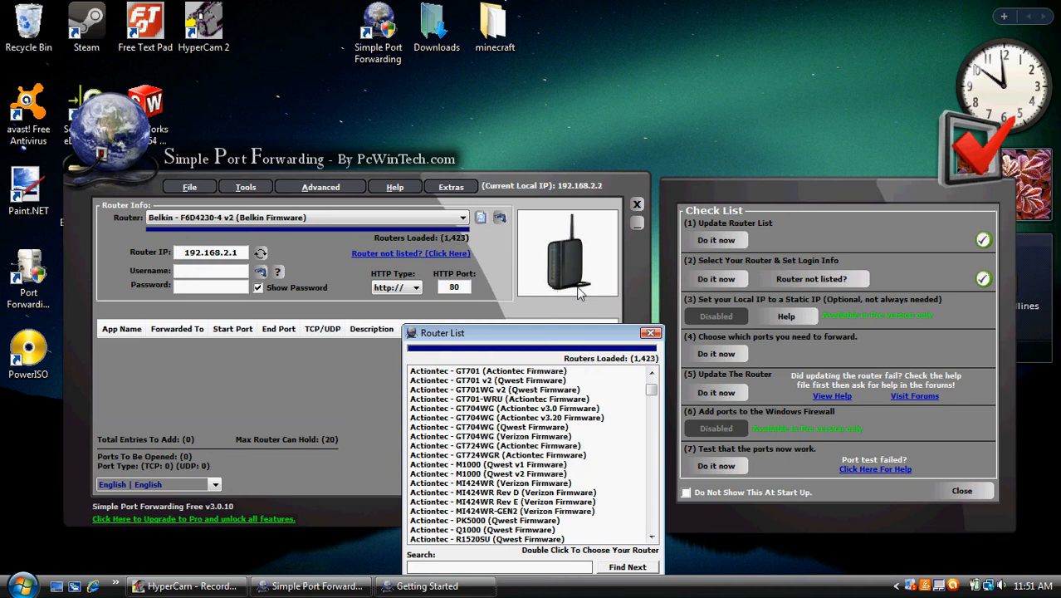
{"action": "mouse_move", "coordinate": [578, 299]}
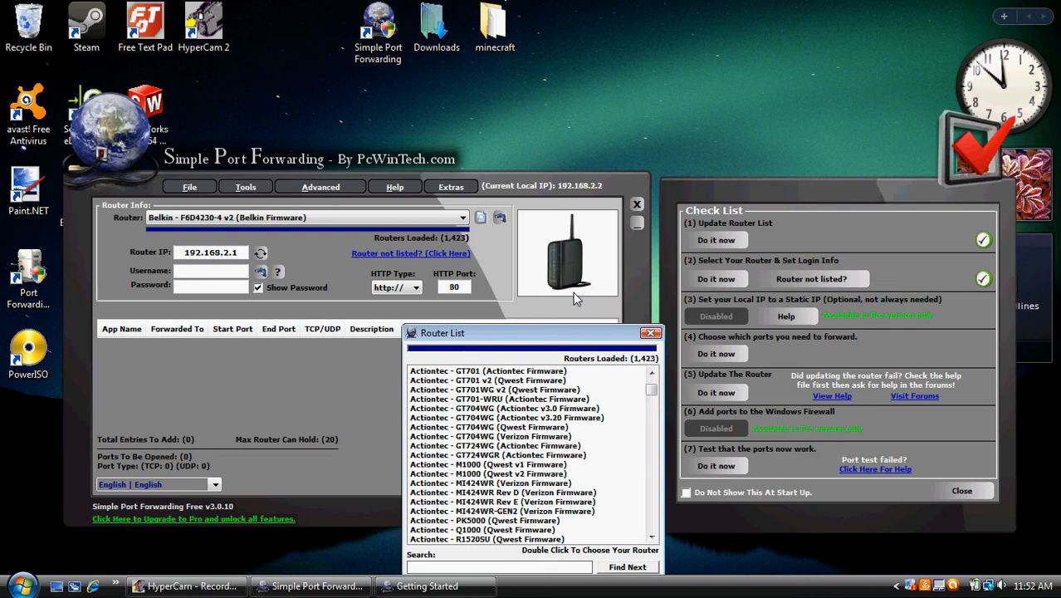
{"action": "mouse_move", "coordinate": [549, 314]}
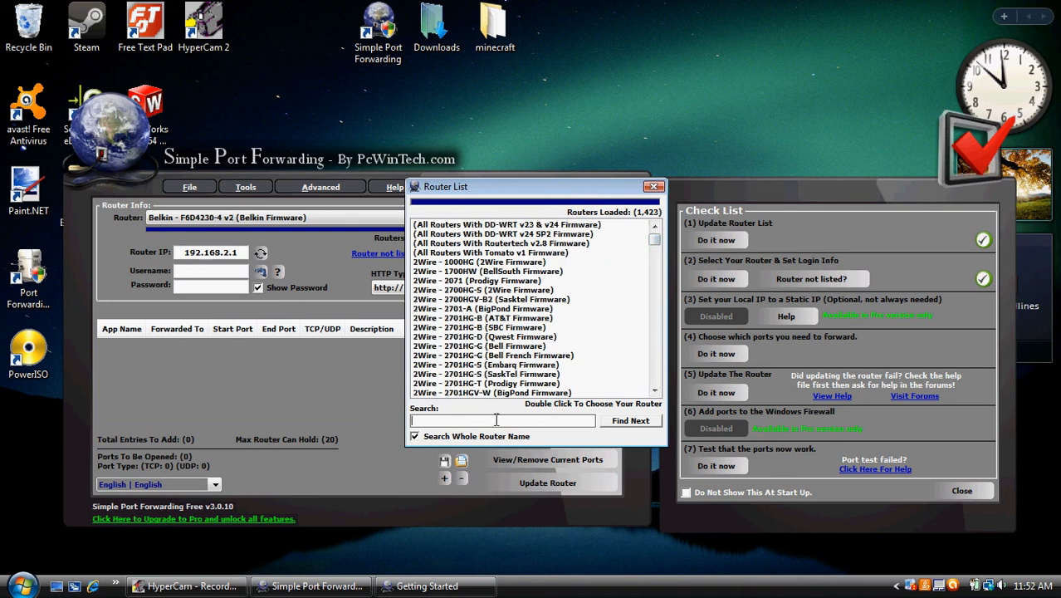
{"action": "type", "text": "belkin"}
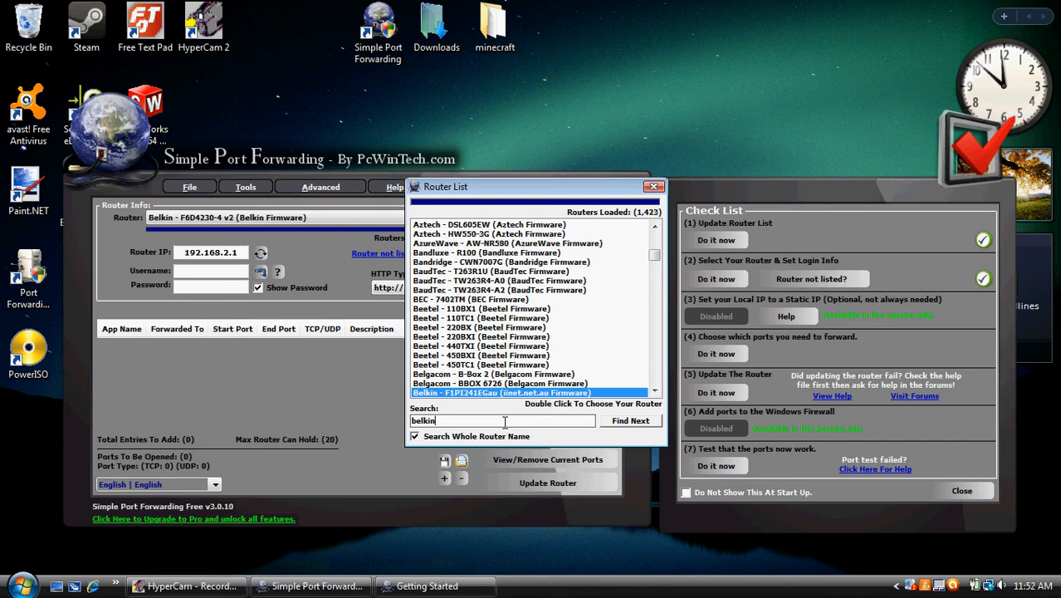
{"action": "mouse_move", "coordinate": [655, 259]}
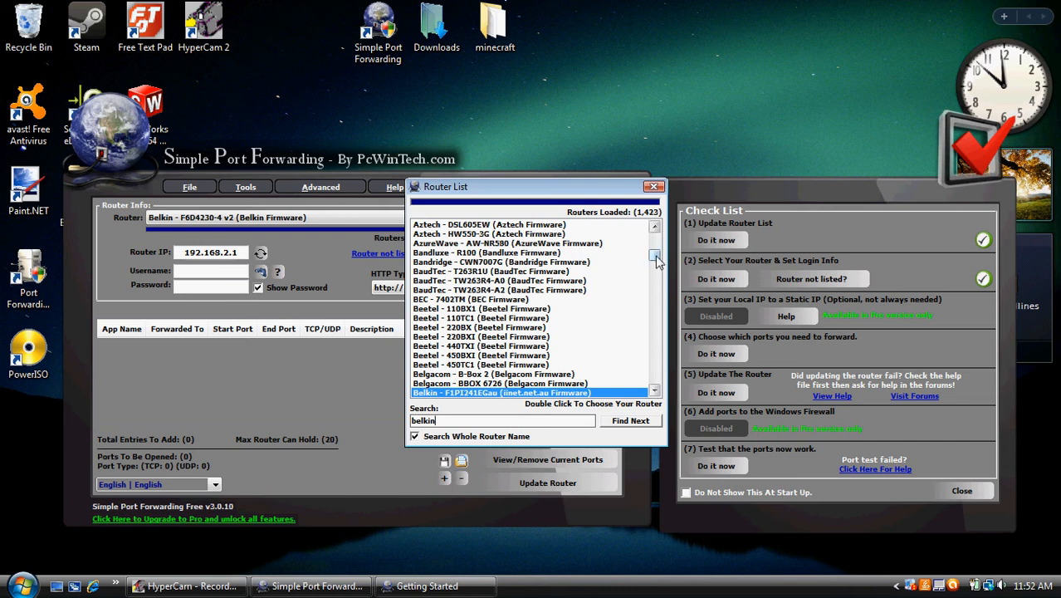
{"action": "scroll", "scroll_direction": "down", "scroll_amount": 3}
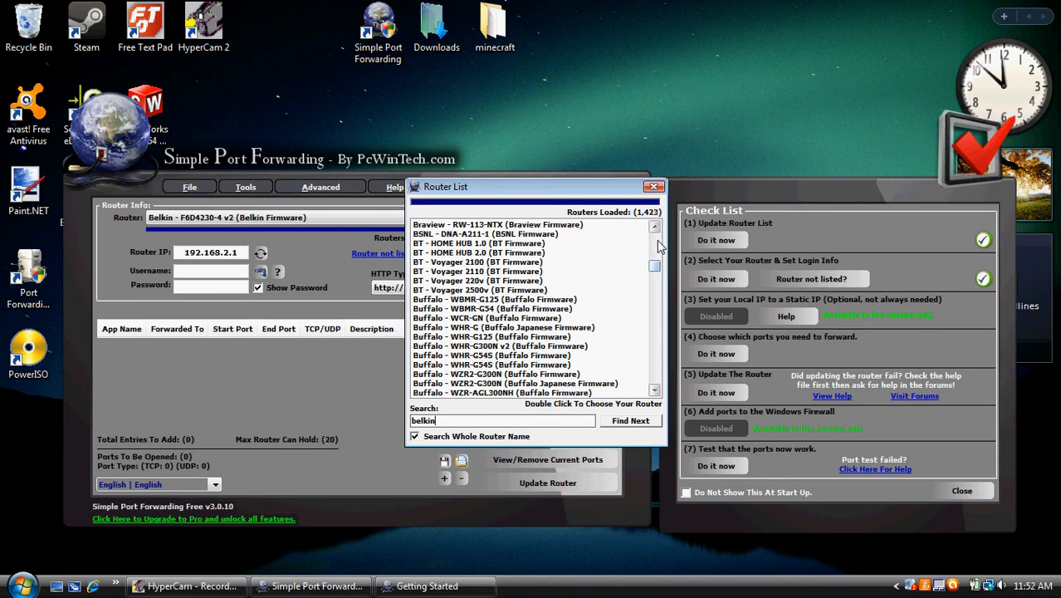
{"action": "left_click", "coordinate": [655, 228]}
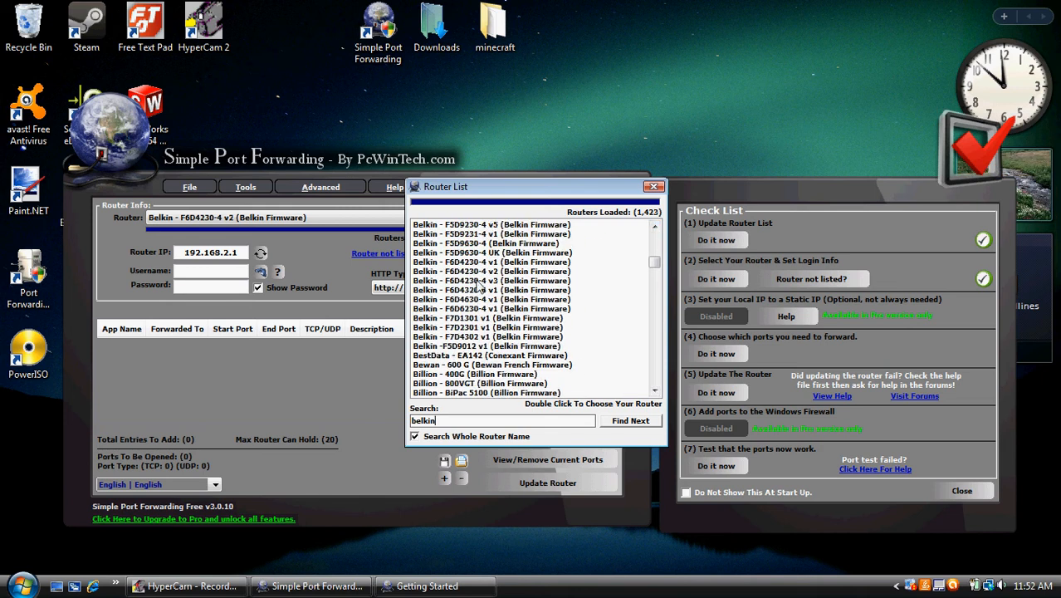
Step: Select the Belkin F6D4230-4 v2 (Belkin Firmware) as the router, IP 192.168.2.1
{"action": "left_click", "coordinate": [509, 271]}
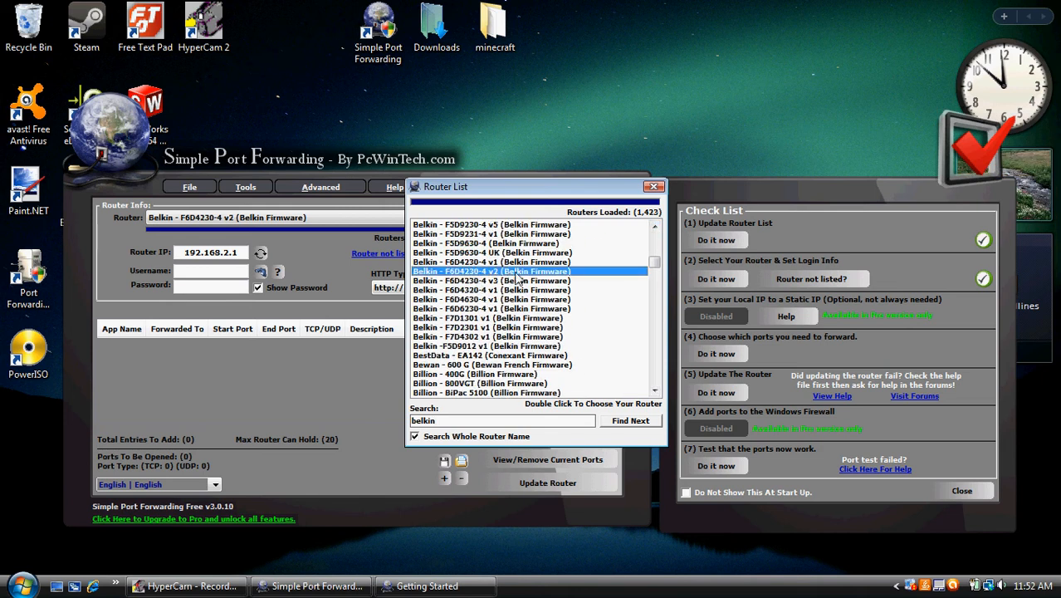
{"action": "double_click", "coordinate": [518, 271]}
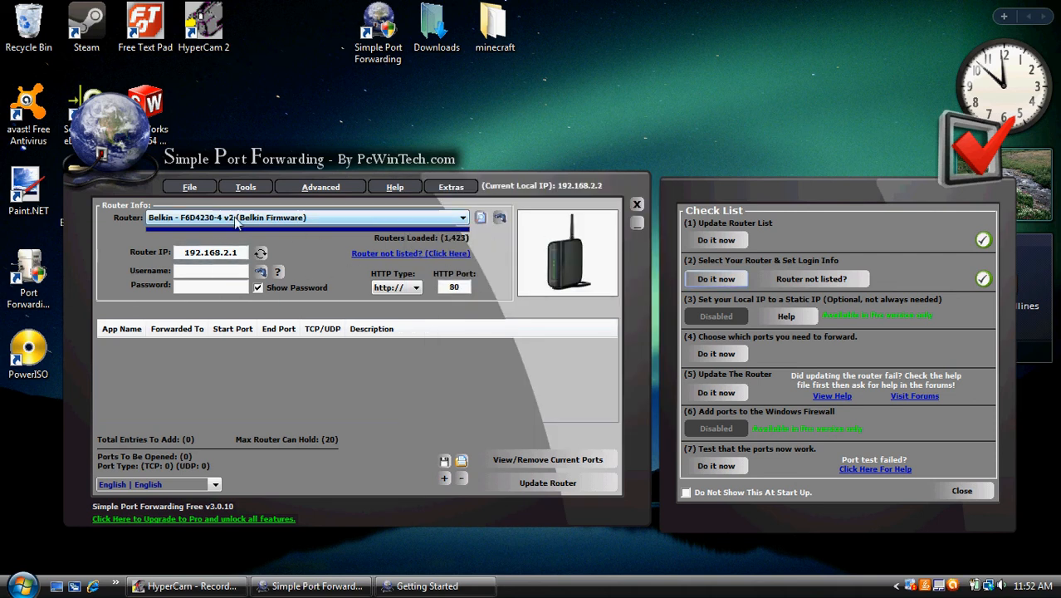
{"action": "left_click", "coordinate": [213, 271]}
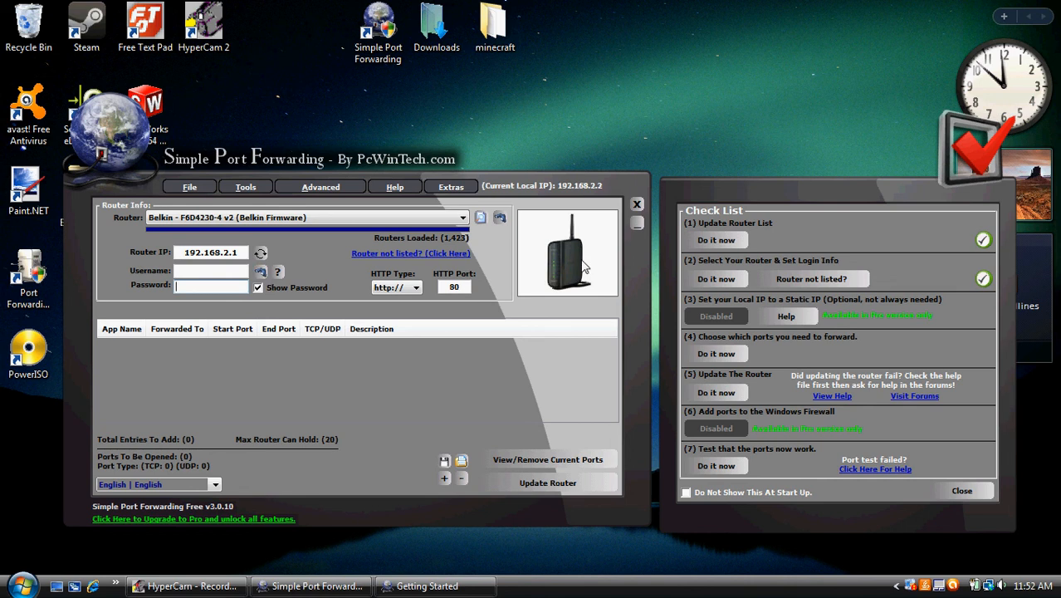
{"action": "mouse_move", "coordinate": [556, 231]}
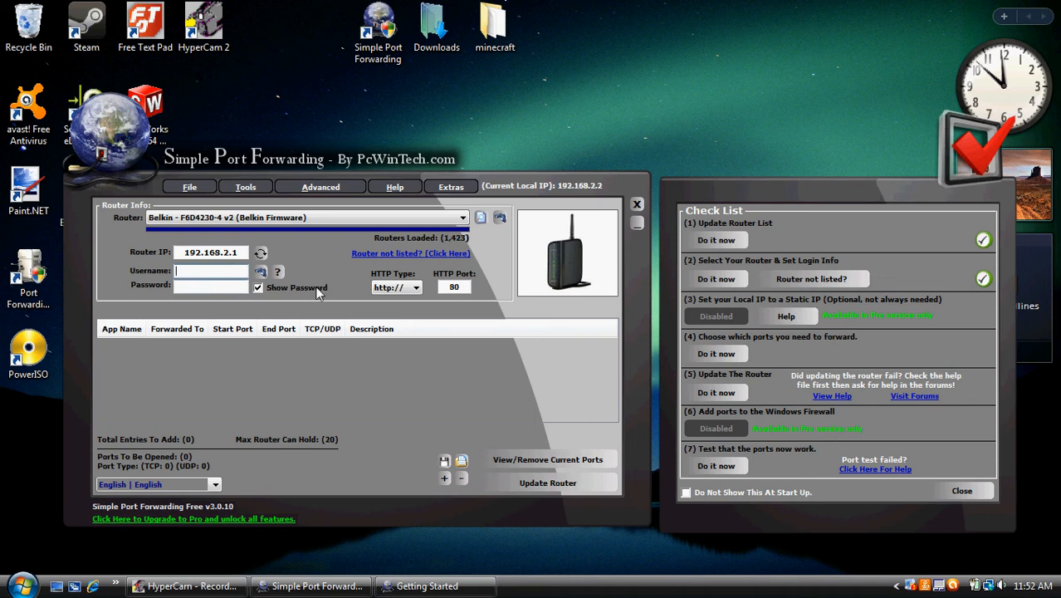
{"action": "mouse_move", "coordinate": [666, 399]}
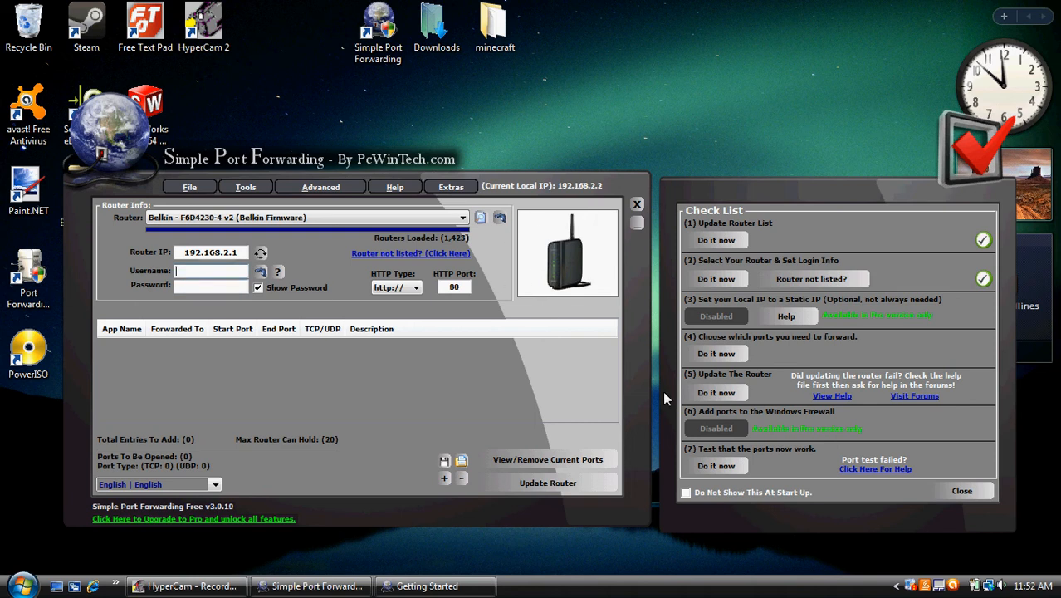
{"action": "mouse_move", "coordinate": [249, 252]}
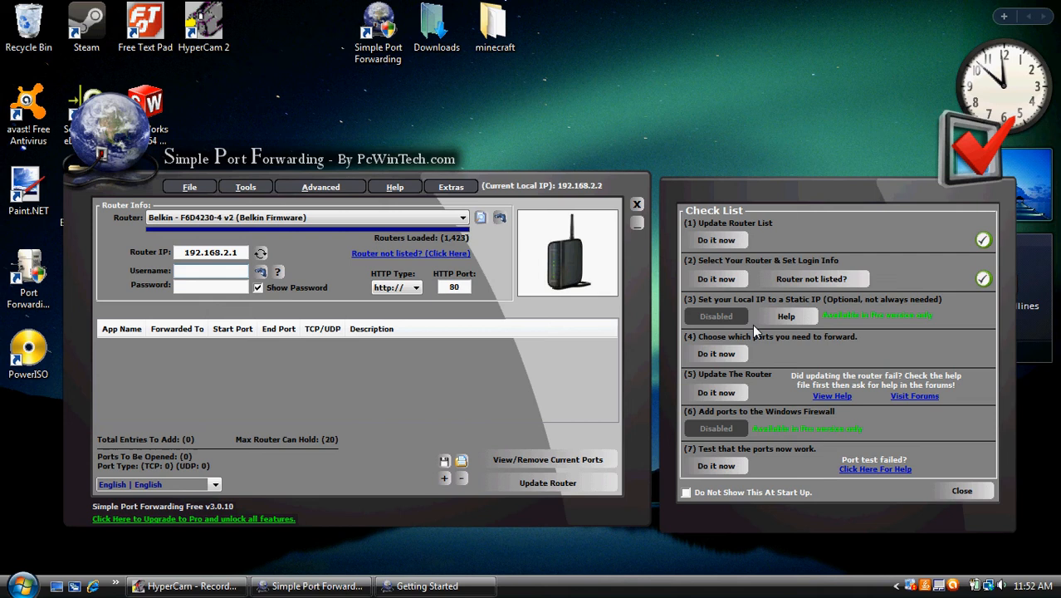
{"action": "mouse_move", "coordinate": [810, 317]}
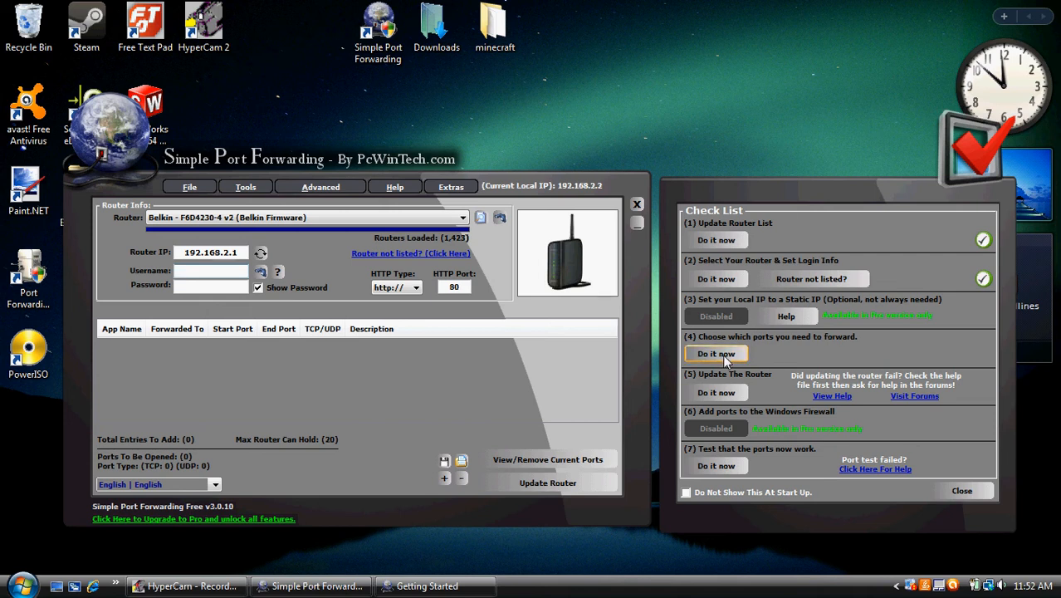
Step: Start a custom port rule named lewisdude with protocol TCP
{"action": "left_click", "coordinate": [714, 352]}
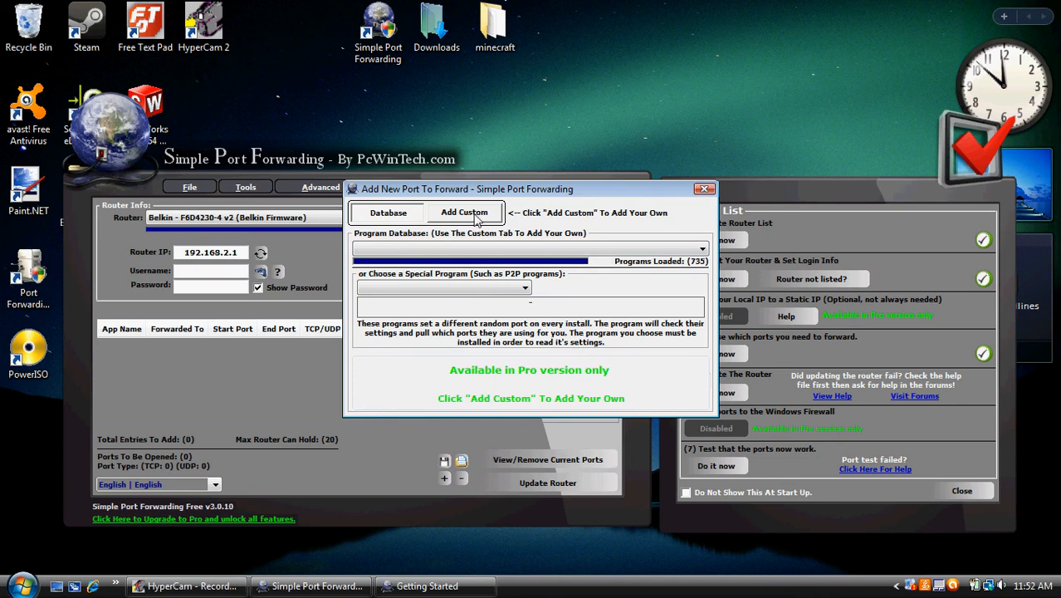
{"action": "left_click", "coordinate": [465, 212]}
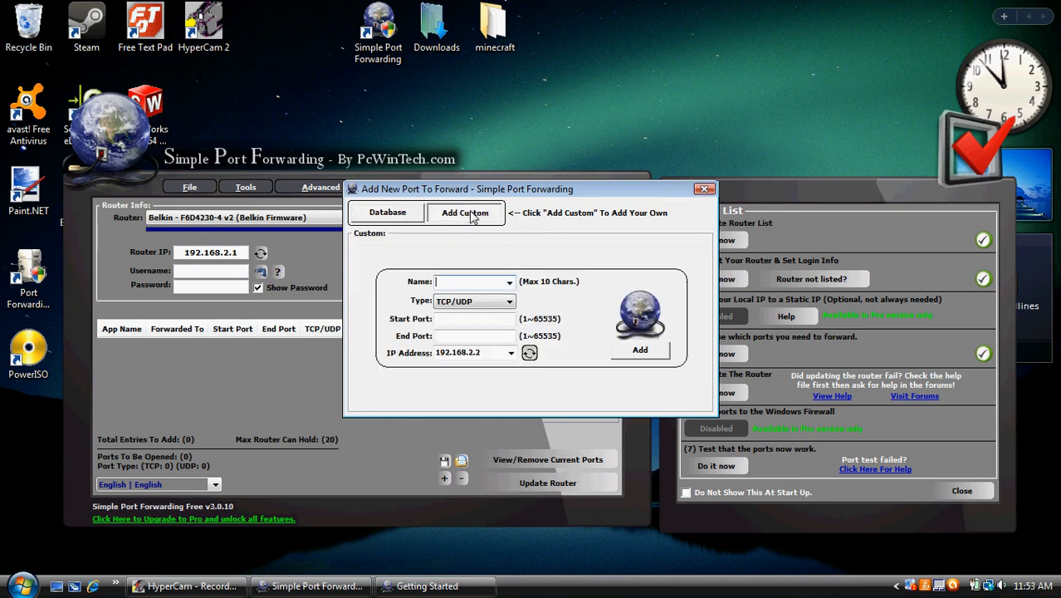
{"action": "left_click", "coordinate": [472, 281]}
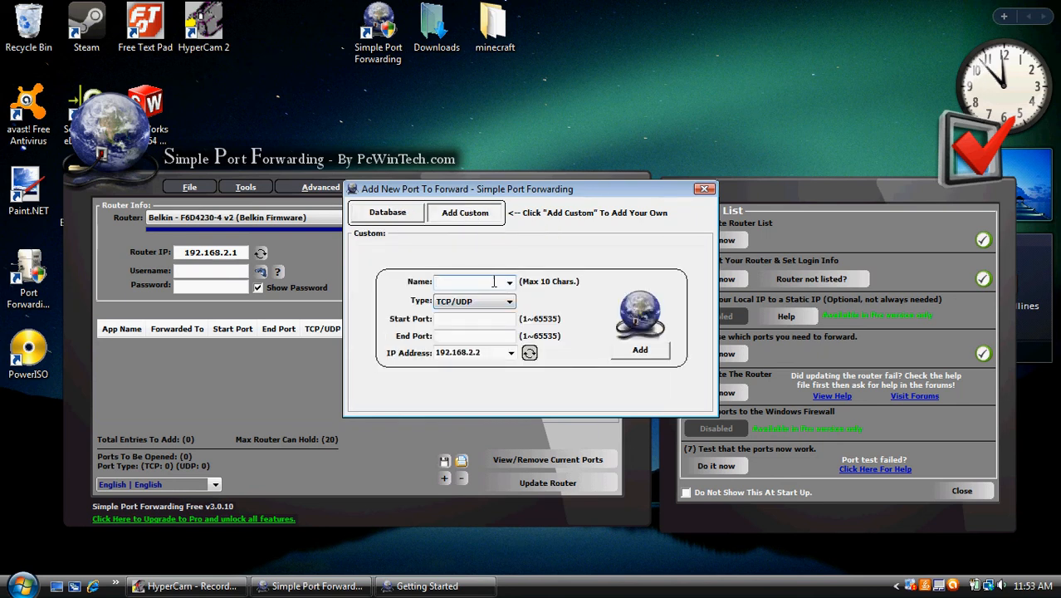
{"action": "type", "text": "lewisdude"}
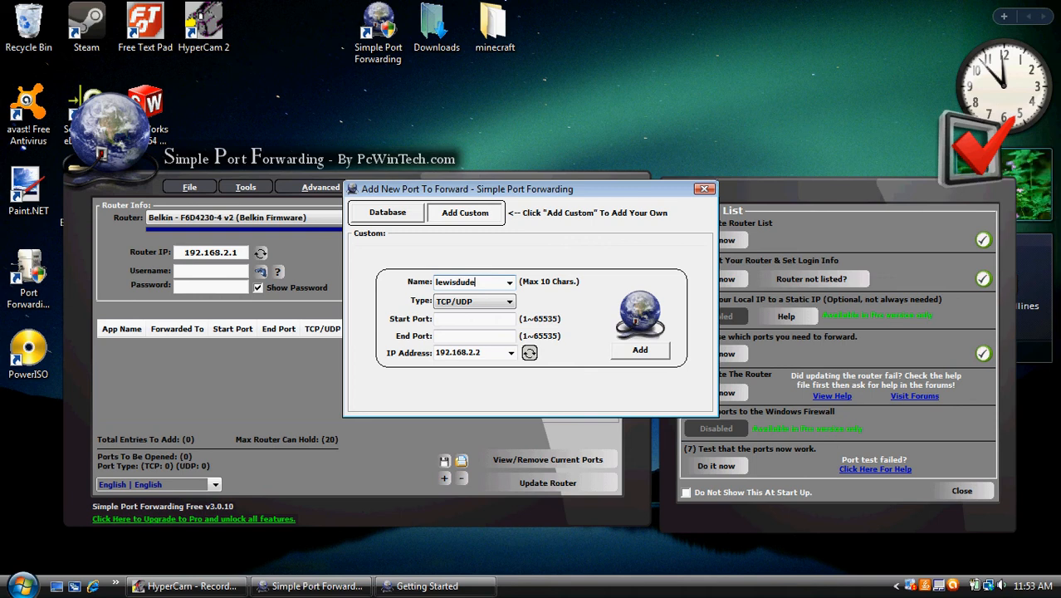
{"action": "type", "text": "97"}
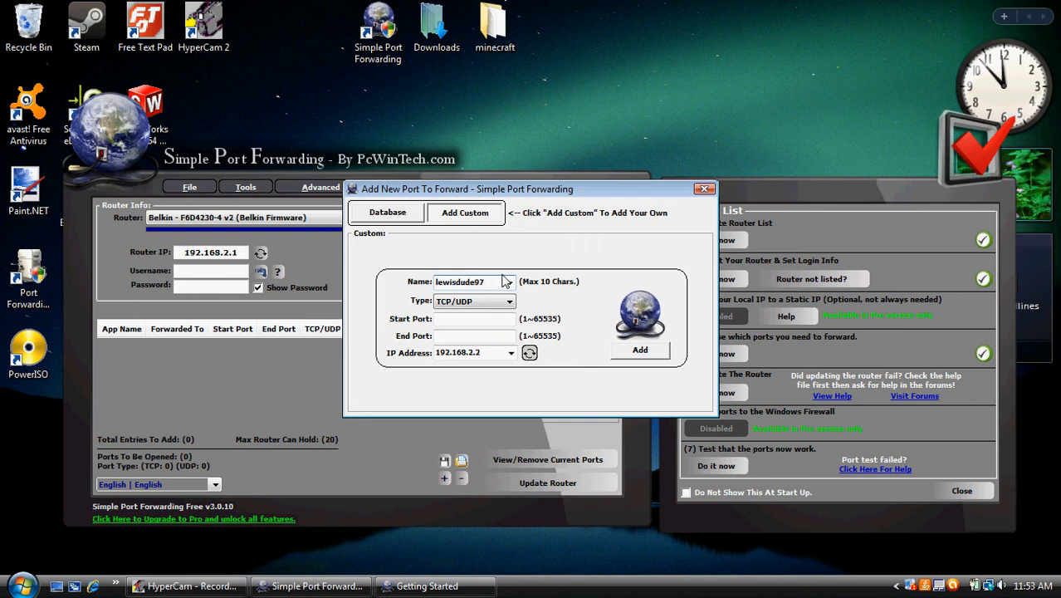
{"action": "left_click", "coordinate": [507, 300]}
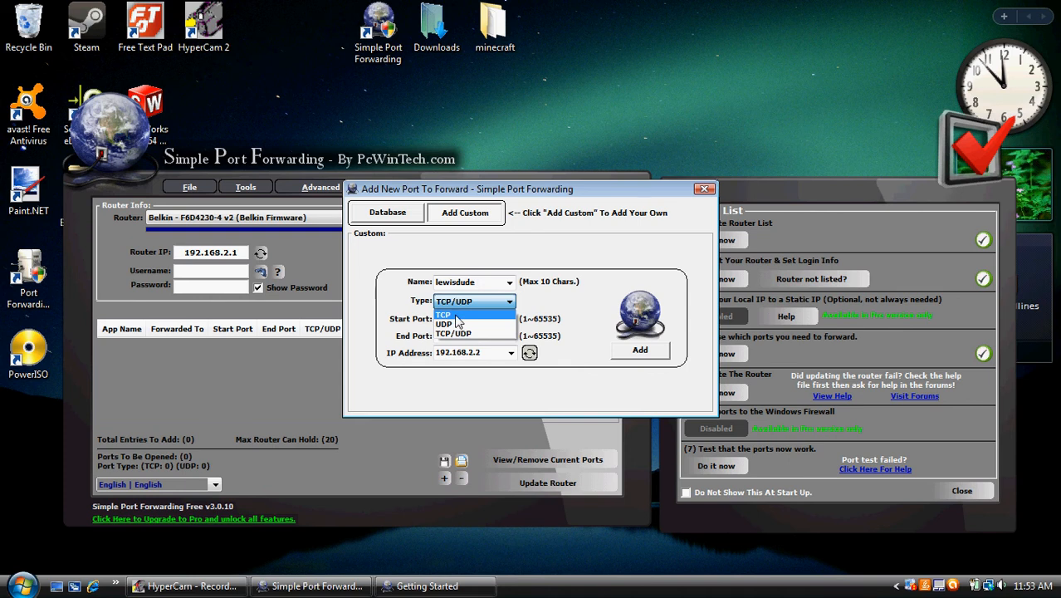
{"action": "left_click", "coordinate": [443, 314]}
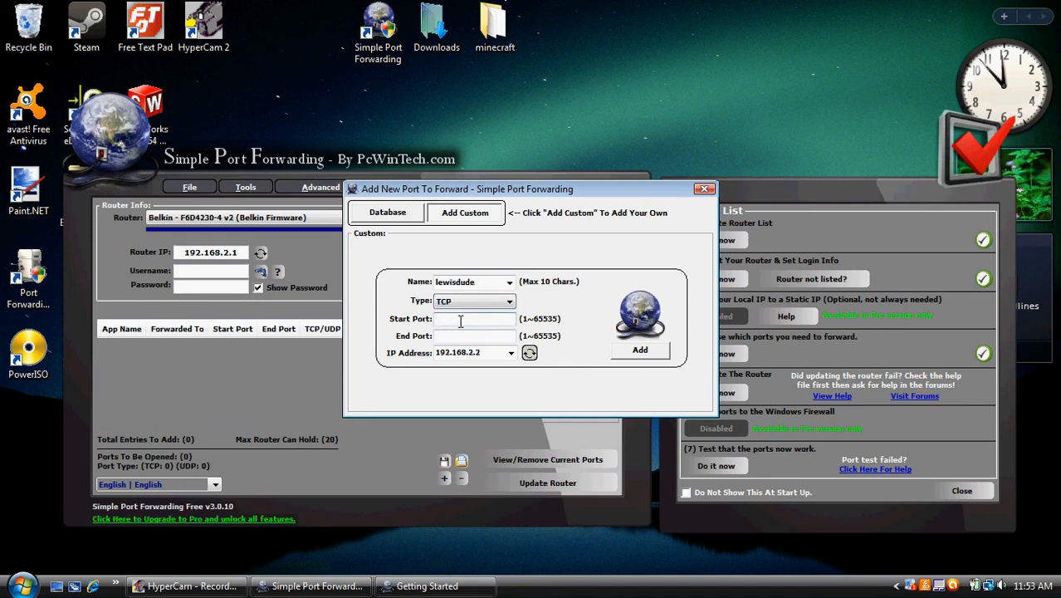
{"action": "mouse_move", "coordinate": [465, 320]}
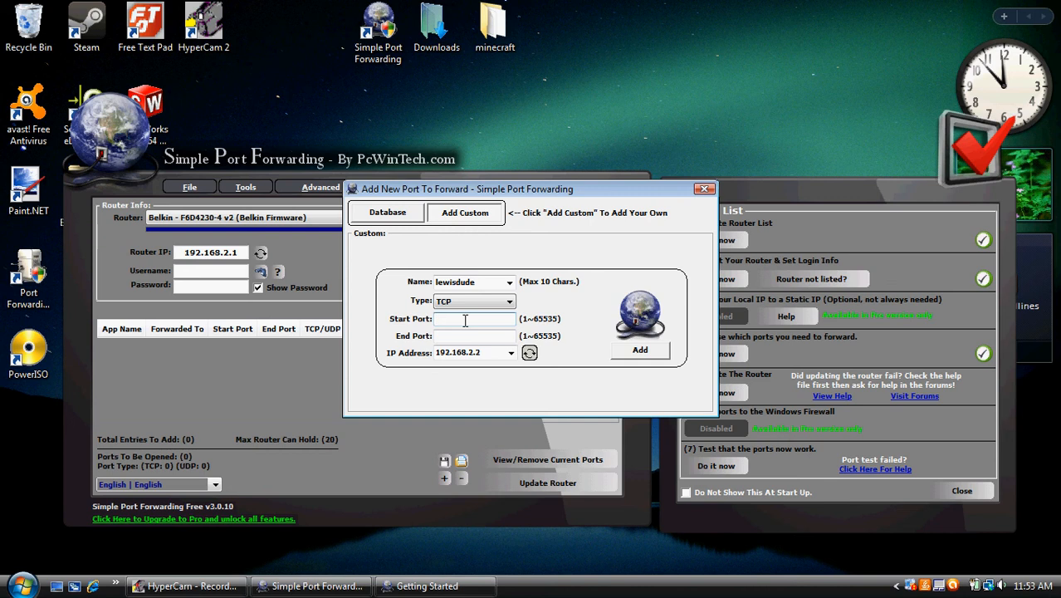
Step: Set start and end port 25565 and add the rule to the forwarding list
{"action": "type", "text": "255"}
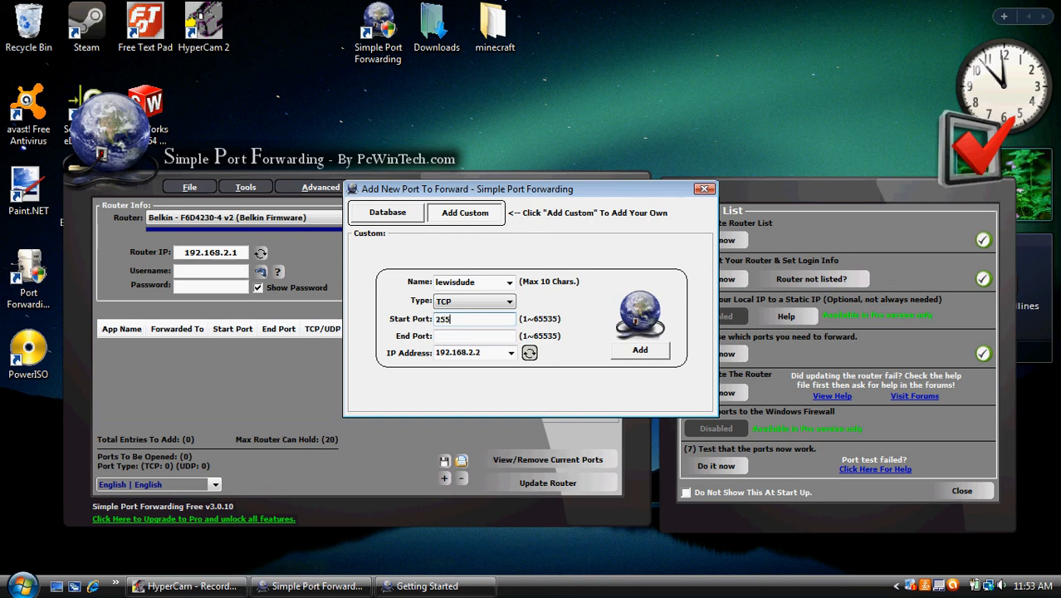
{"action": "left_click", "coordinate": [472, 336]}
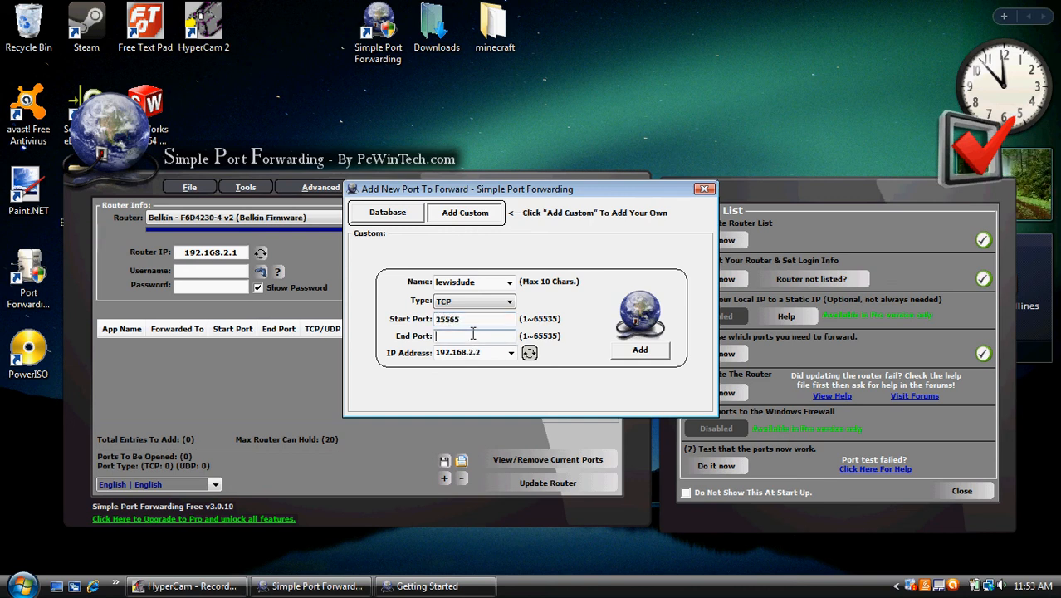
{"action": "type", "text": "2"}
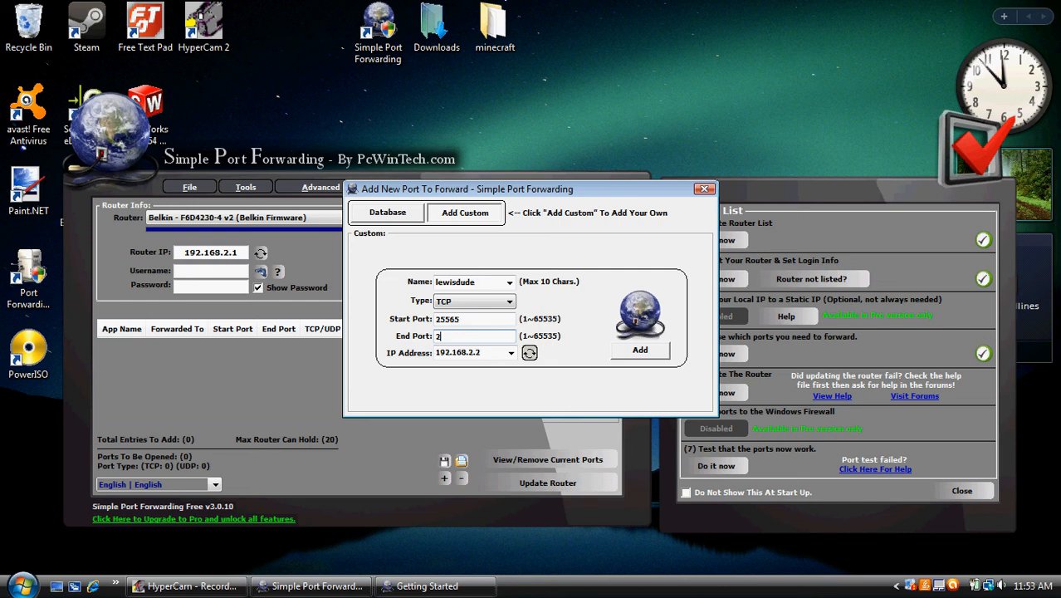
{"action": "type", "text": "5565"}
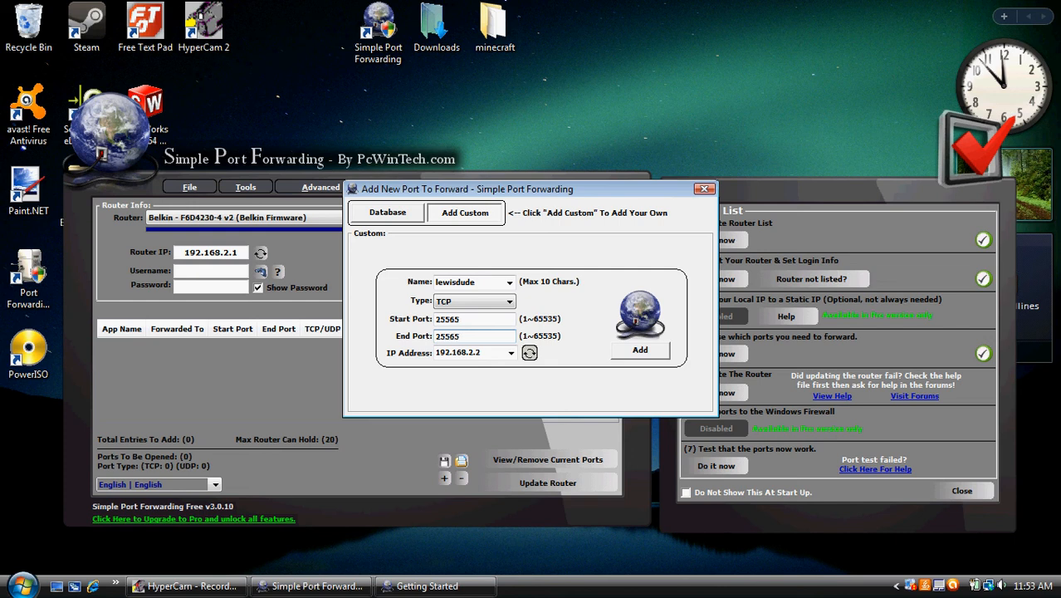
{"action": "left_click", "coordinate": [639, 348]}
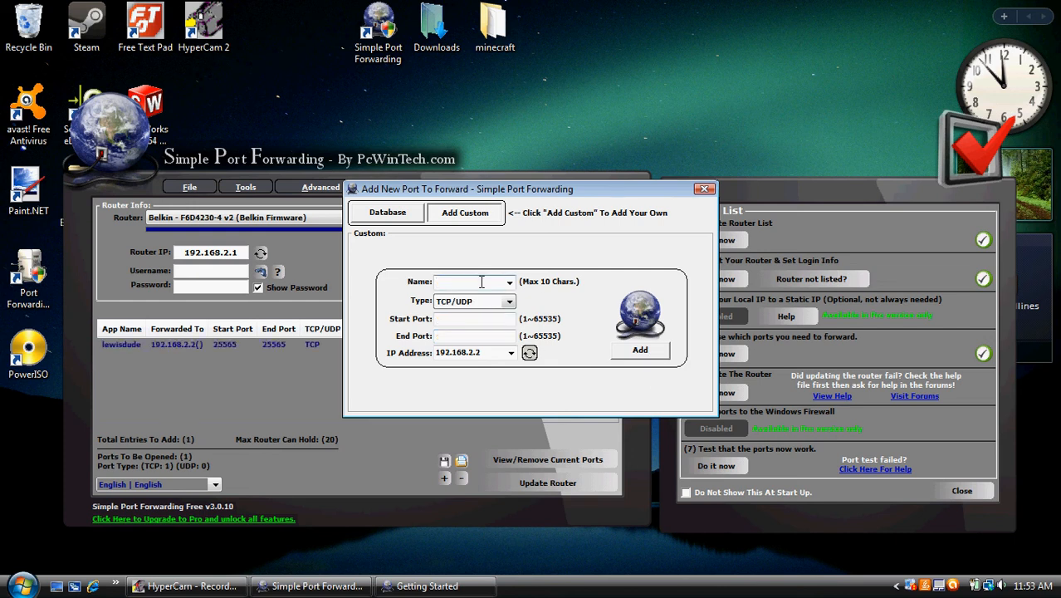
Step: Name a second custom rule lewisdude2 with protocol UDP
{"action": "type", "text": "lewisdude"}
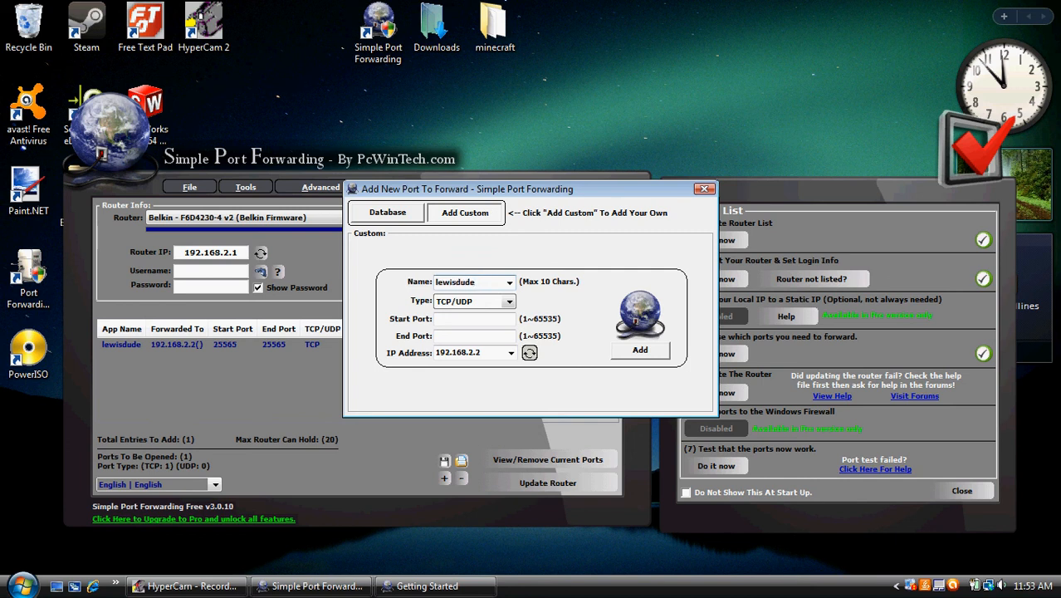
{"action": "type", "text": "2"}
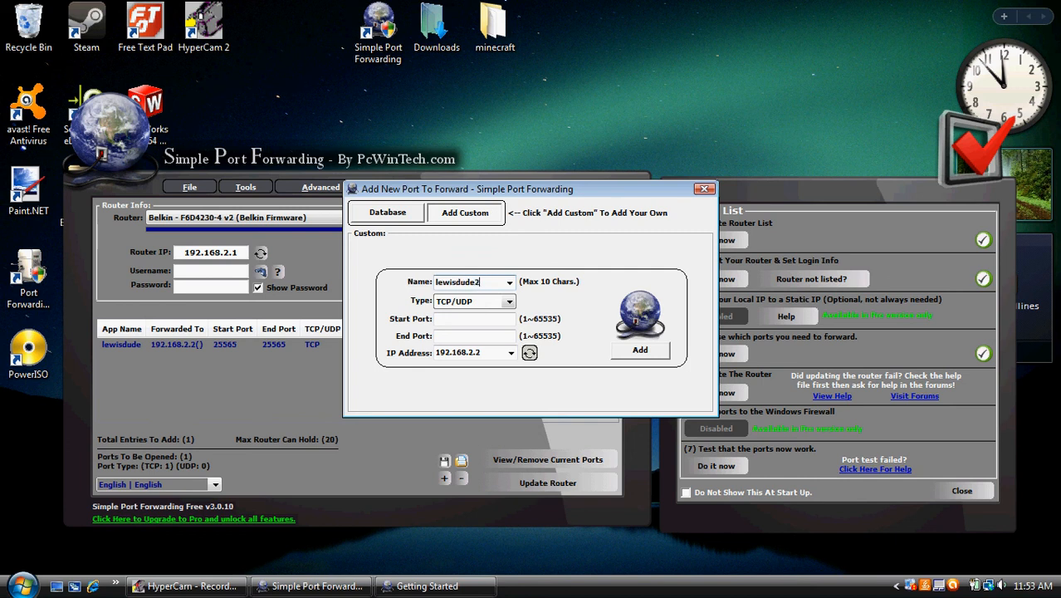
{"action": "left_click", "coordinate": [508, 302]}
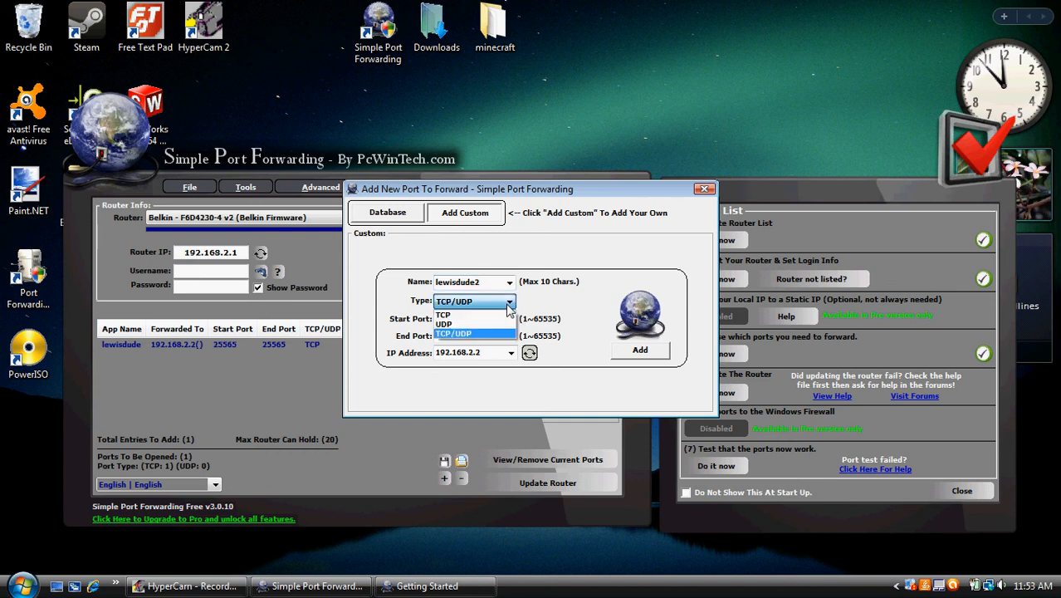
{"action": "mouse_move", "coordinate": [465, 324]}
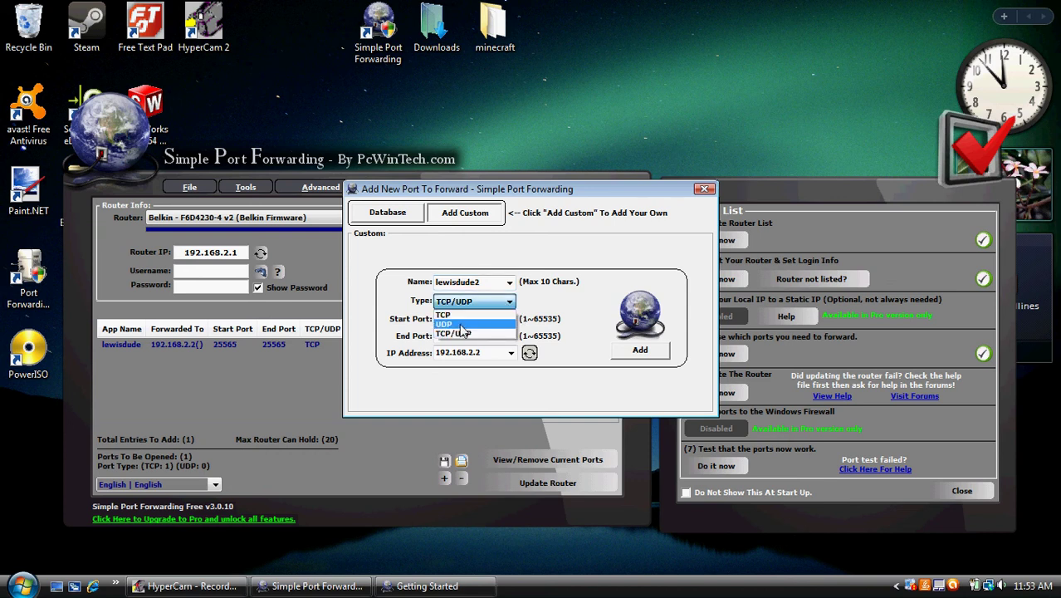
{"action": "left_click", "coordinate": [441, 322]}
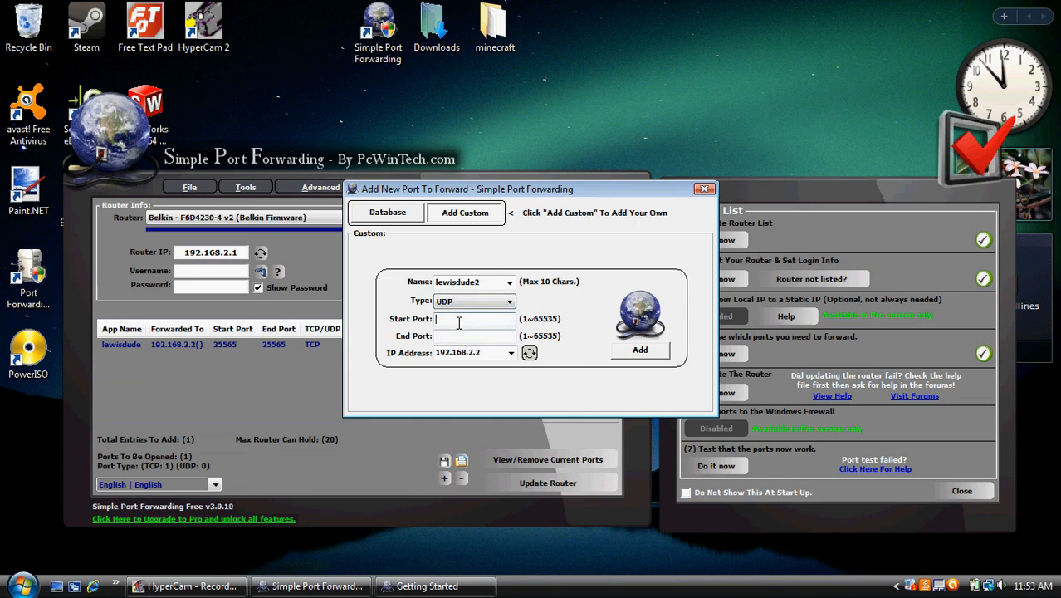
Step: Set start and end port 25565, add the UDP entry, and close the add-port window
{"action": "type", "text": "2"}
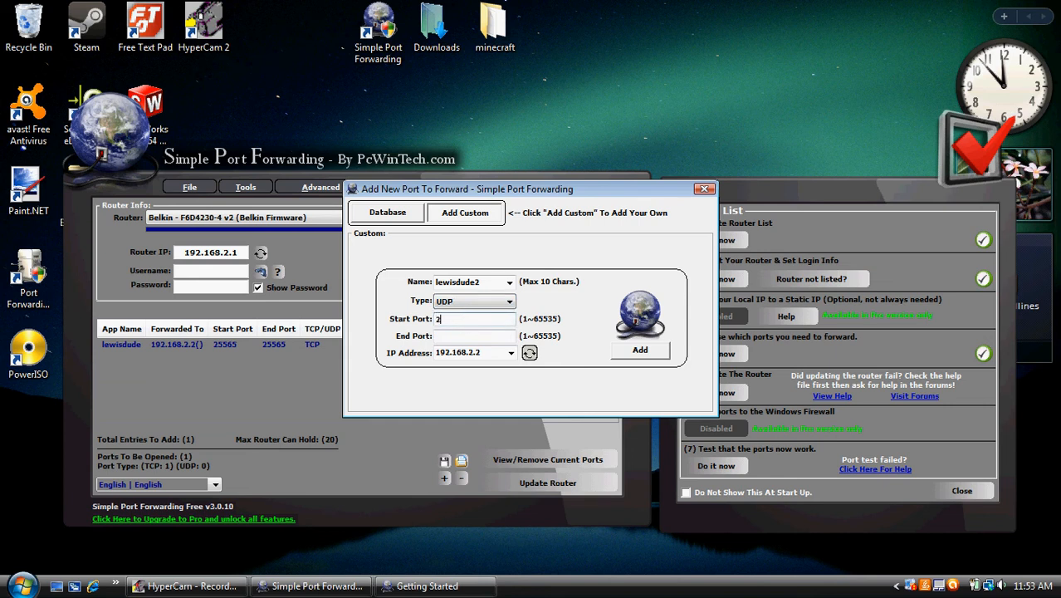
{"action": "type", "text": "5565"}
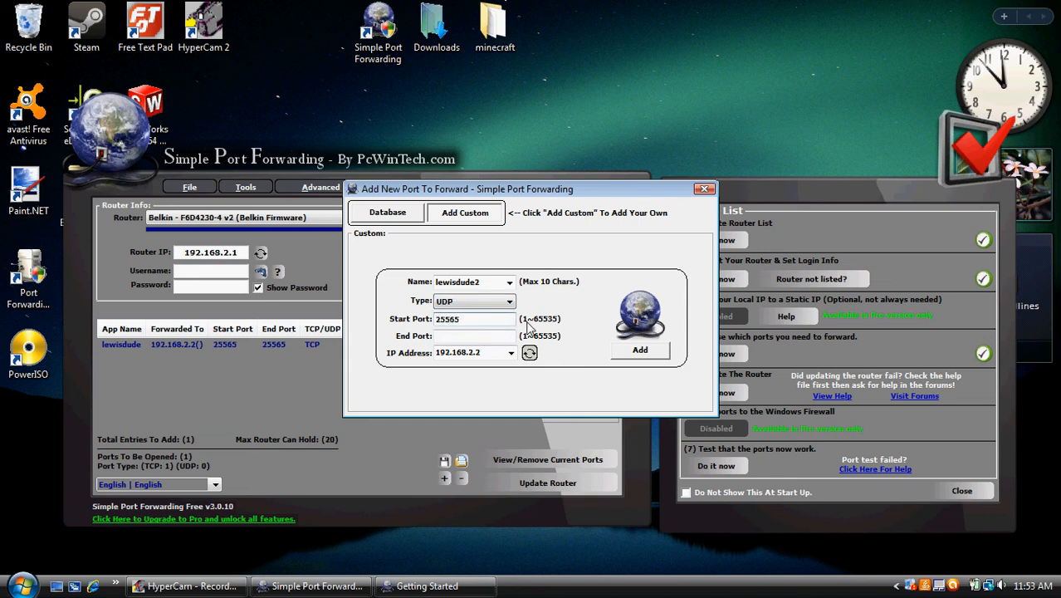
{"action": "type", "text": "2"}
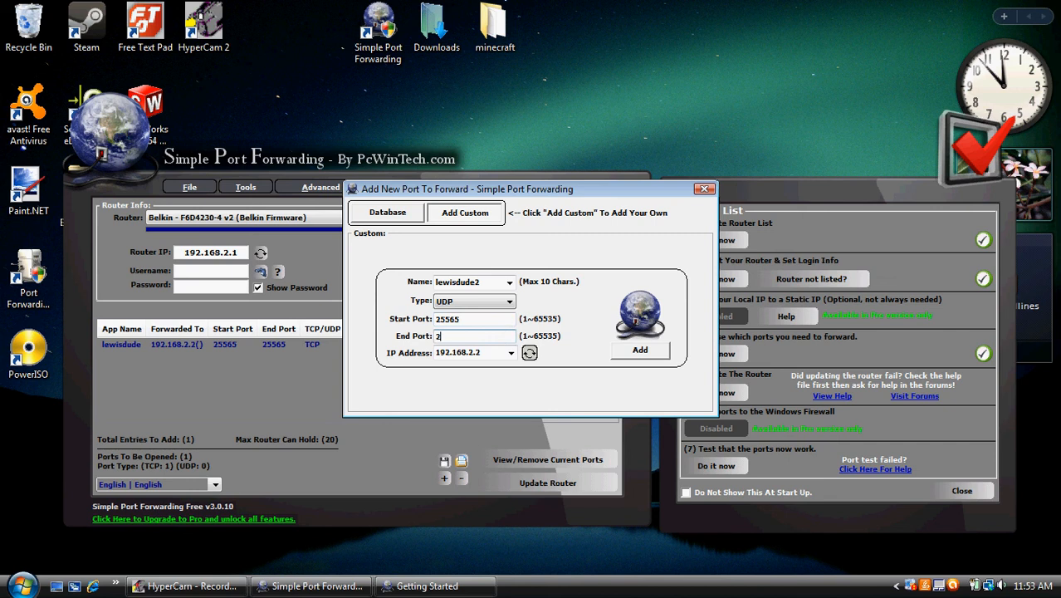
{"action": "type", "text": "5565"}
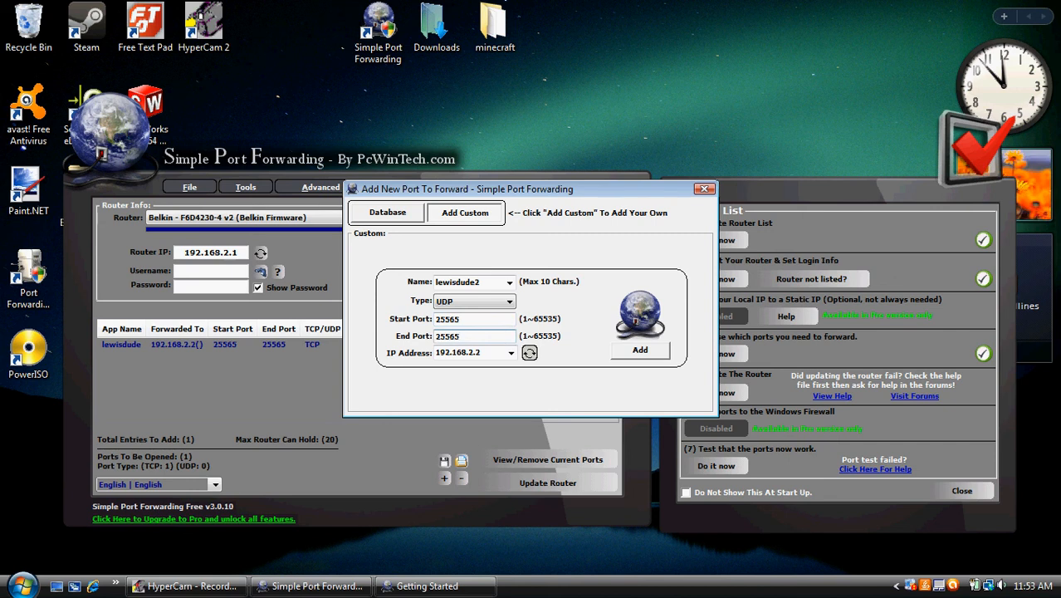
{"action": "left_click", "coordinate": [640, 349]}
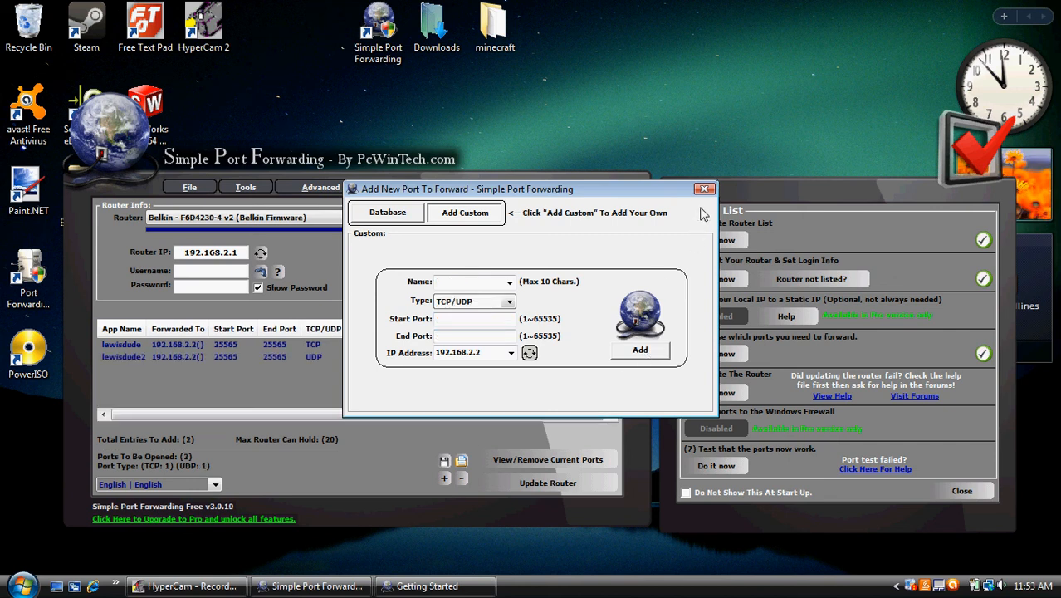
{"action": "left_click", "coordinate": [704, 189]}
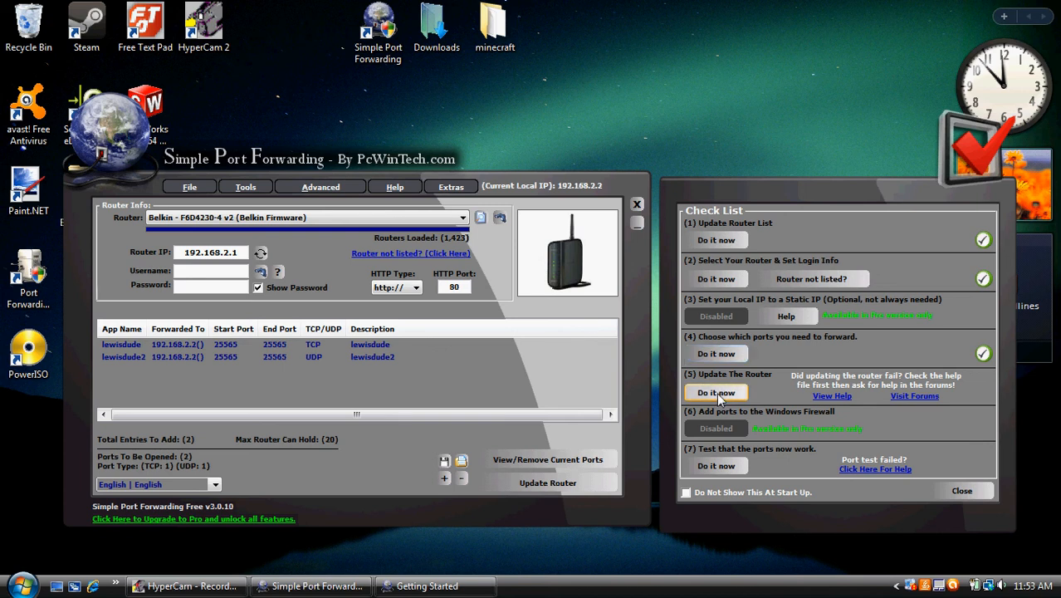
Step: Push both 25565 rules to the Belkin router and dismiss the finished Job Status window
{"action": "left_click", "coordinate": [718, 392]}
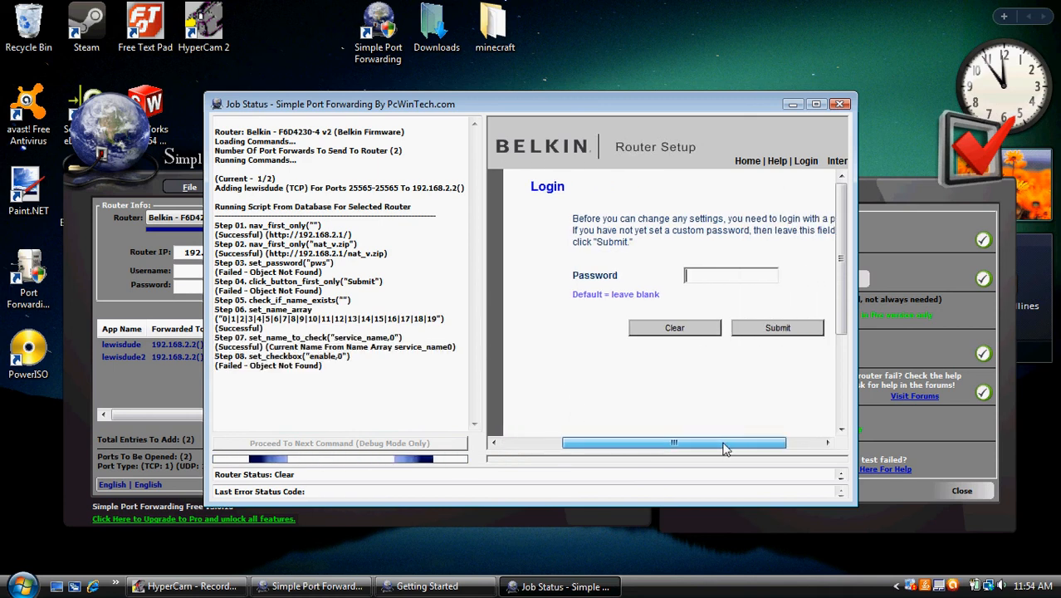
{"action": "left_click", "coordinate": [754, 329]}
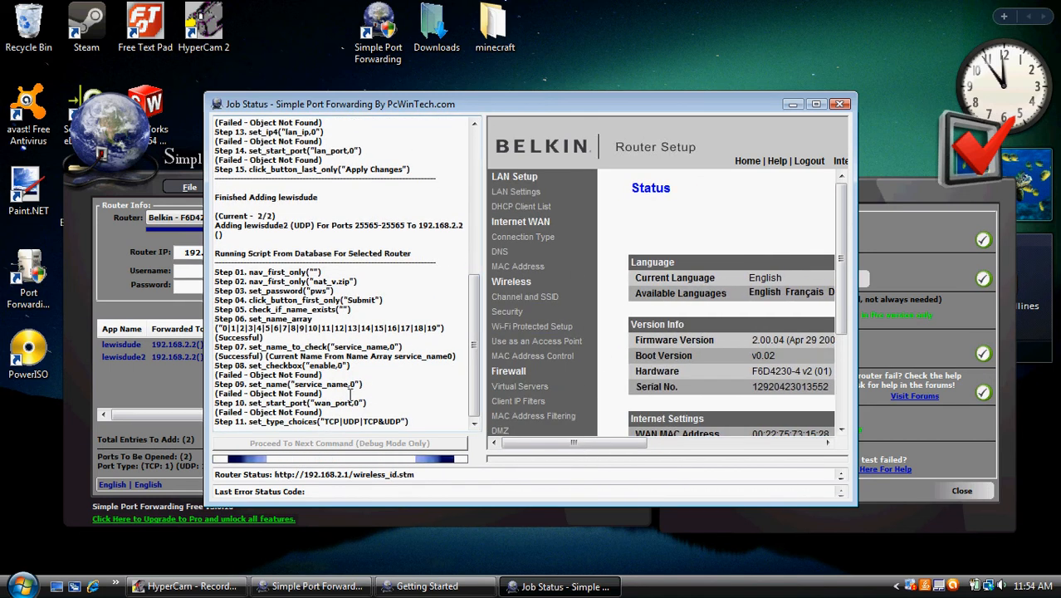
{"action": "scroll", "scroll_direction": "down", "scroll_amount": 3}
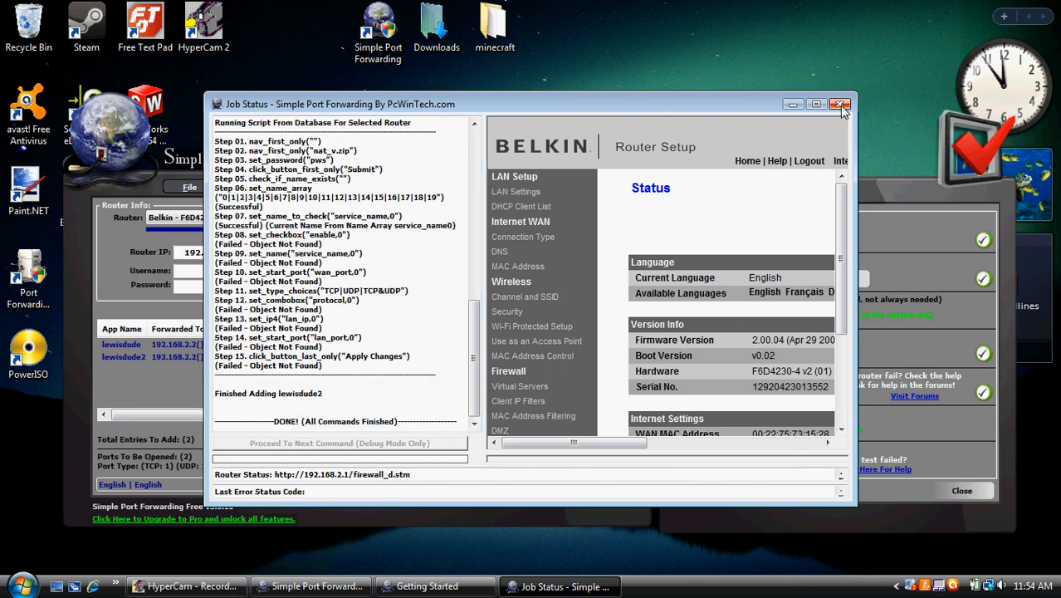
{"action": "left_click", "coordinate": [838, 103]}
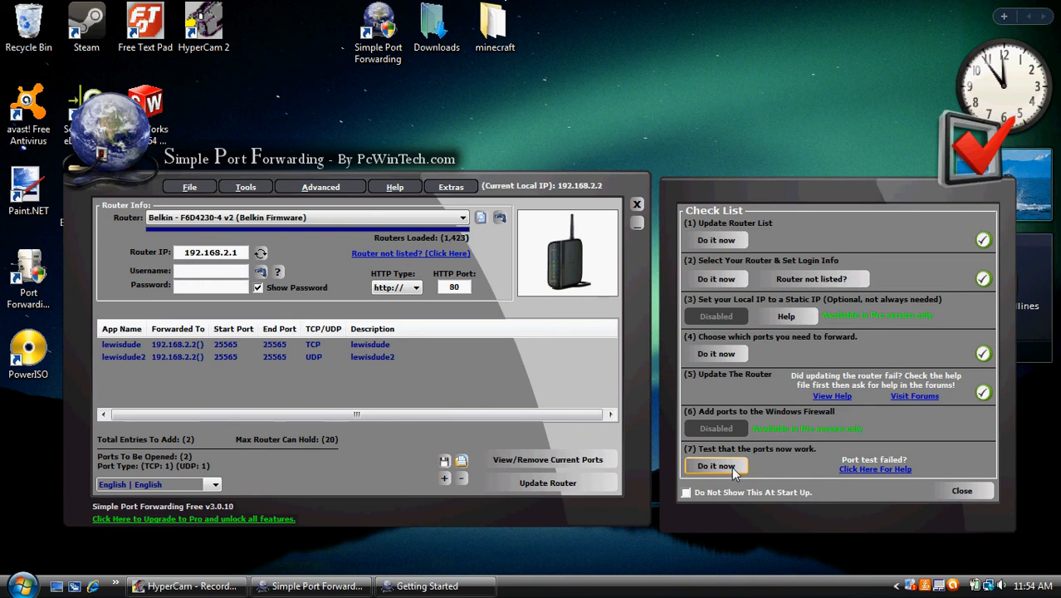
Step: Run the port tester, confirm TCP and UDP 25565 succeed, and close it
{"action": "left_click", "coordinate": [716, 465]}
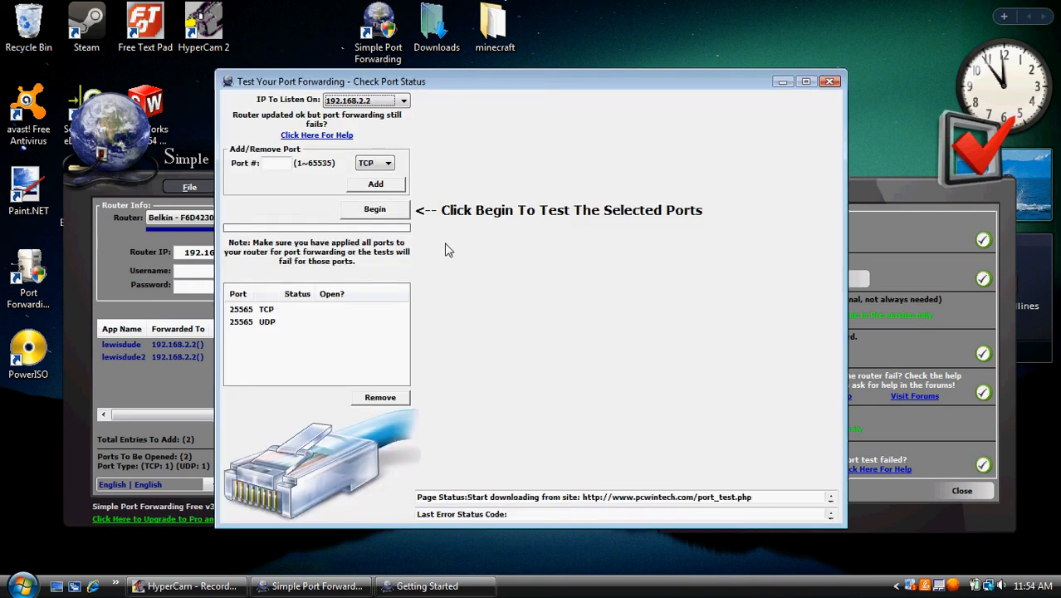
{"action": "mouse_move", "coordinate": [382, 213]}
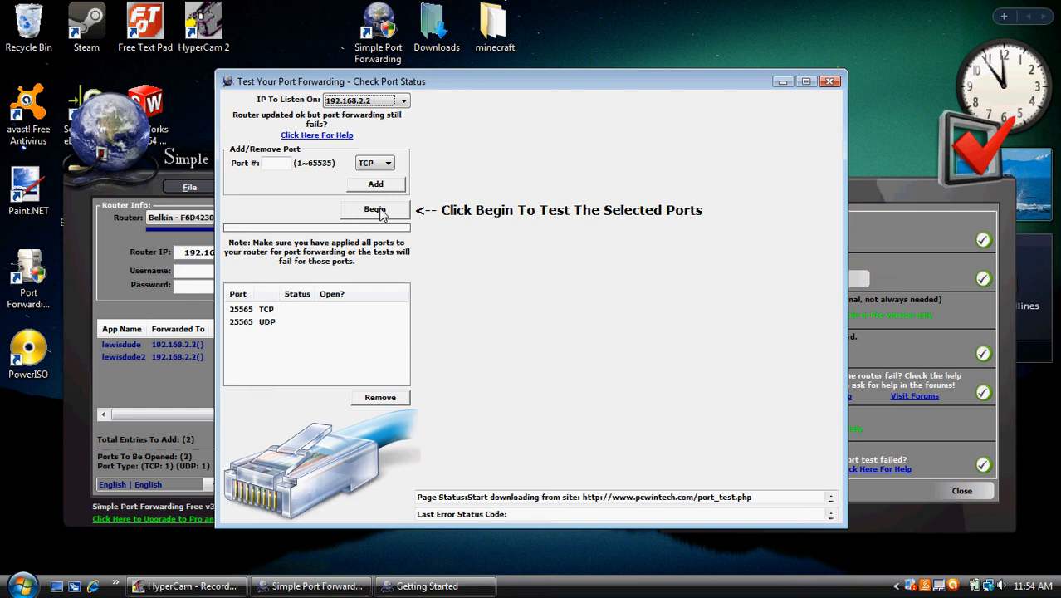
{"action": "left_click", "coordinate": [376, 209]}
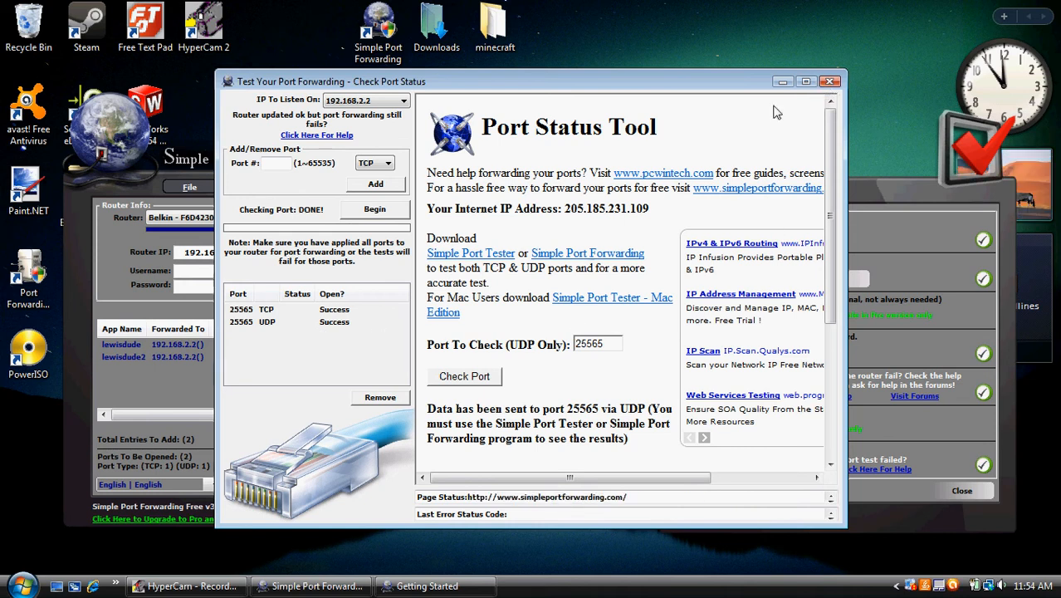
{"action": "left_click", "coordinate": [830, 79]}
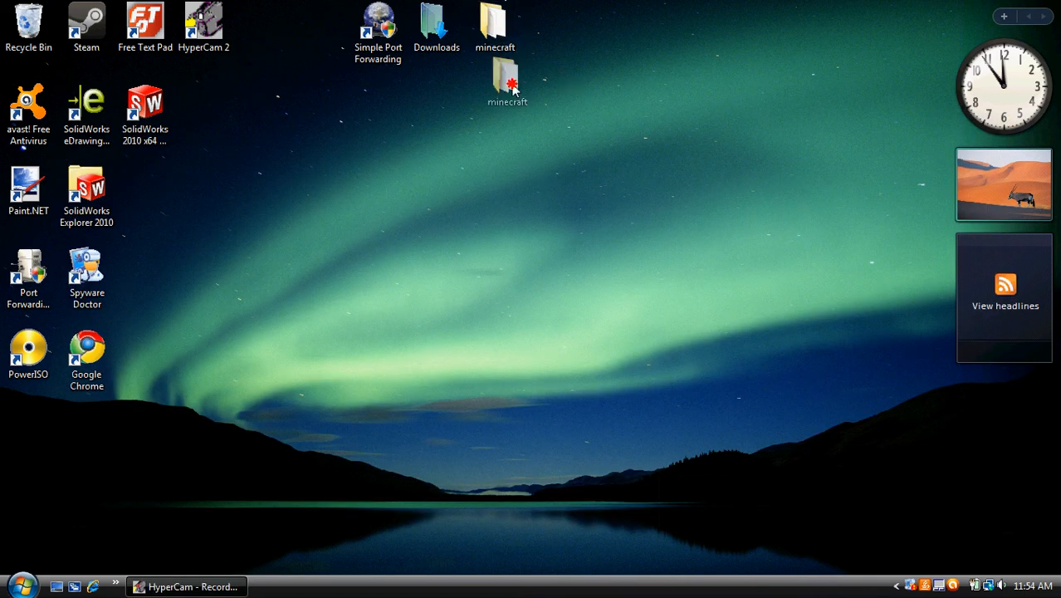
Step: Launch the start server batch file from the minecraft desktop folder
{"action": "double_click", "coordinate": [505, 83]}
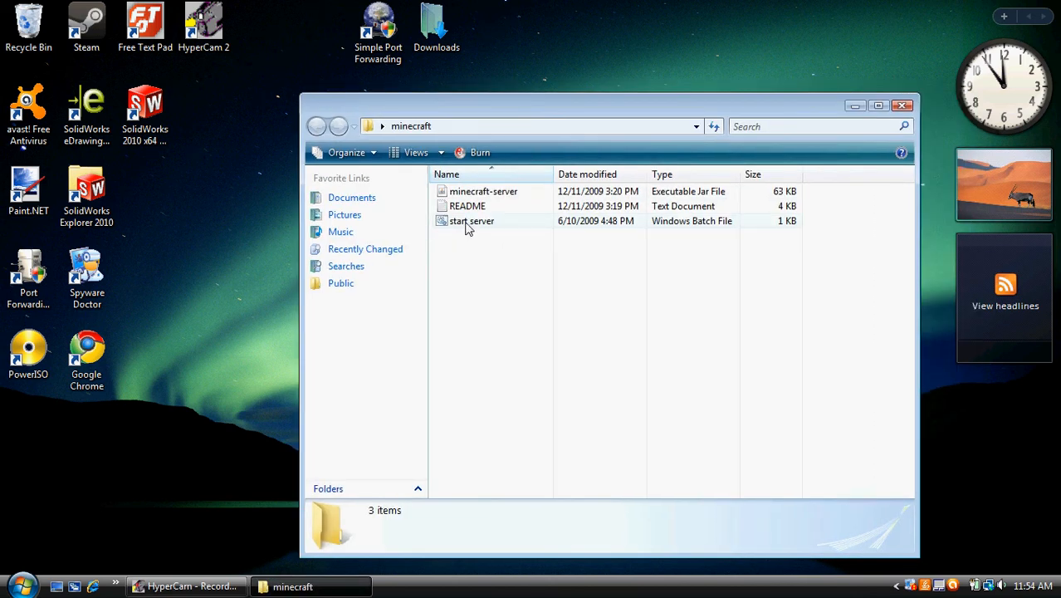
{"action": "double_click", "coordinate": [468, 221]}
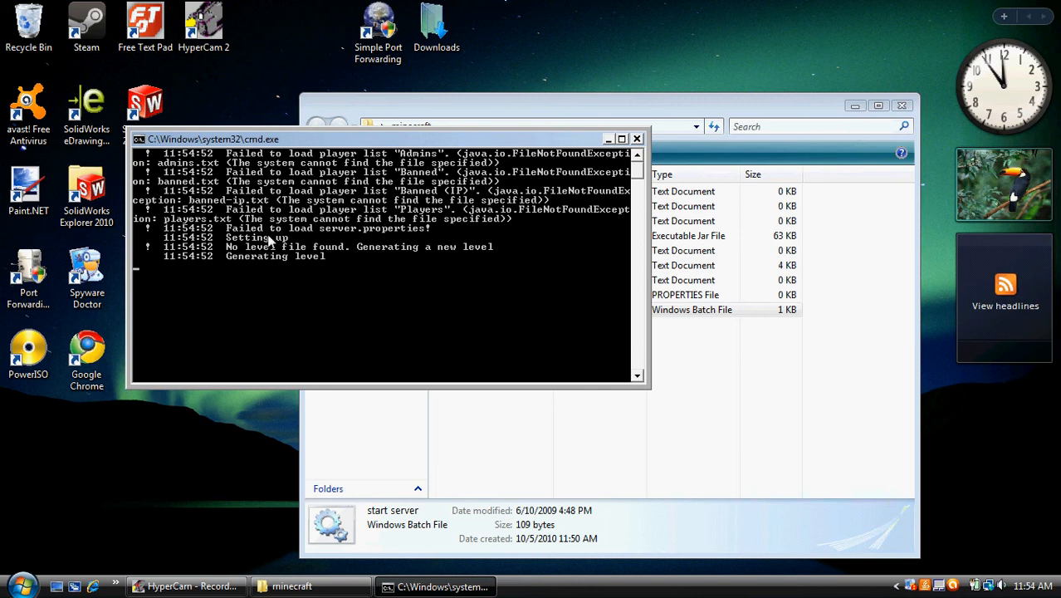
{"action": "mouse_move", "coordinate": [279, 282]}
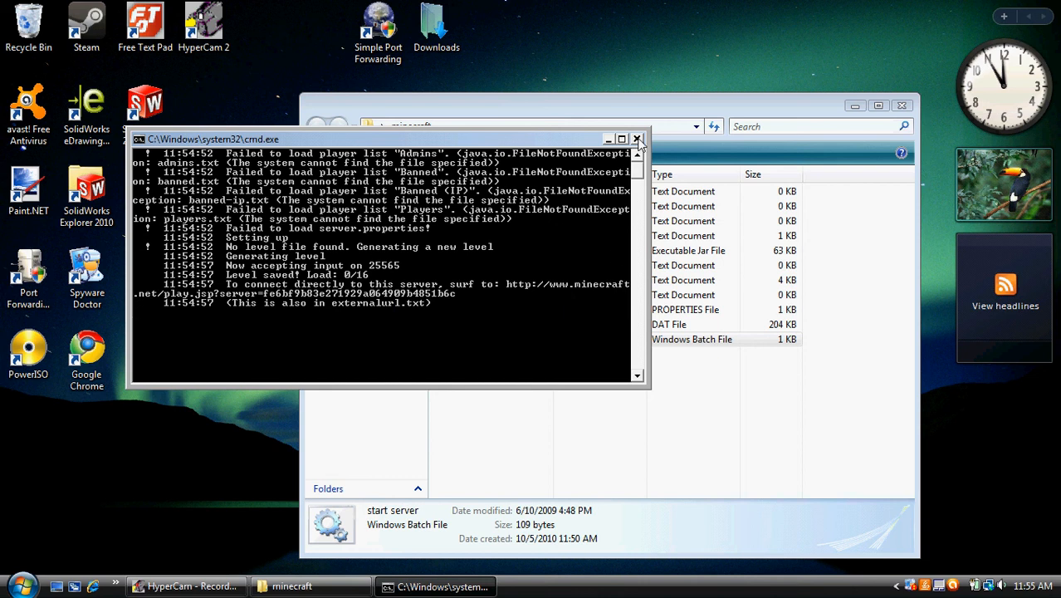
Step: Close the server console once it accepts input on port 25565
{"action": "left_click", "coordinate": [638, 140]}
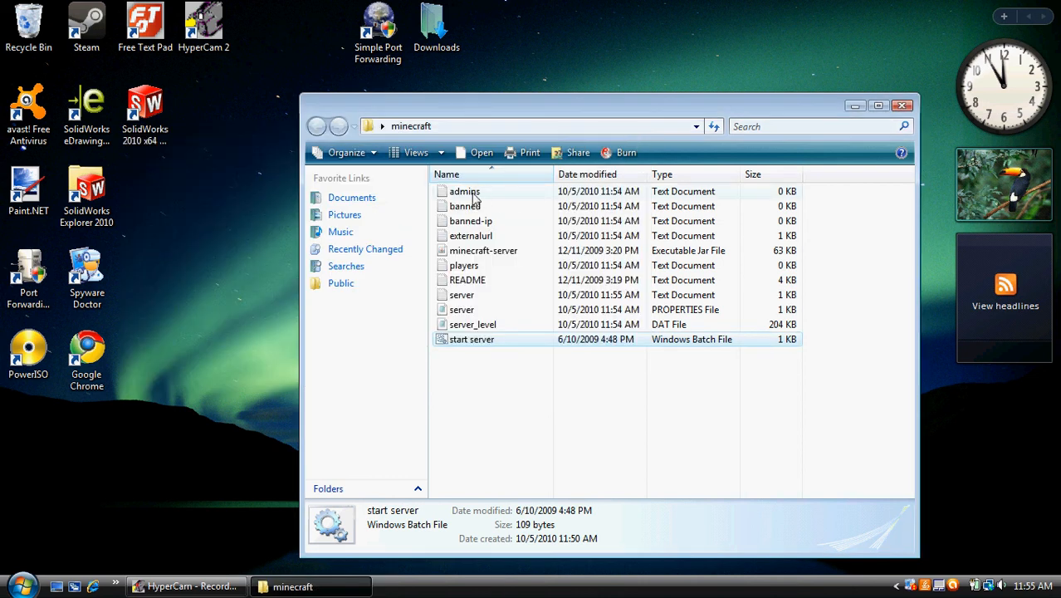
{"action": "double_click", "coordinate": [461, 191]}
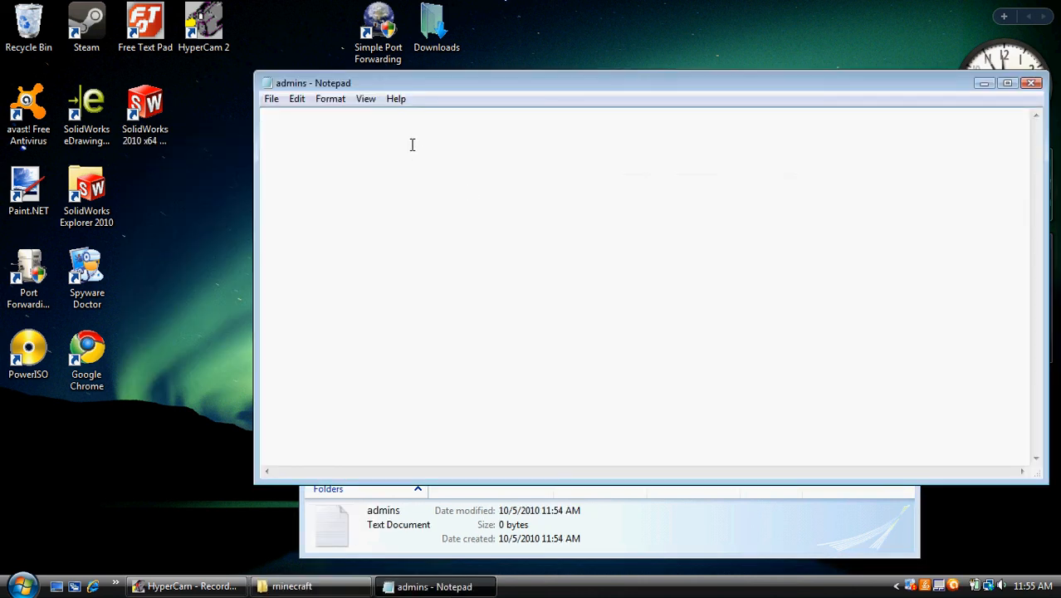
{"action": "type", "text": "lewis"}
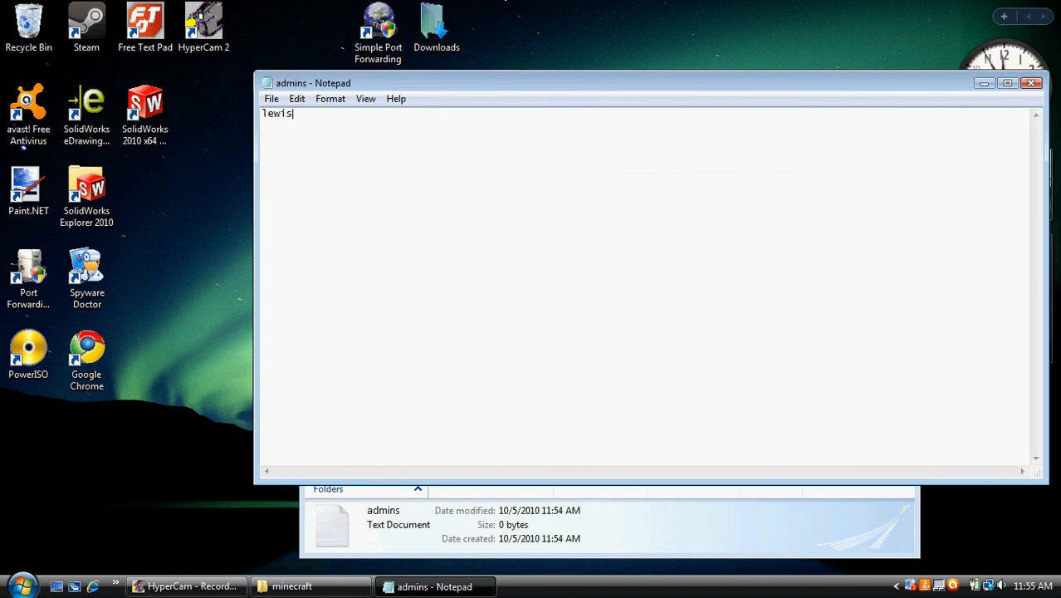
{"action": "type", "text": "dude97"}
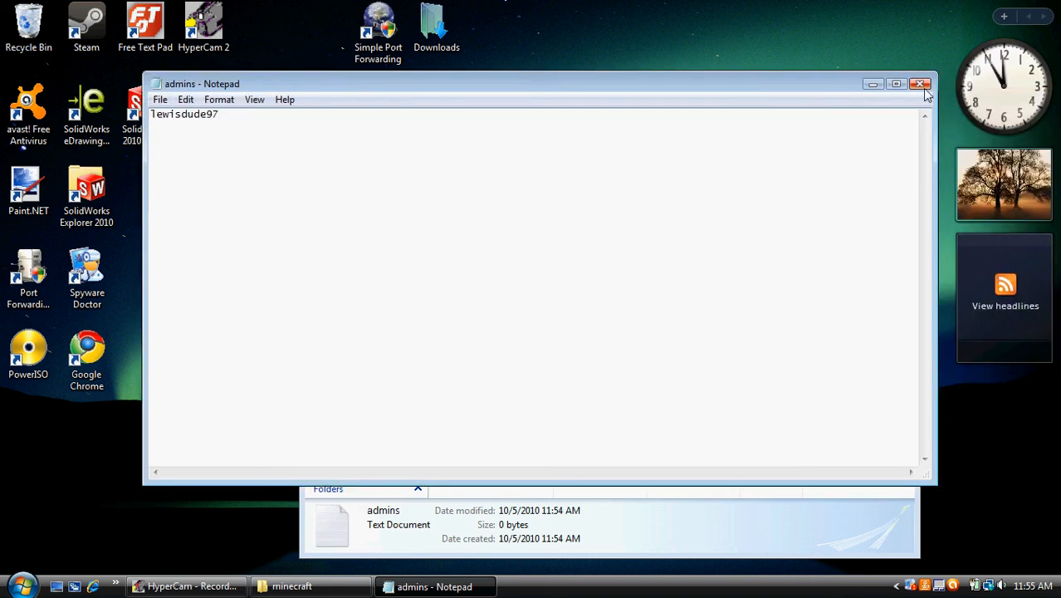
{"action": "left_click", "coordinate": [920, 83]}
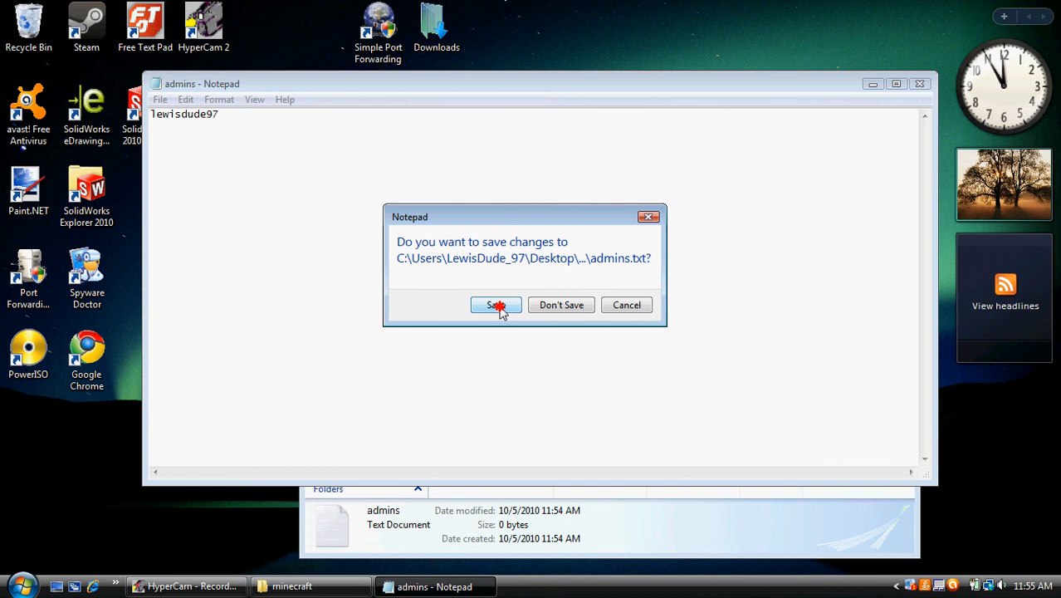
{"action": "left_click", "coordinate": [495, 306]}
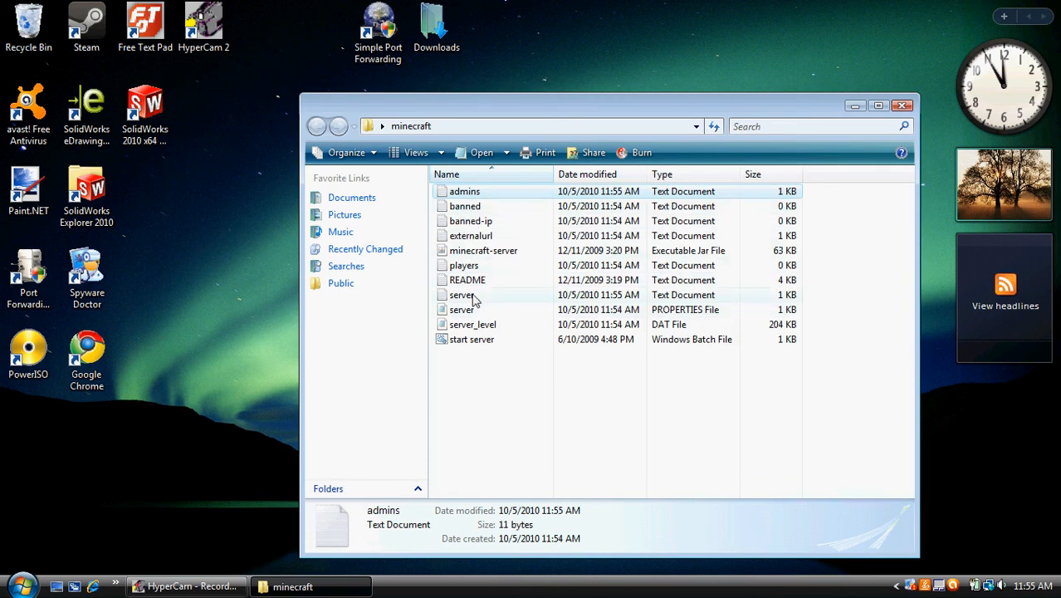
Step: Open server.properties with Notepad via the Open With dialog
{"action": "left_click", "coordinate": [462, 309]}
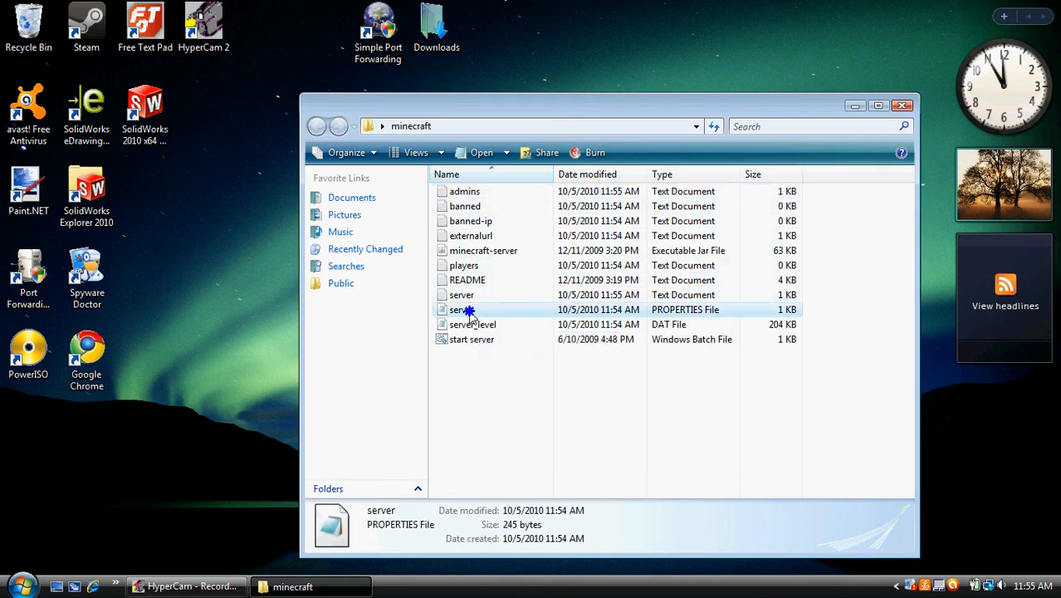
{"action": "right_click", "coordinate": [465, 309]}
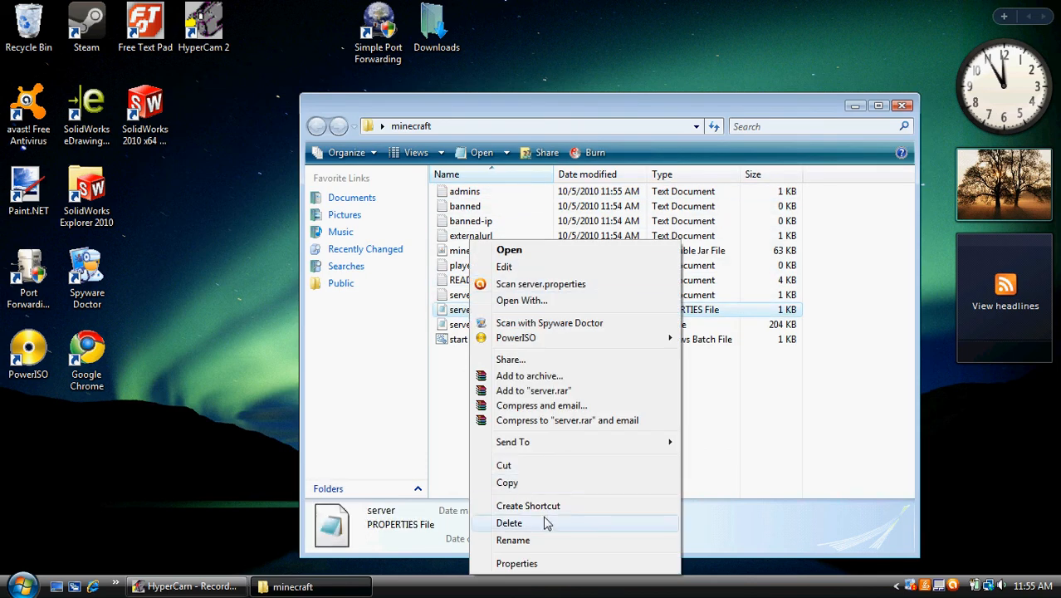
{"action": "mouse_move", "coordinate": [531, 300]}
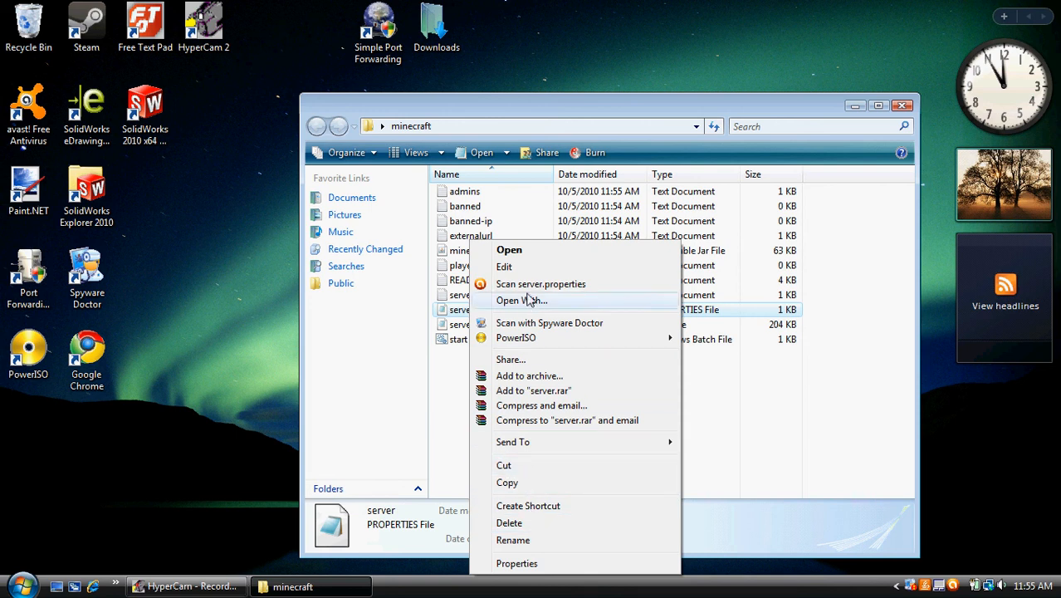
{"action": "left_click", "coordinate": [522, 300]}
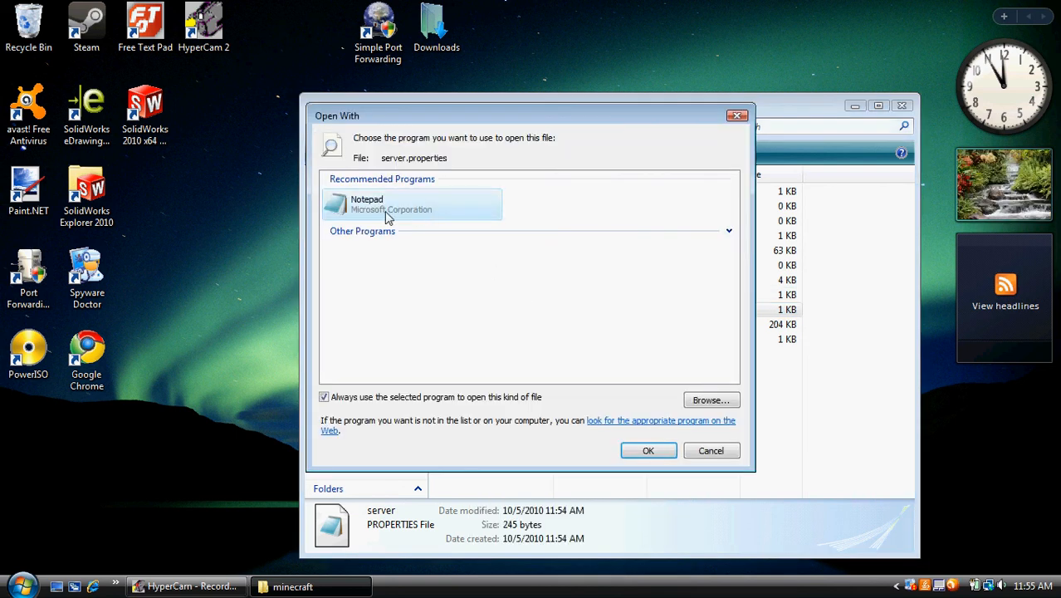
{"action": "left_click", "coordinate": [650, 451]}
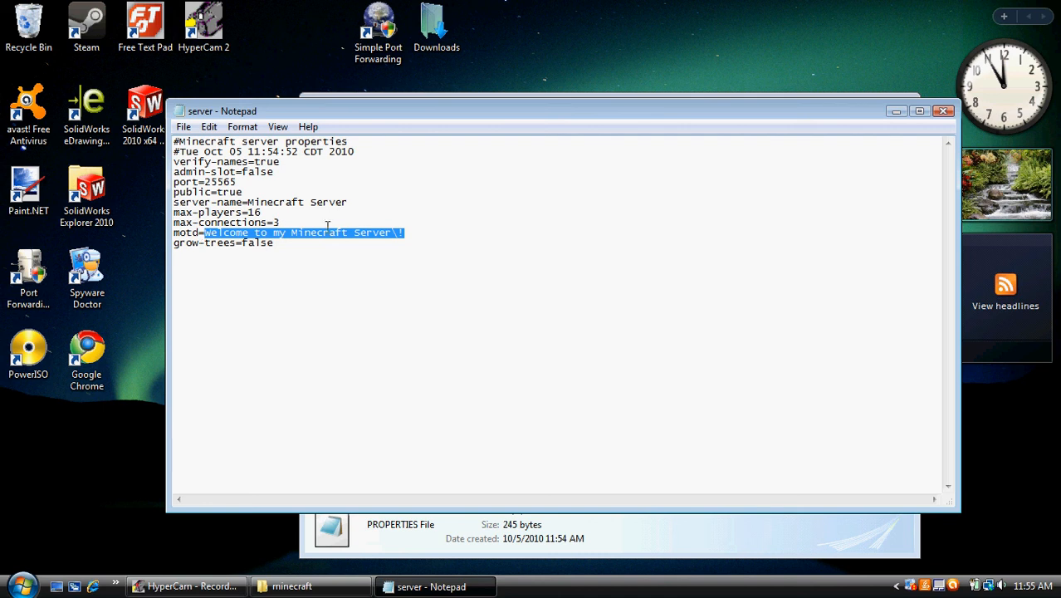
Step: Set motd to I eat noobs and server-name to Lewisdude97, then save server.properties
{"action": "type", "text": "I Eat Noobs"}
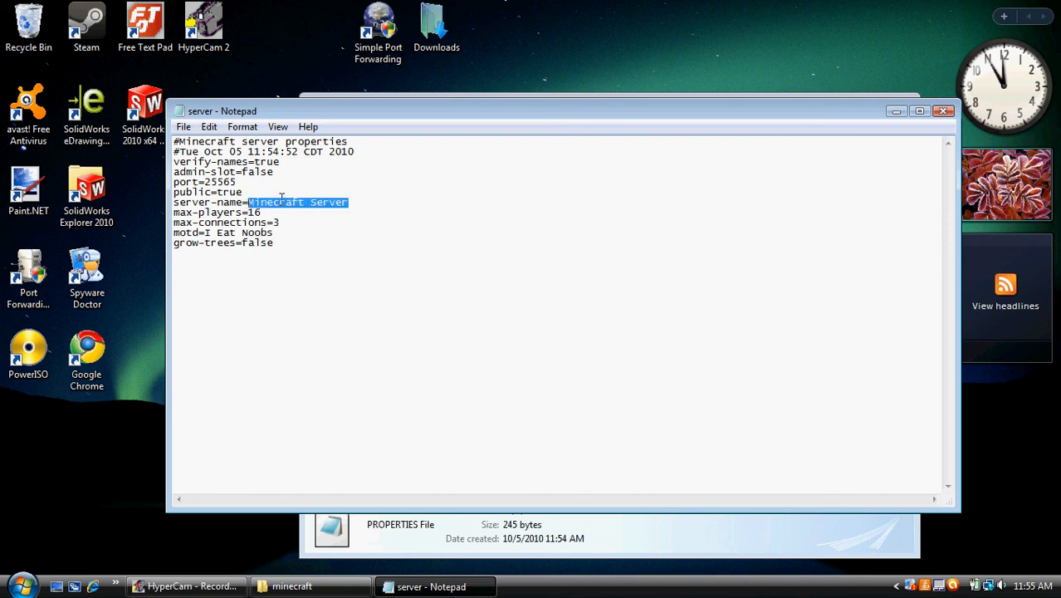
{"action": "type", "text": "Lewisdude"}
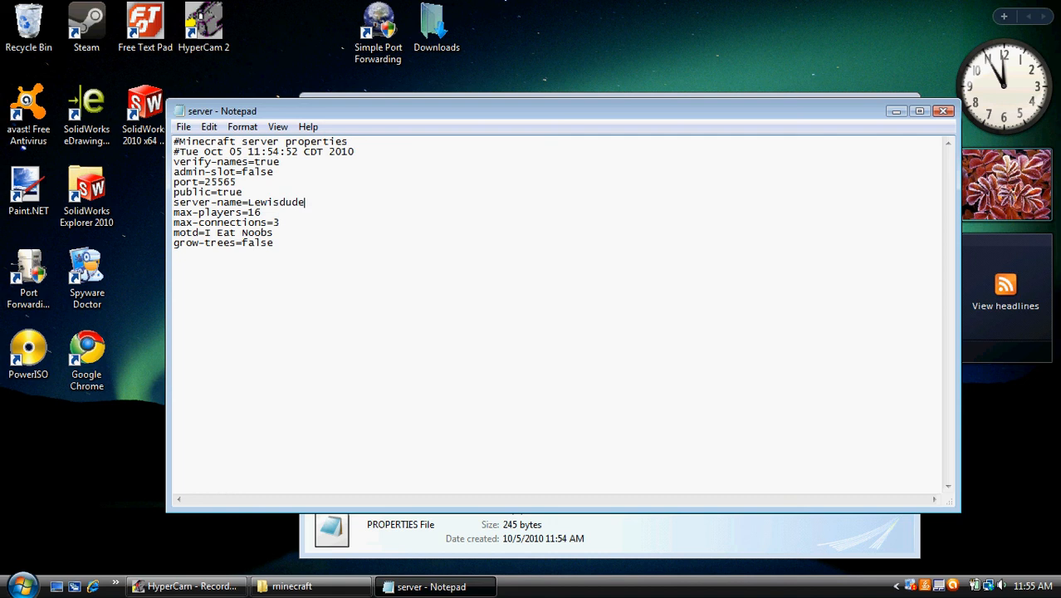
{"action": "type", "text": "97"}
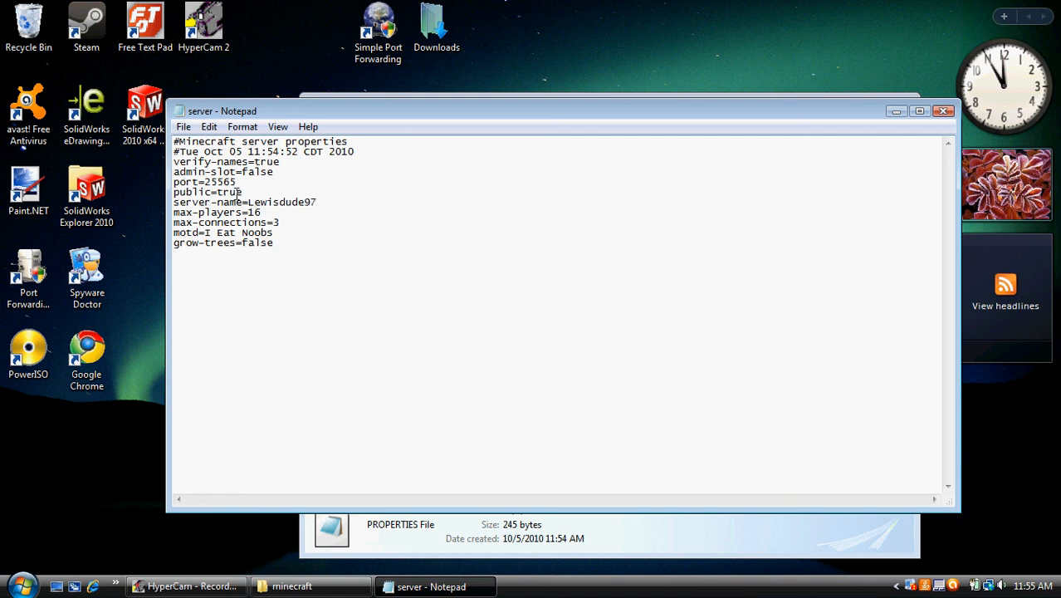
{"action": "double_click", "coordinate": [221, 193]}
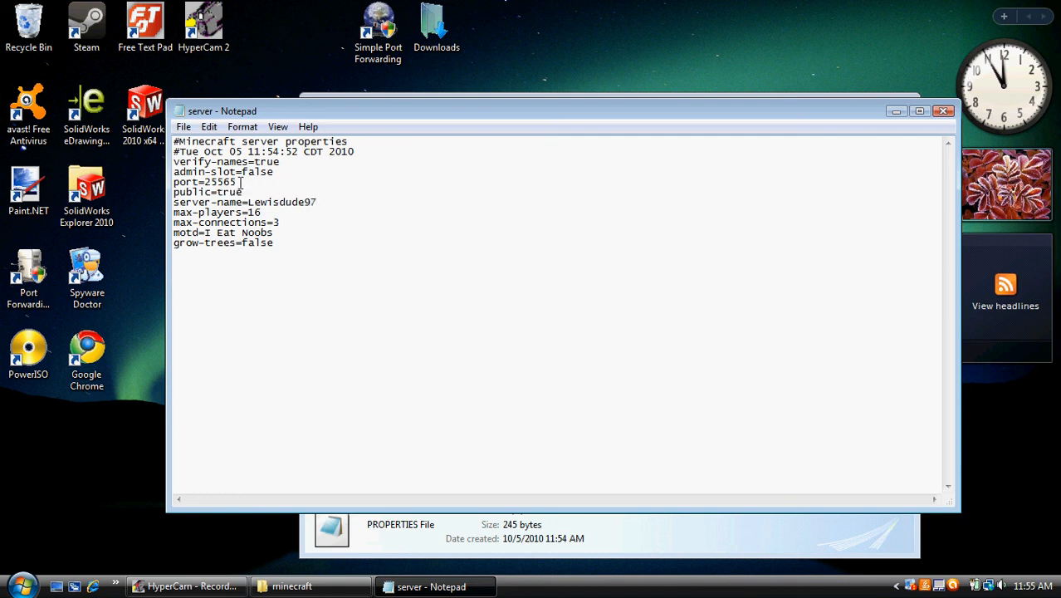
{"action": "left_click", "coordinate": [246, 192]}
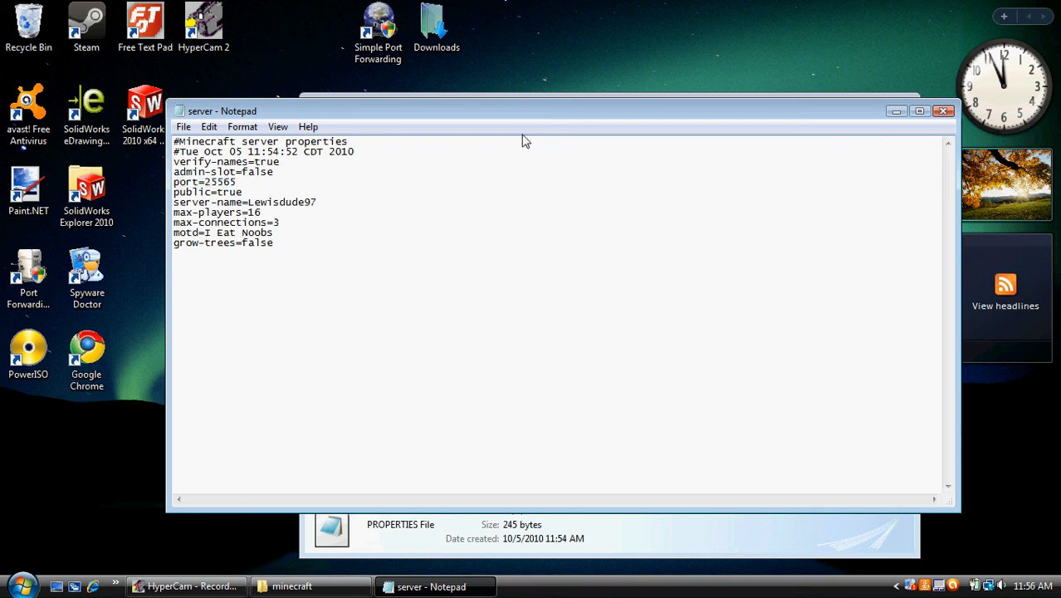
{"action": "mouse_move", "coordinate": [943, 112]}
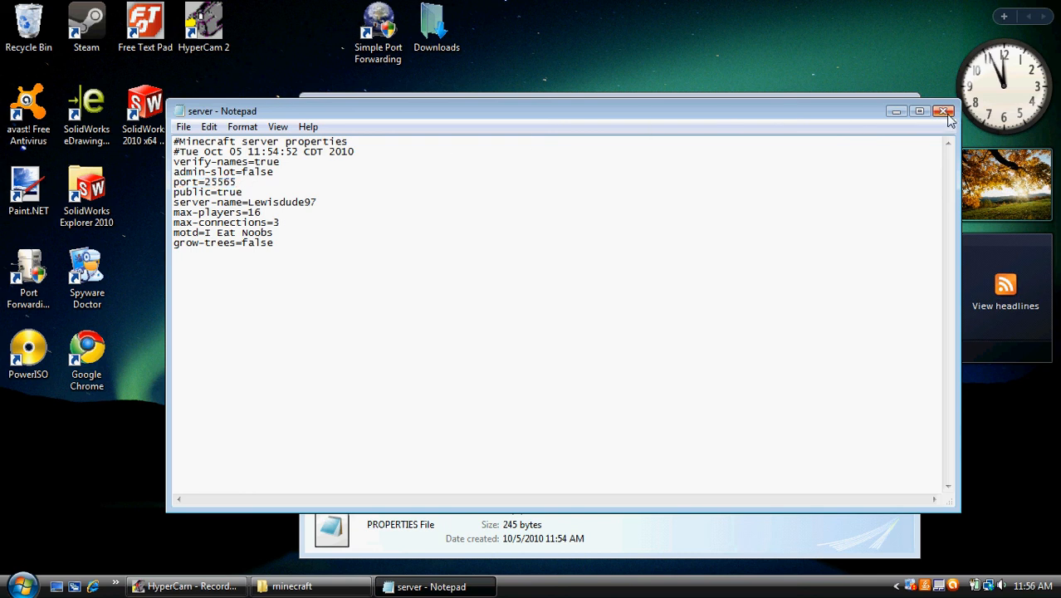
{"action": "mouse_move", "coordinate": [943, 111]}
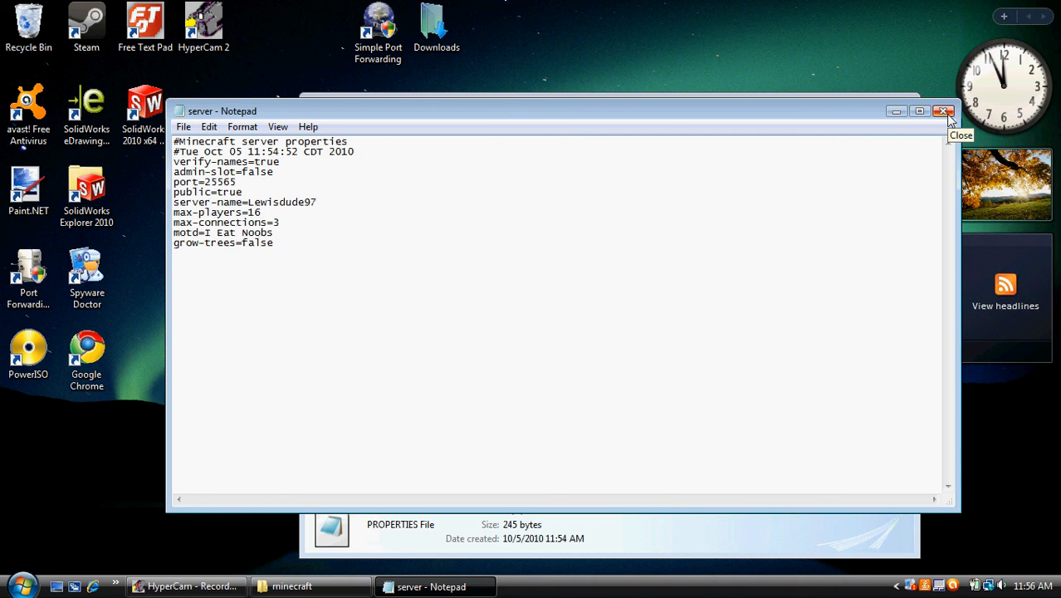
{"action": "left_click", "coordinate": [944, 109]}
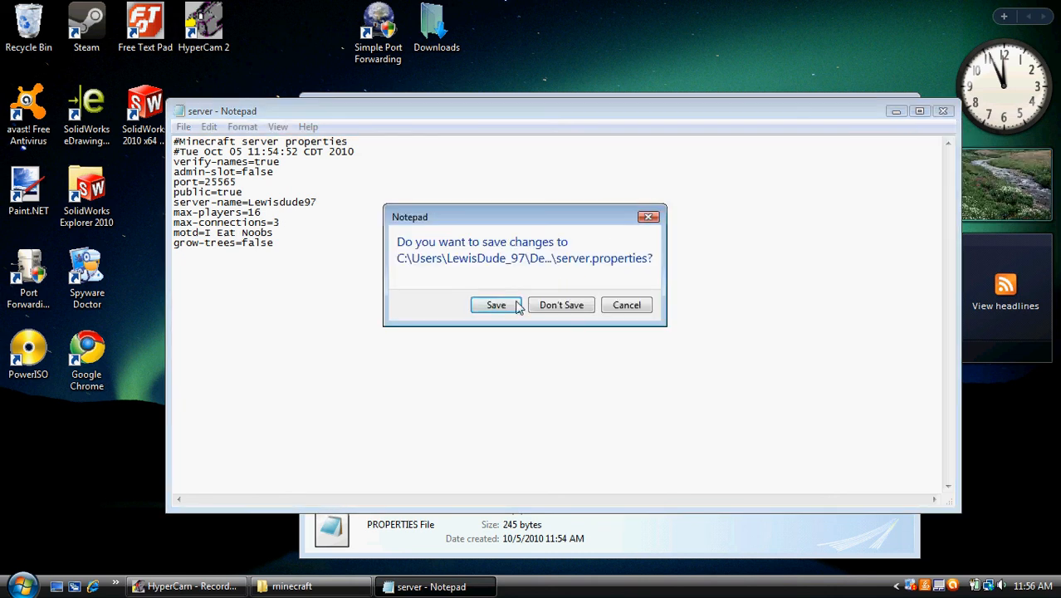
{"action": "left_click", "coordinate": [495, 305]}
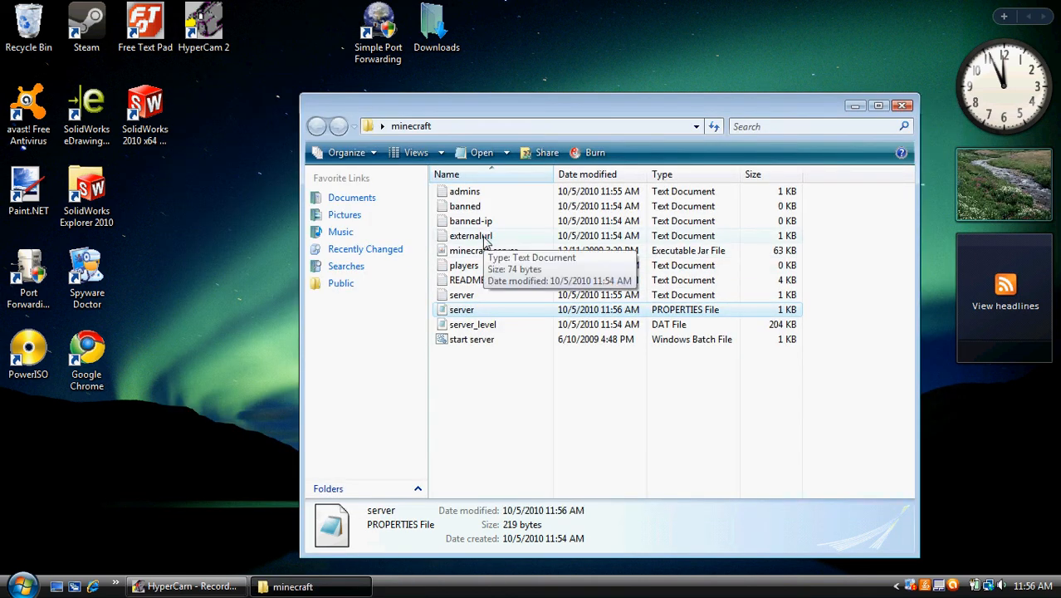
Step: Relaunch the start server batch file so the server listens on port 25565
{"action": "double_click", "coordinate": [462, 235]}
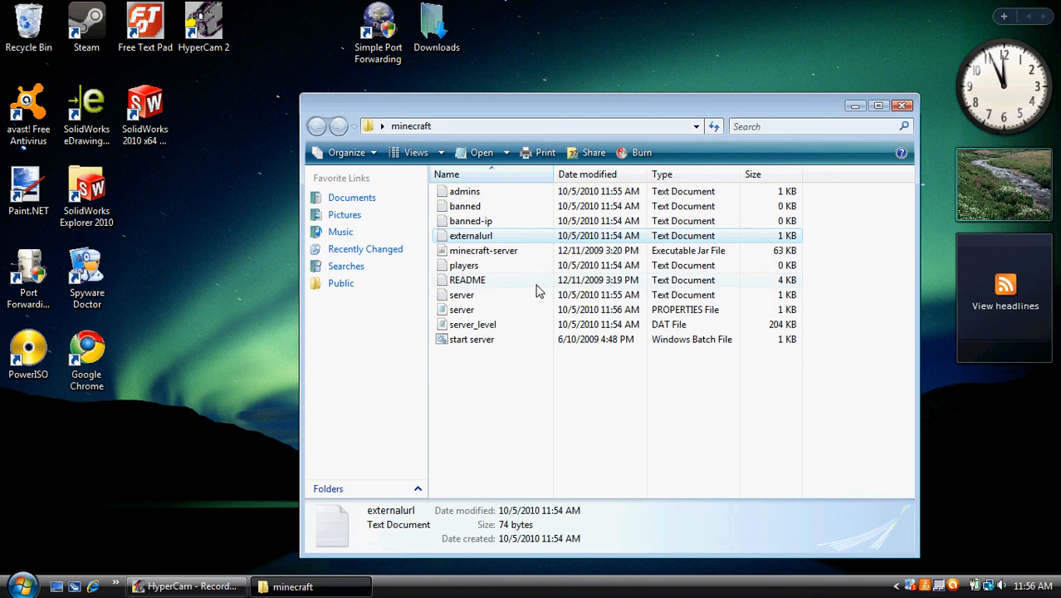
{"action": "double_click", "coordinate": [471, 338]}
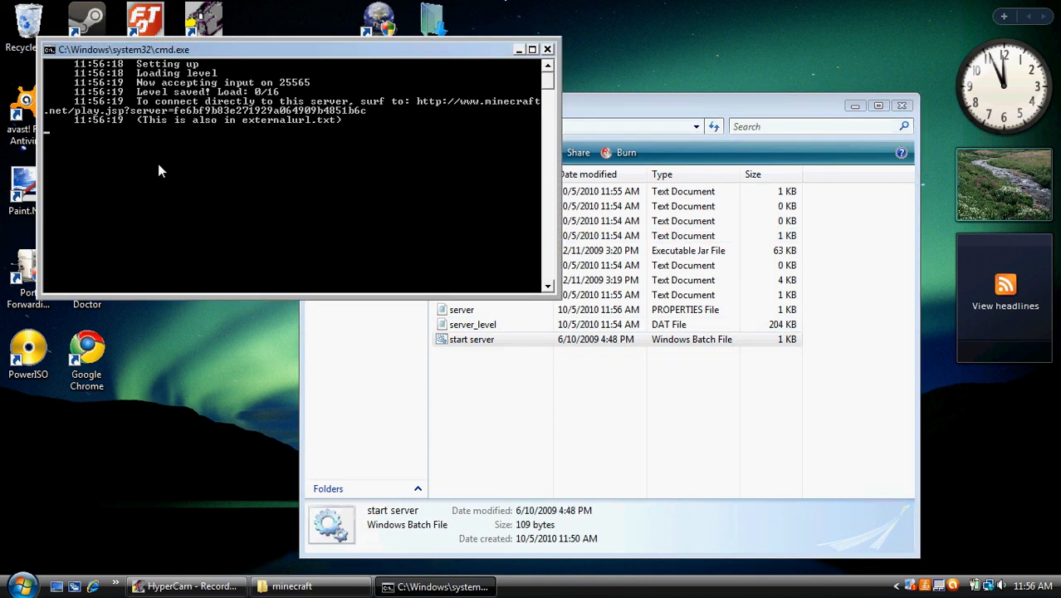
{"action": "left_click", "coordinate": [20, 585]}
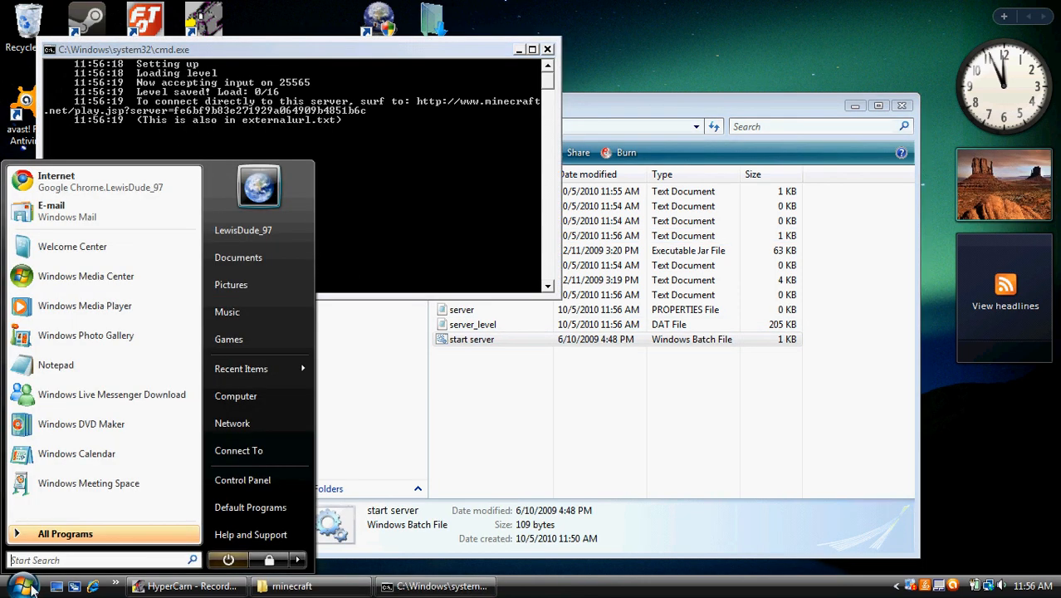
Step: Launch Chrome to the server's play page and allow the Minecraft applet to run
{"action": "left_click", "coordinate": [58, 416]}
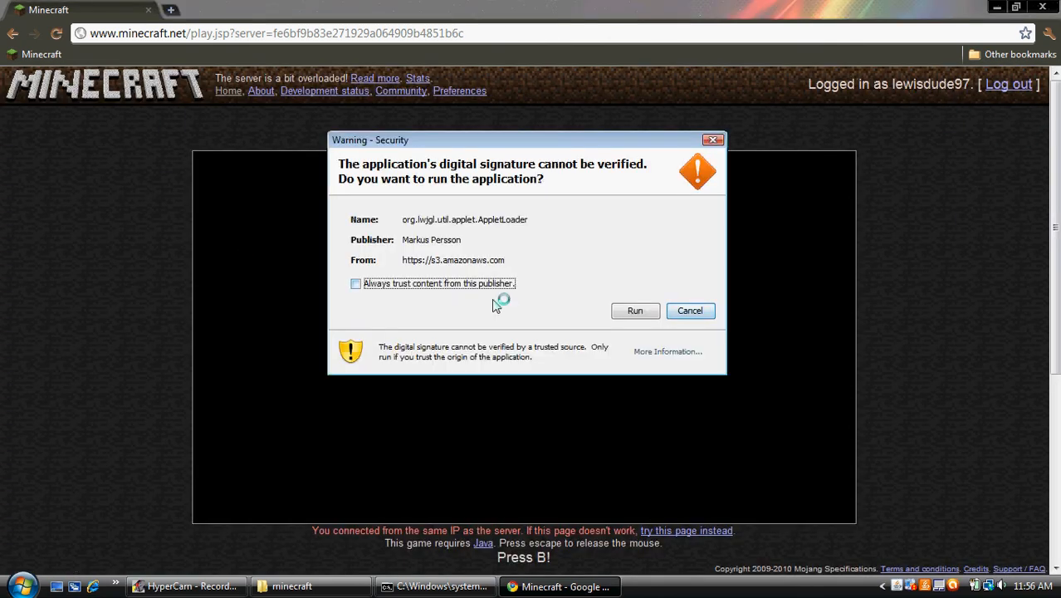
{"action": "left_click", "coordinate": [635, 311]}
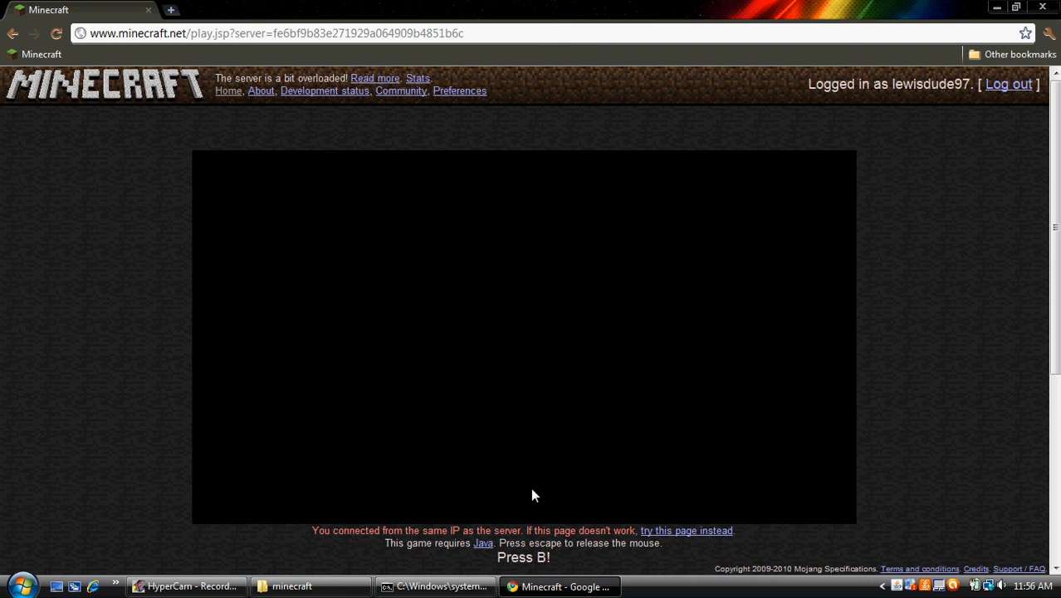
{"action": "mouse_move", "coordinate": [437, 343]}
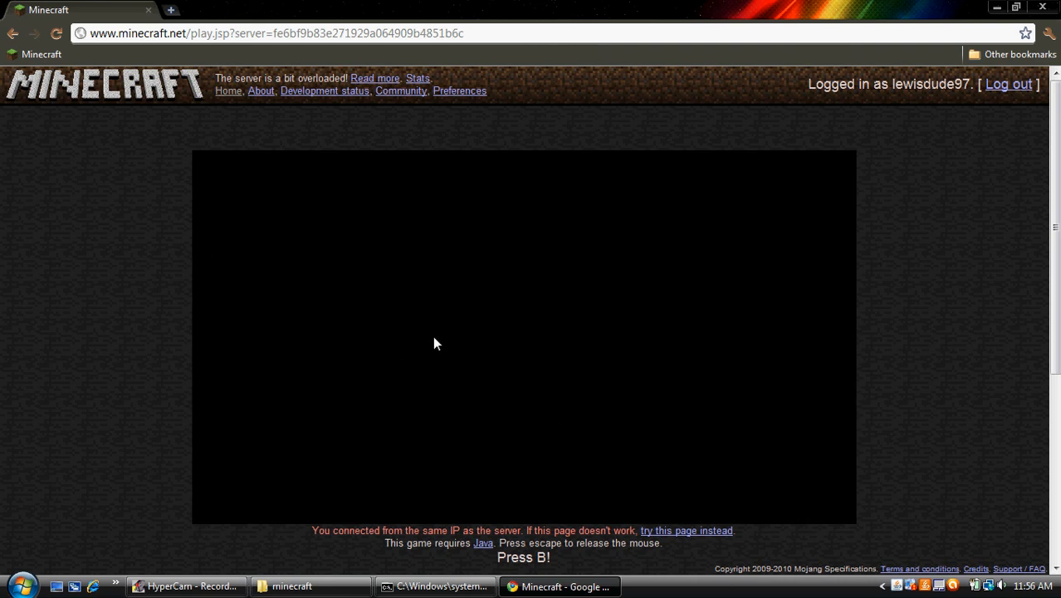
{"action": "mouse_move", "coordinate": [615, 331]}
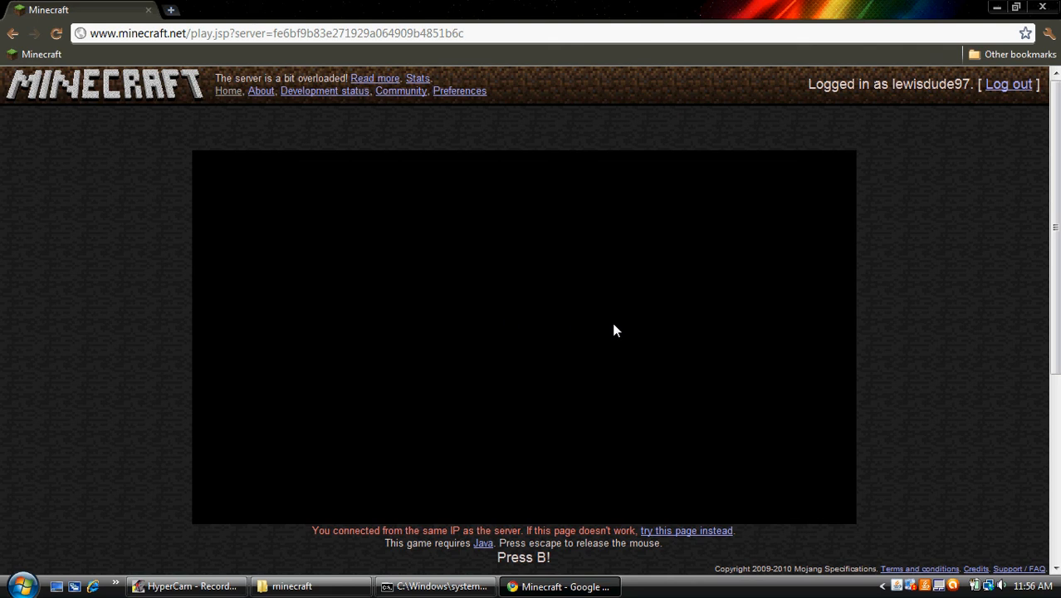
{"action": "mouse_move", "coordinate": [739, 425]}
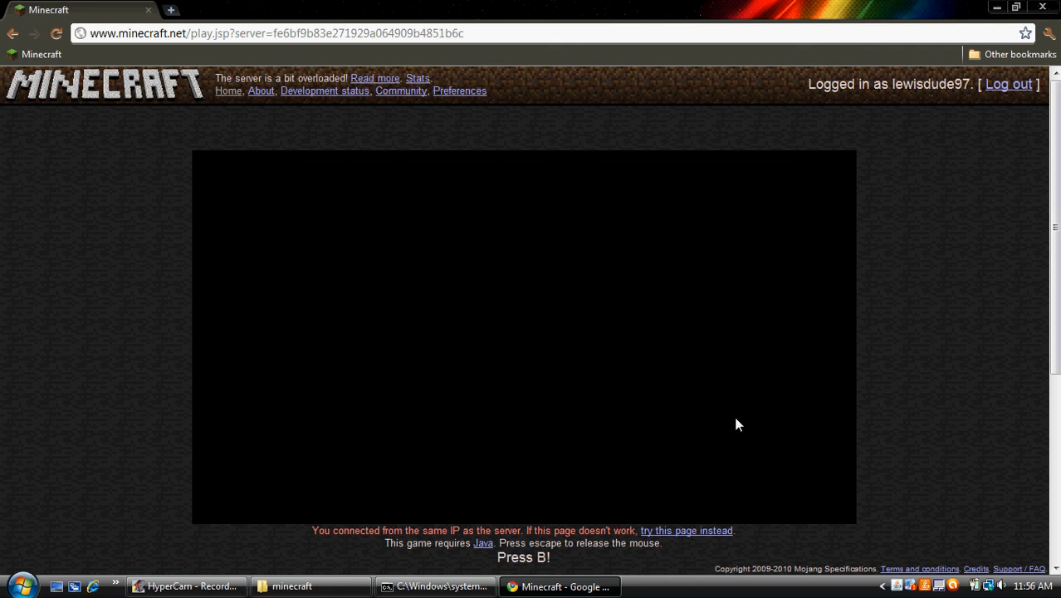
{"action": "mouse_move", "coordinate": [473, 267]}
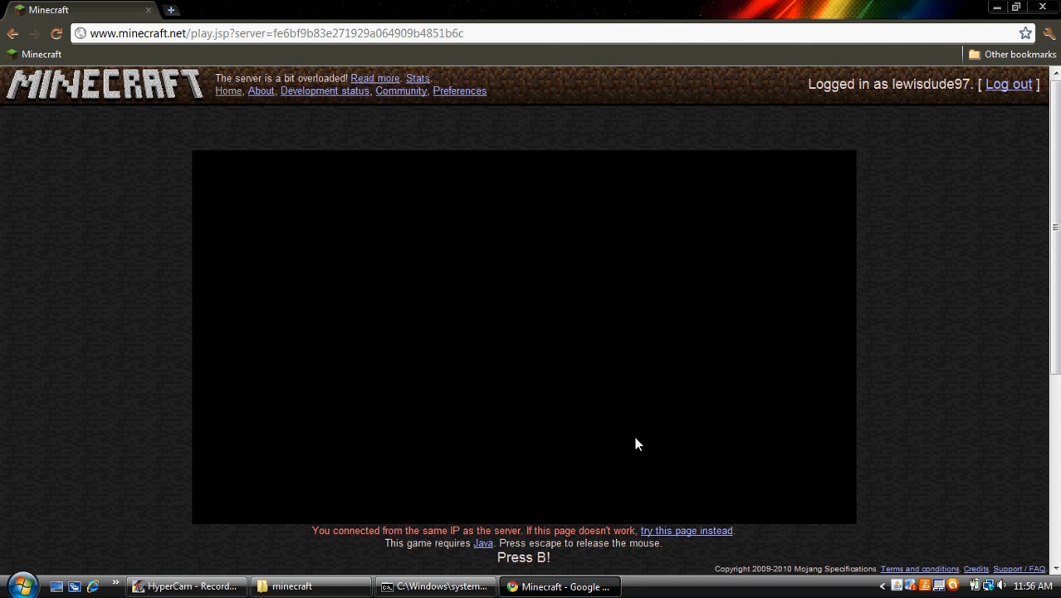
{"action": "mouse_move", "coordinate": [632, 443]}
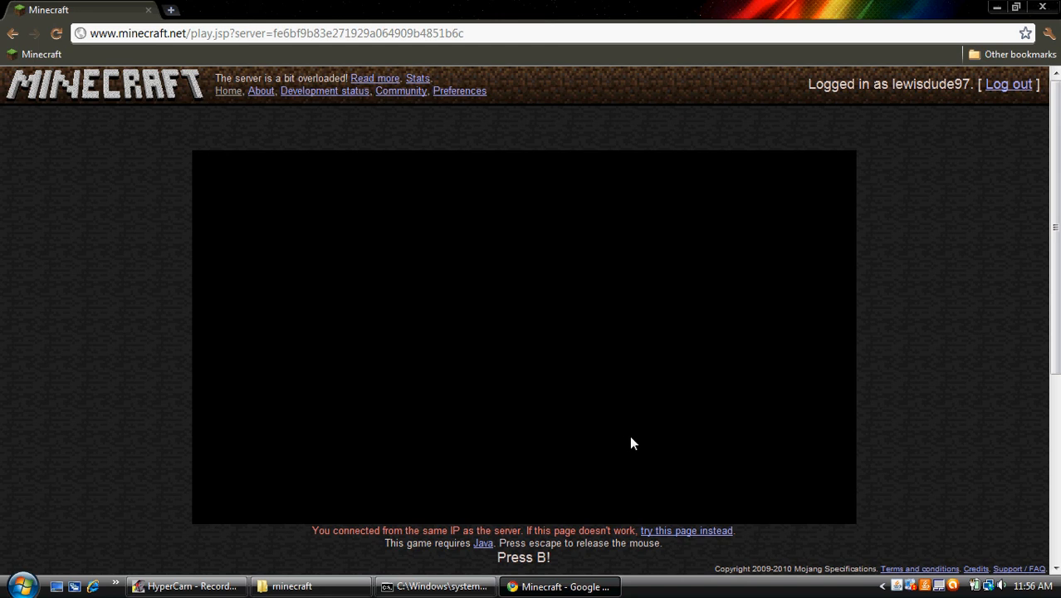
{"action": "mouse_move", "coordinate": [530, 279]}
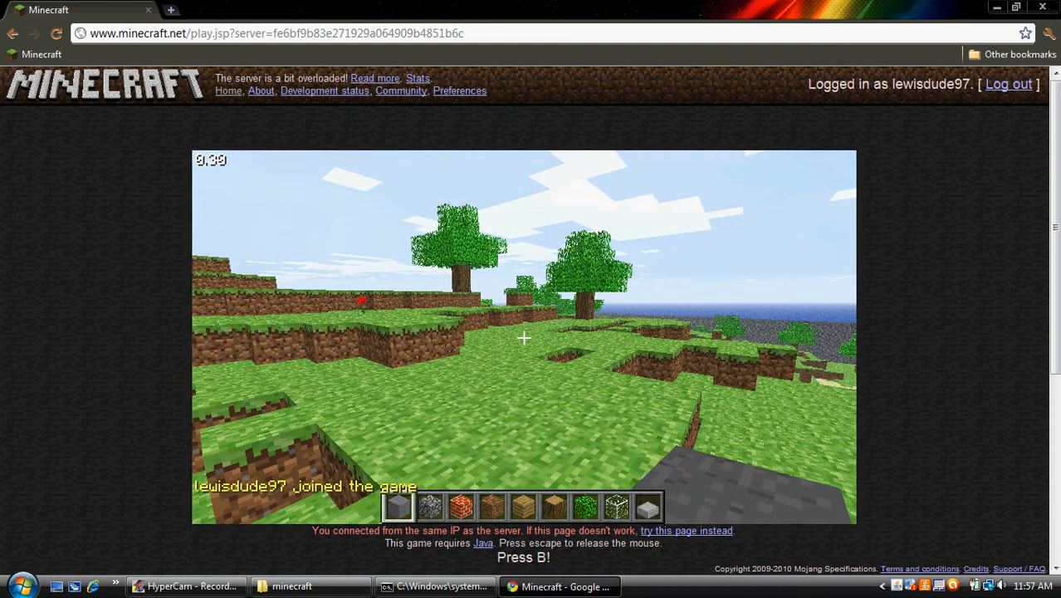
Step: Bring up the Select block palette in-game, then close Chrome to leave the server
{"action": "key", "text": "b"}
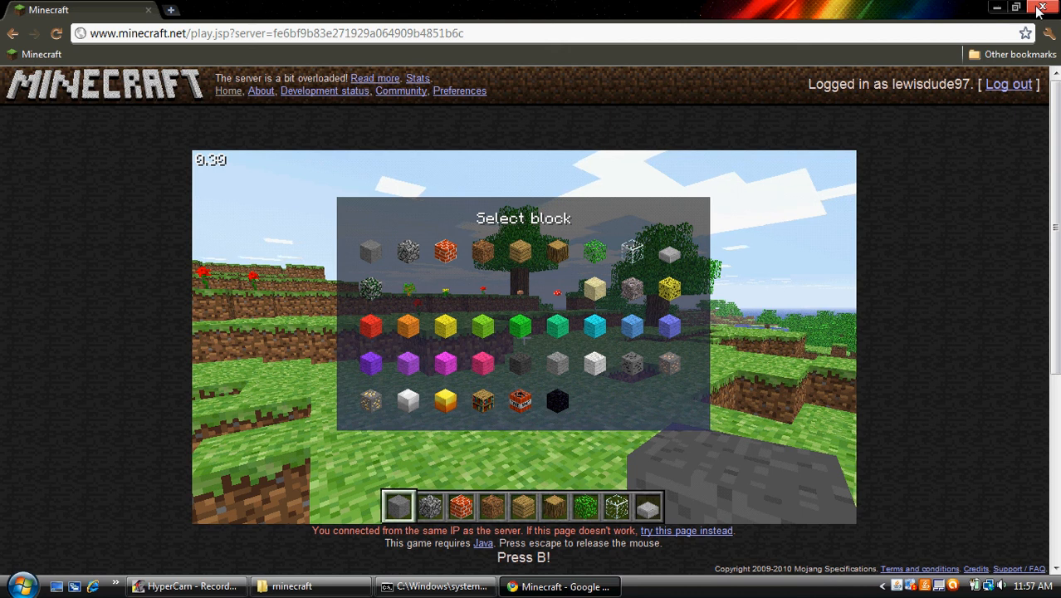
{"action": "left_click", "coordinate": [1050, 7]}
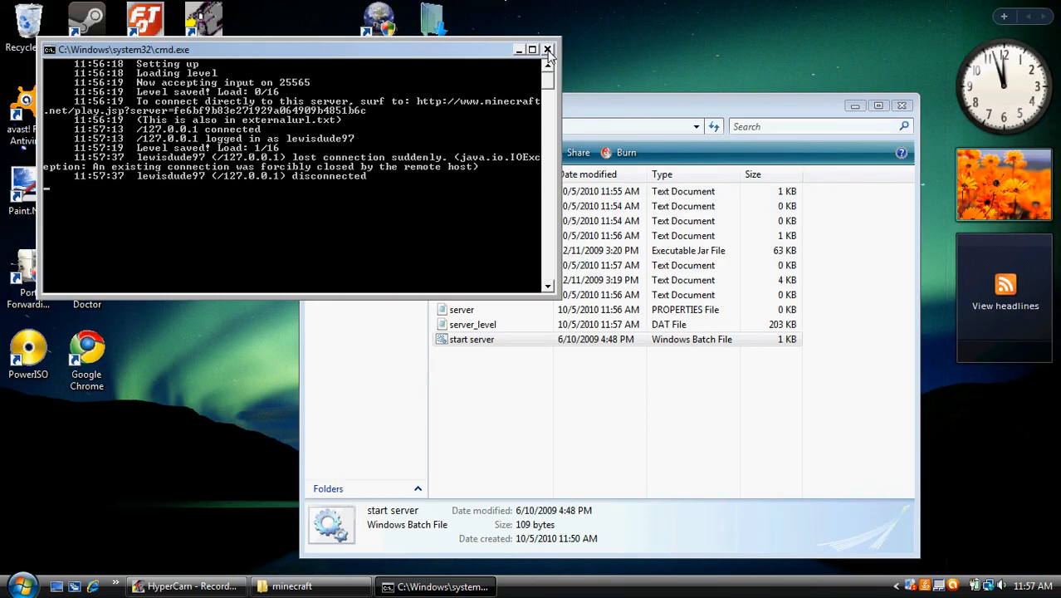
{"action": "mouse_move", "coordinate": [548, 51]}
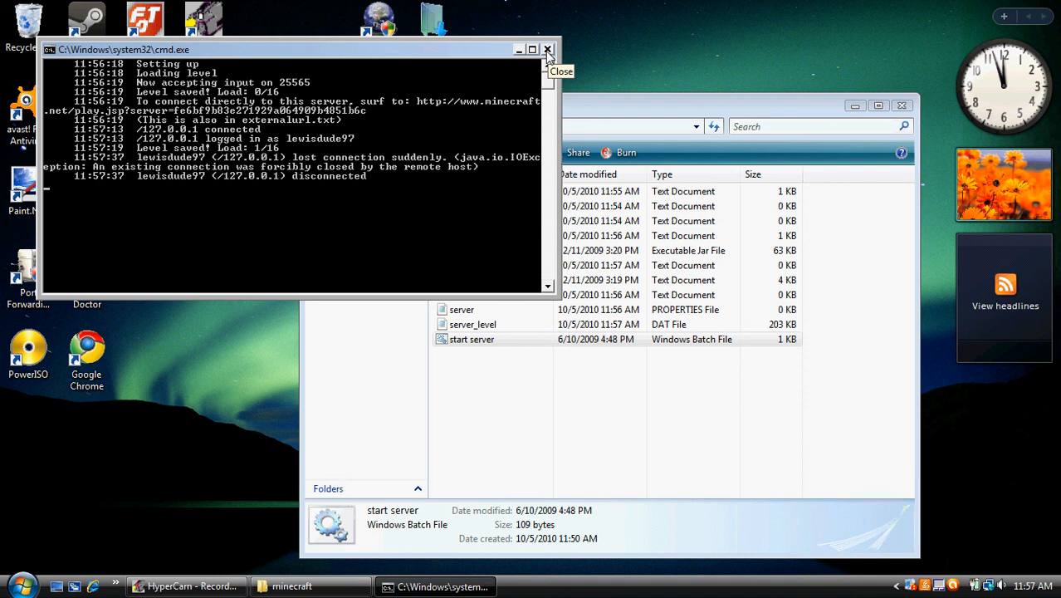
Step: Close the running server console and the minecraft folder, returning to the desktop
{"action": "left_click", "coordinate": [548, 50]}
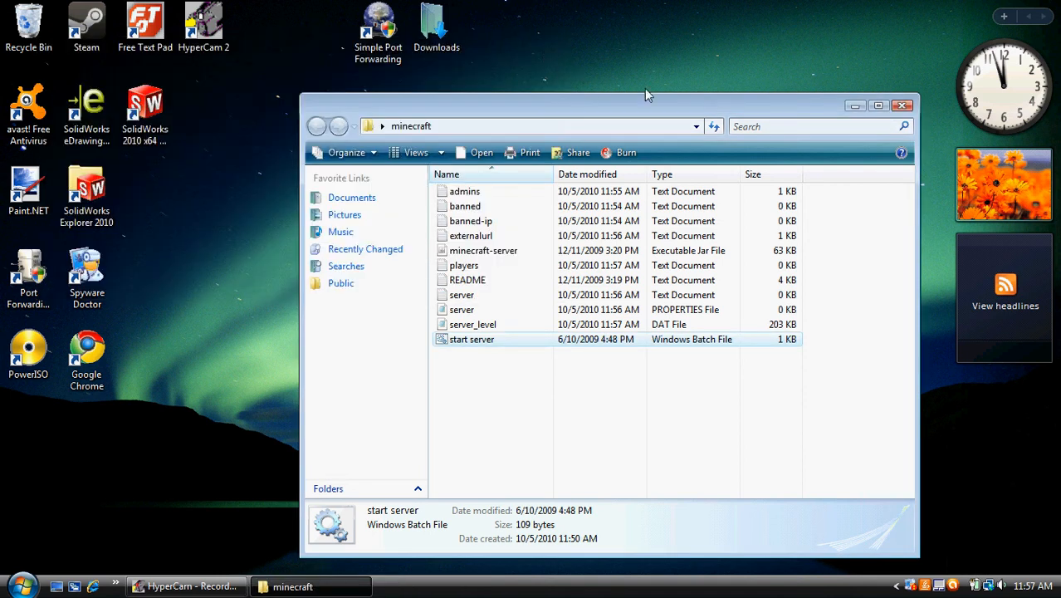
{"action": "left_click", "coordinate": [902, 107]}
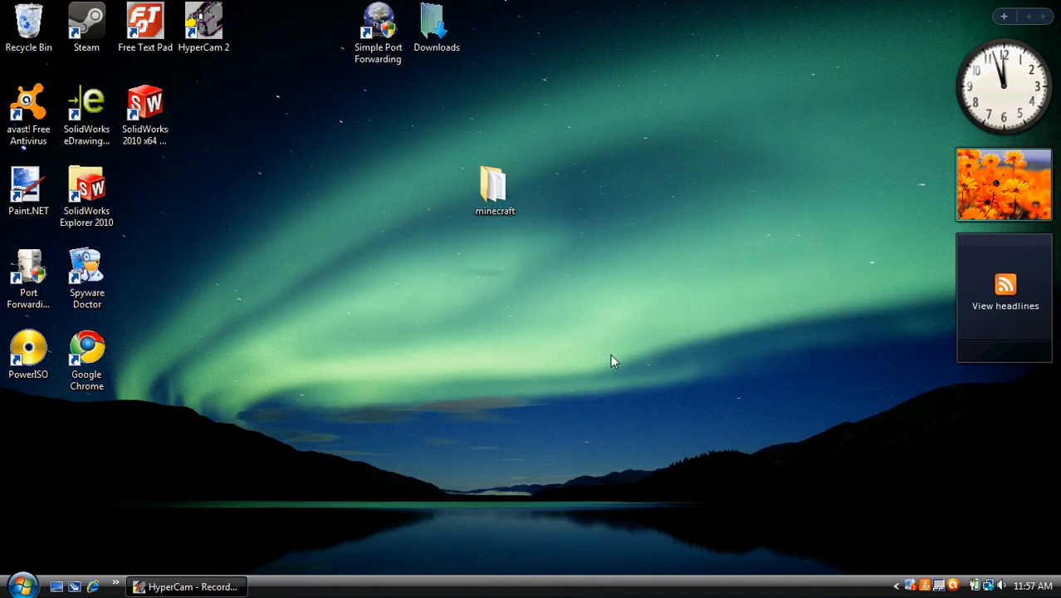
{"action": "mouse_move", "coordinate": [368, 284]}
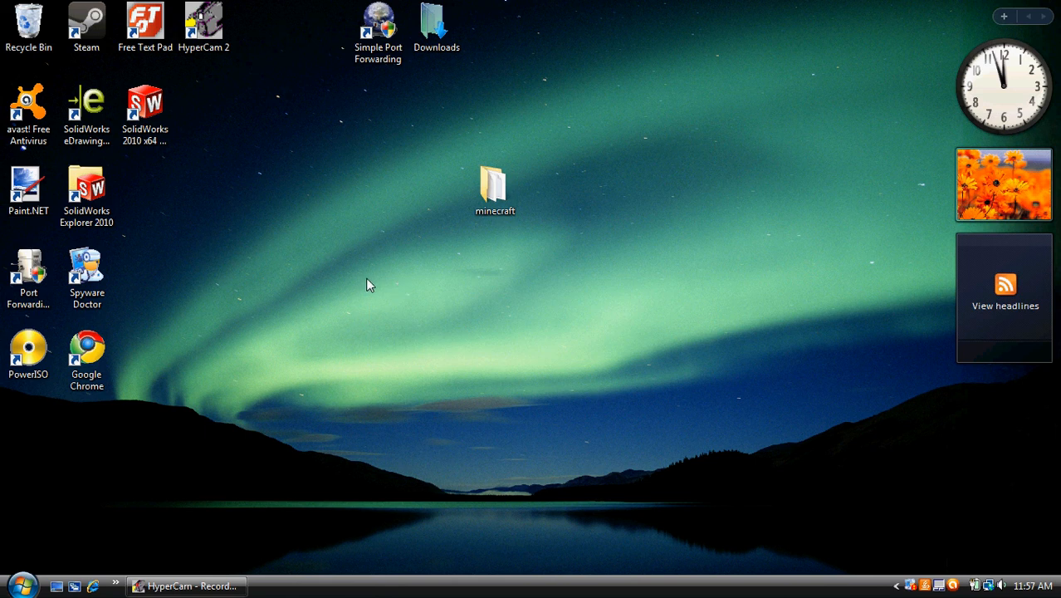